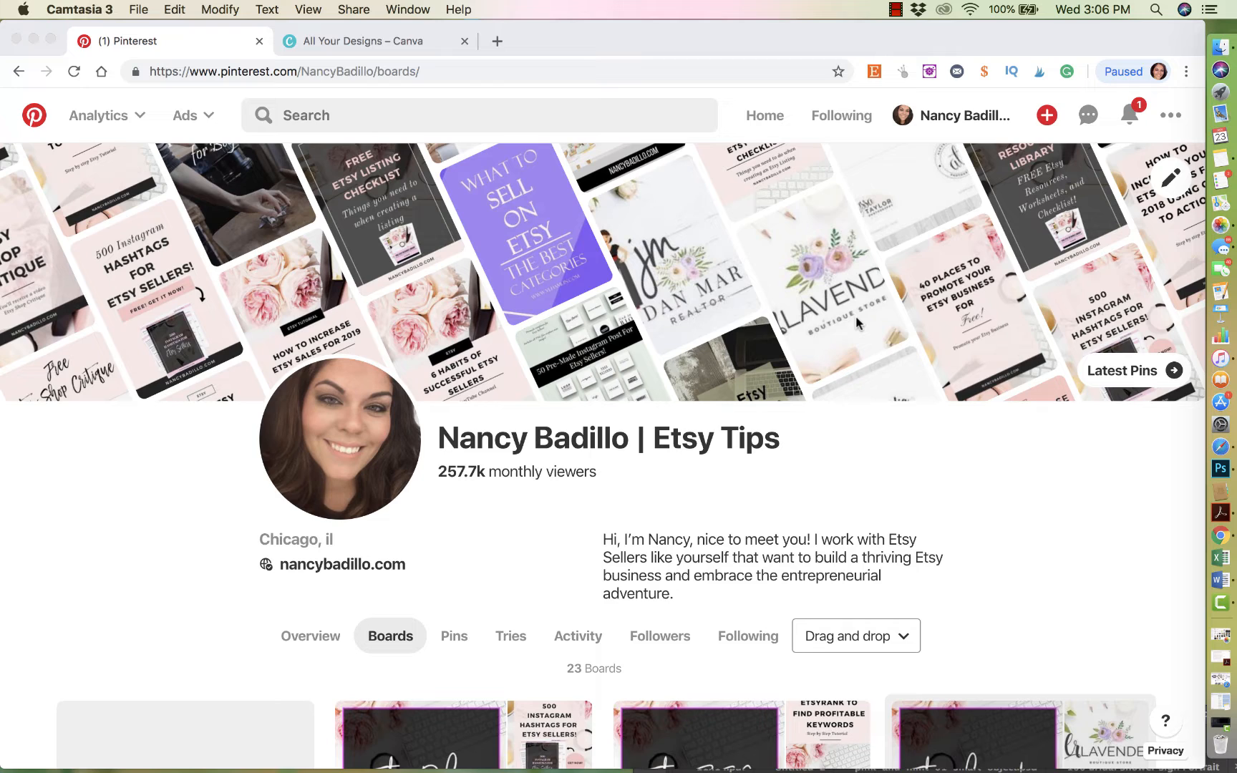
mouse_move(136, 152)
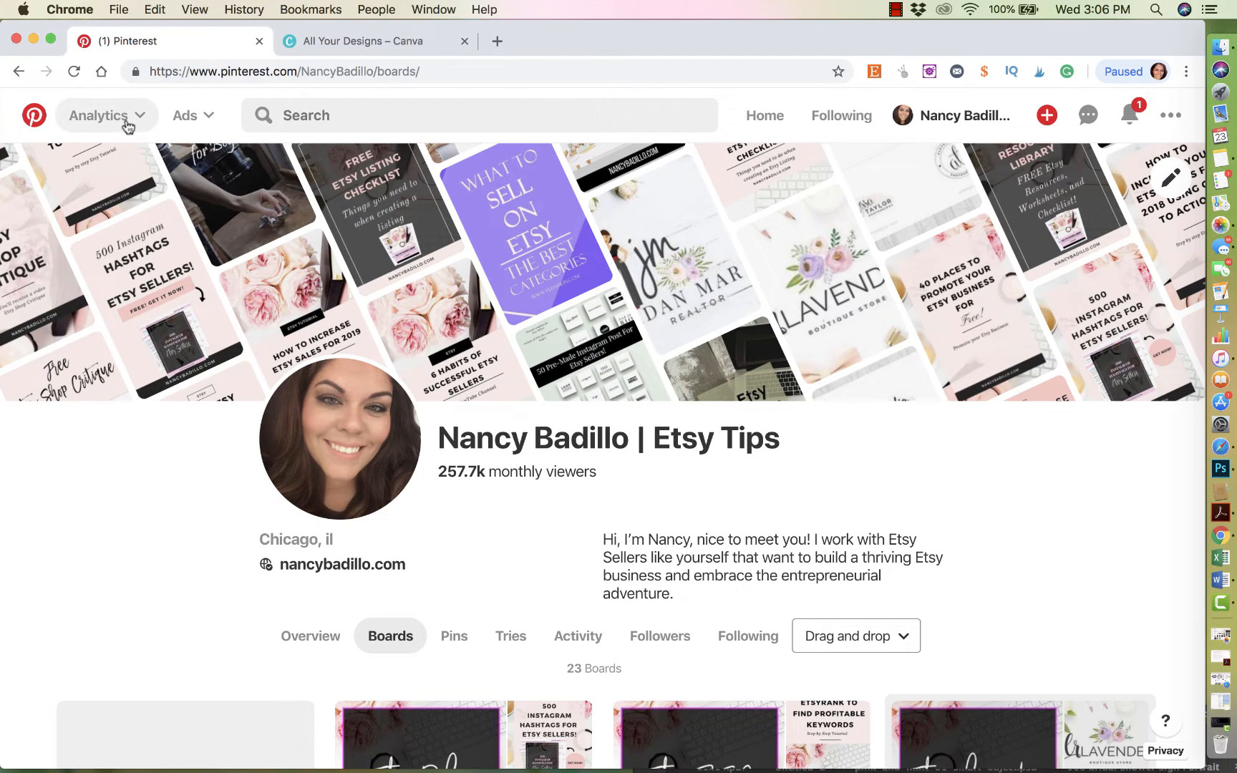
Show the Pinterest Analytics overview with impressions, audience and activity charts.
click(106, 115)
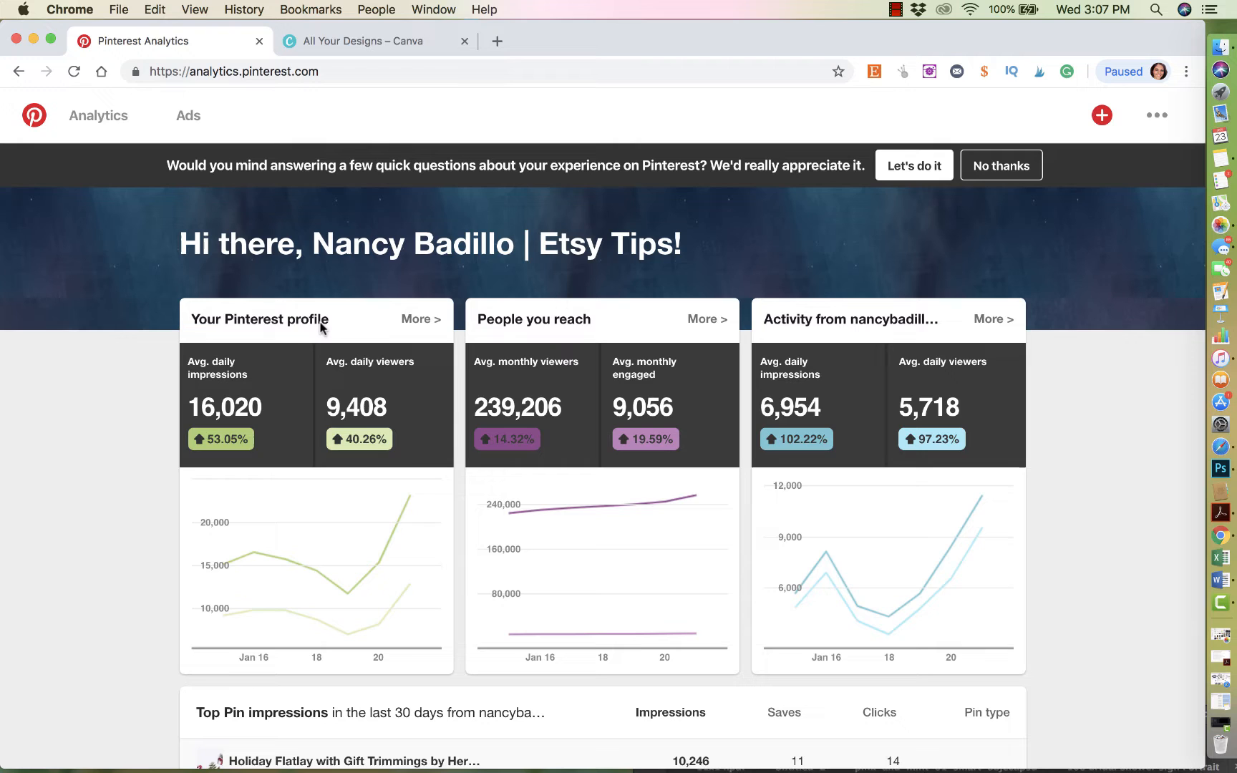
mouse_move(256, 411)
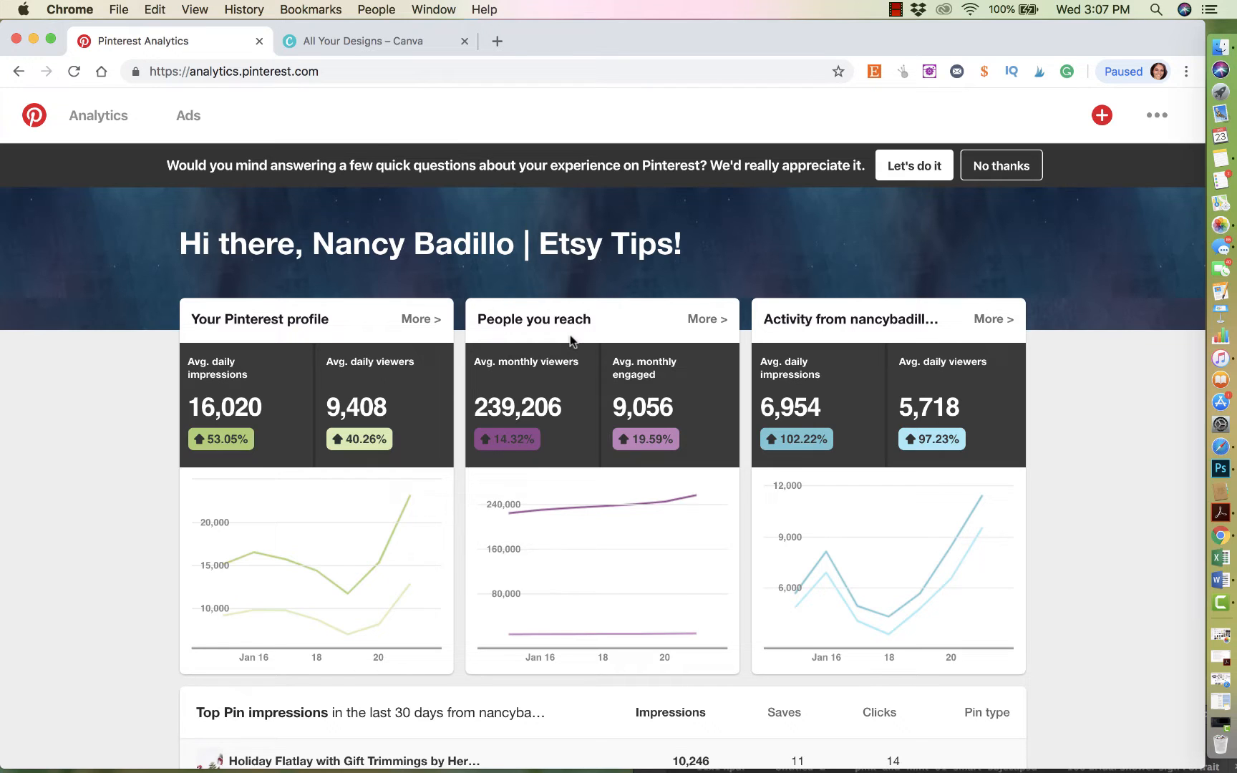
mouse_move(554, 424)
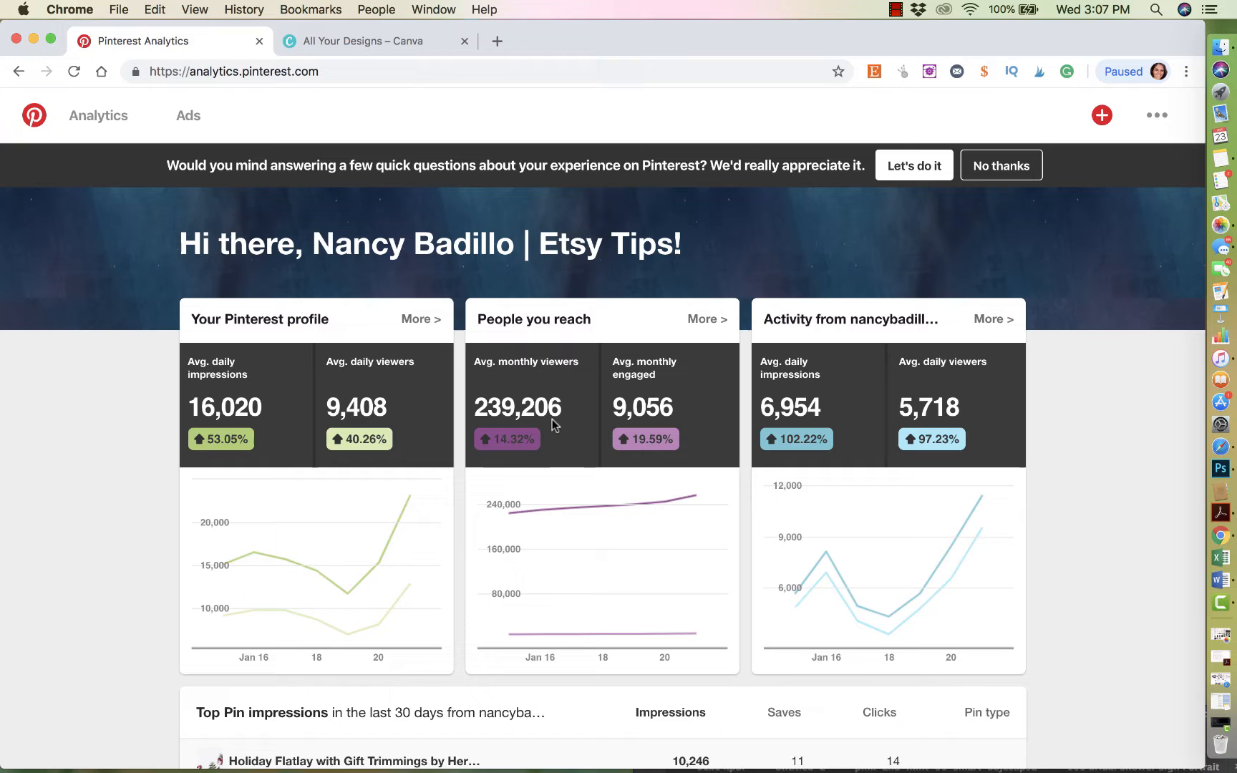
mouse_move(694, 495)
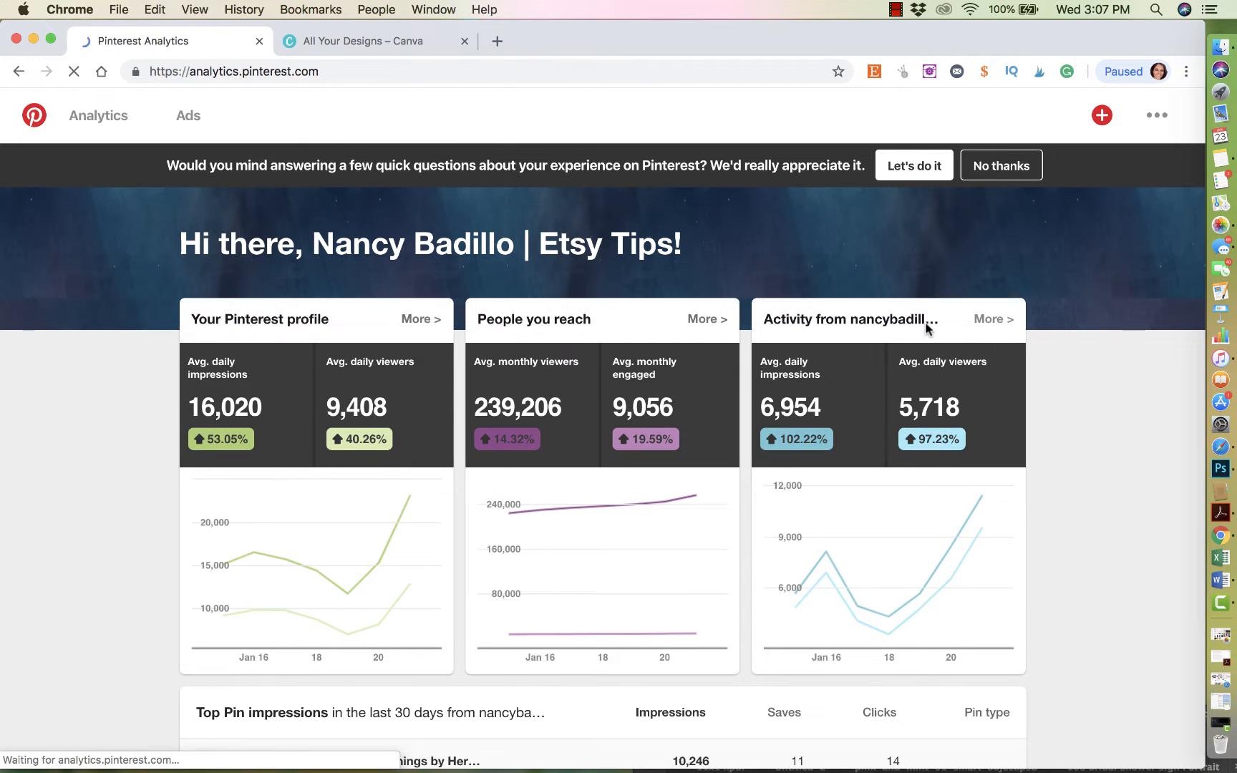
Open the top pin 'What to Sell on Etsy in 2019' to read its impressions, saves and clicks.
click(992, 319)
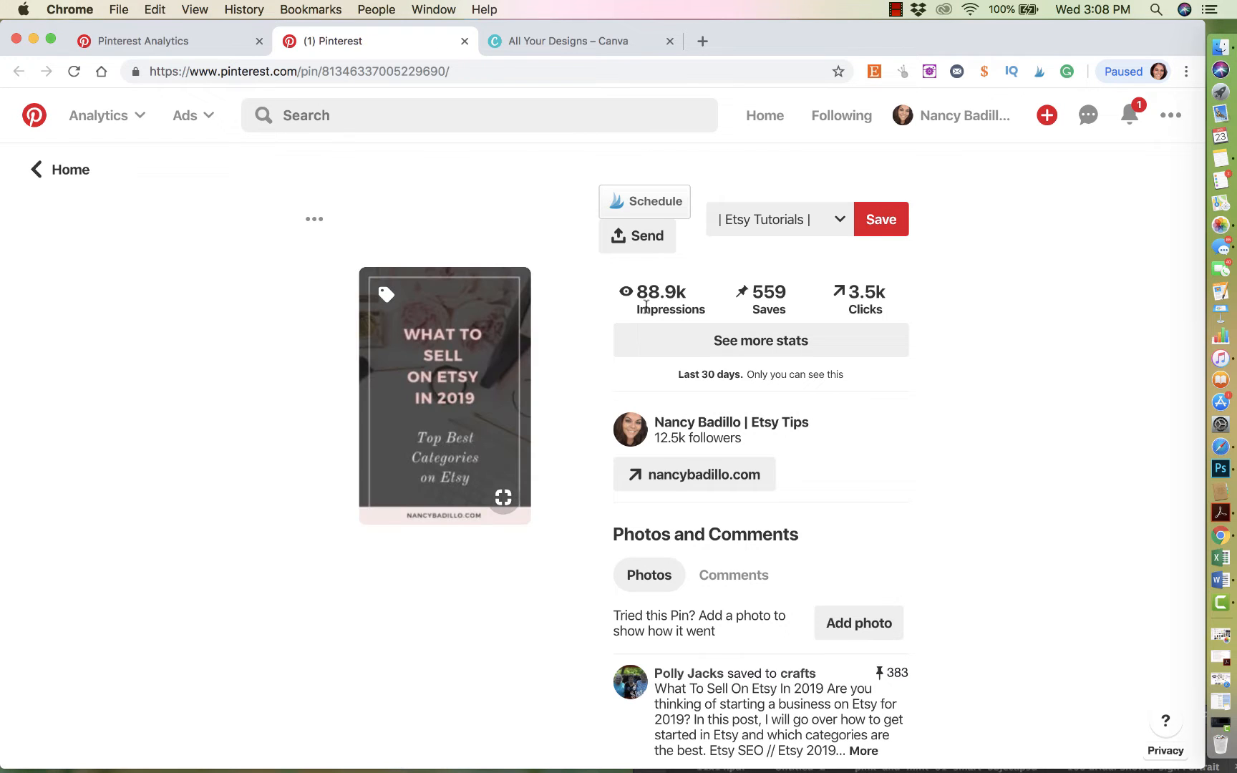
mouse_move(660, 298)
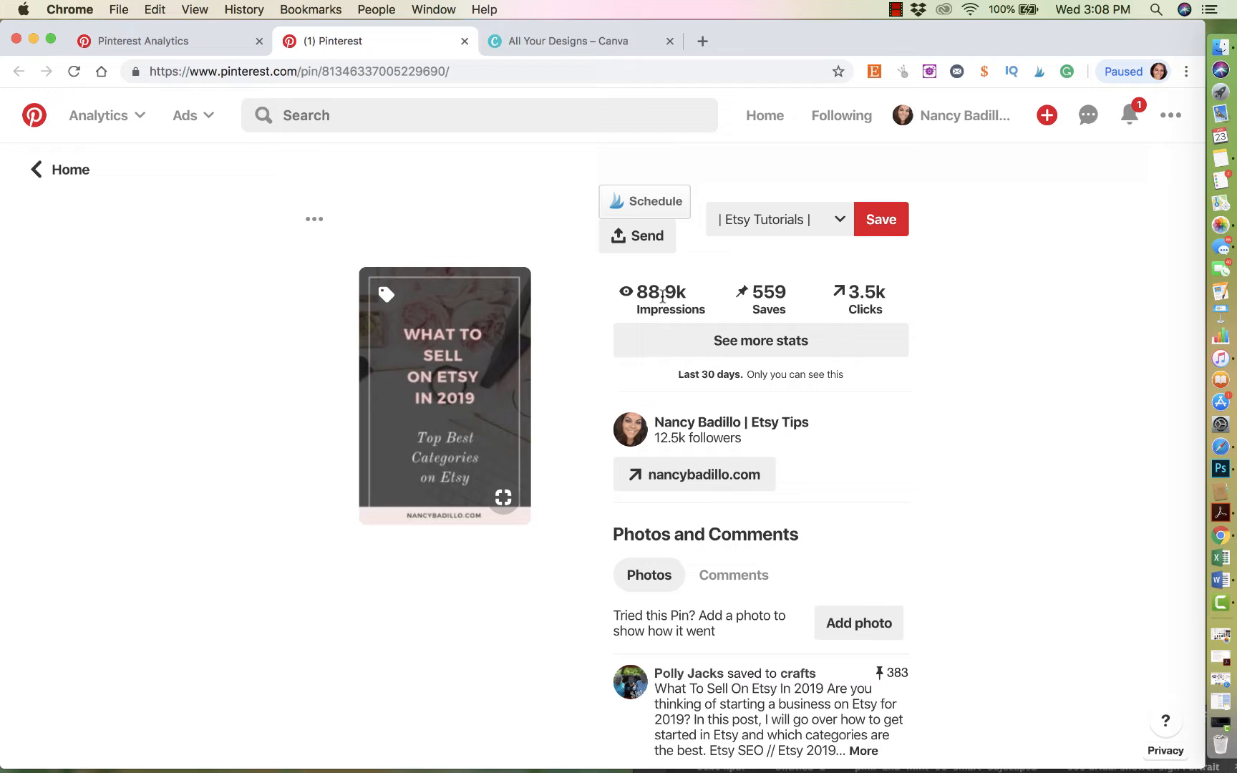
mouse_move(726, 319)
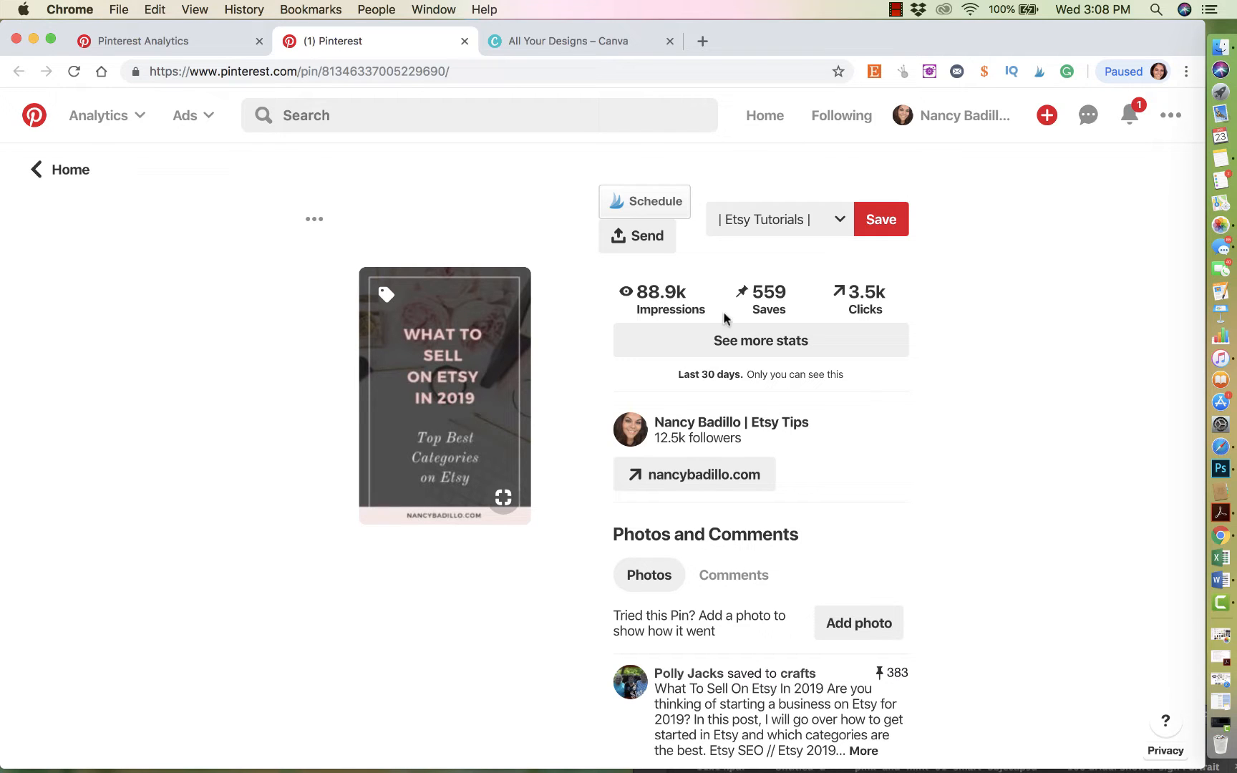
mouse_move(783, 310)
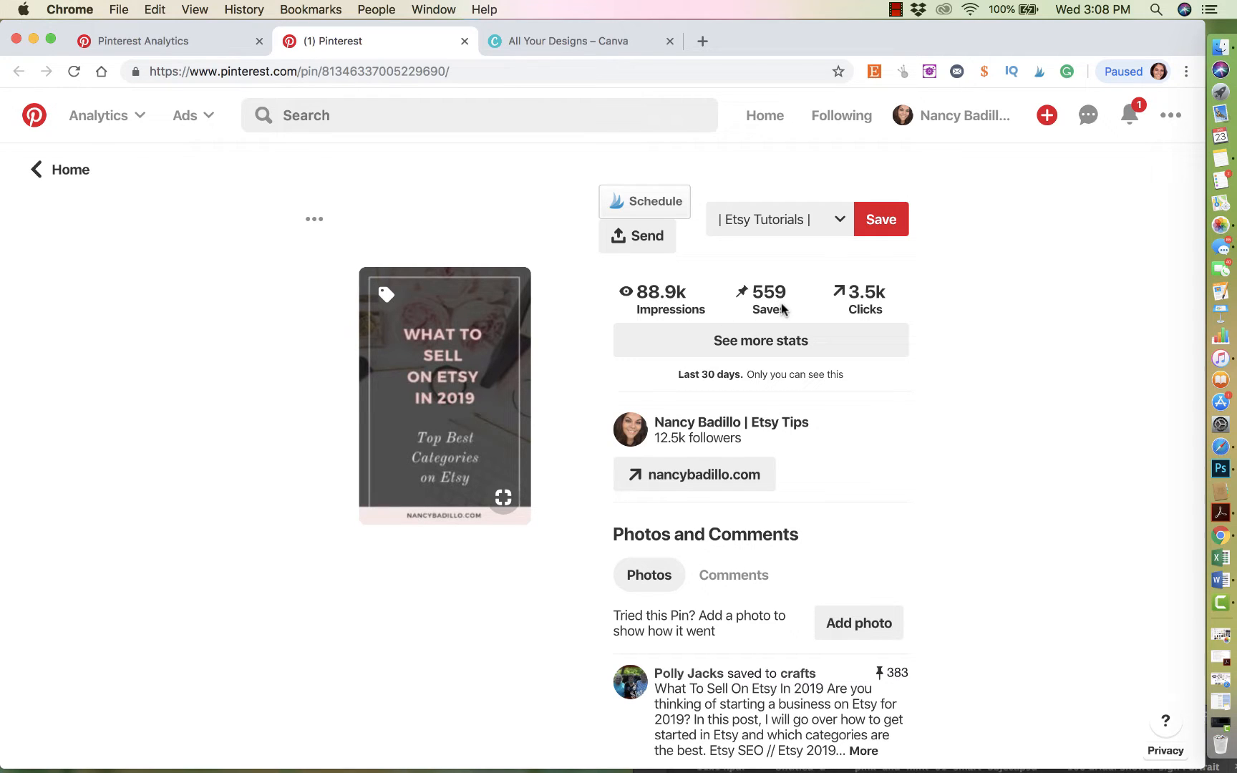
mouse_move(841, 307)
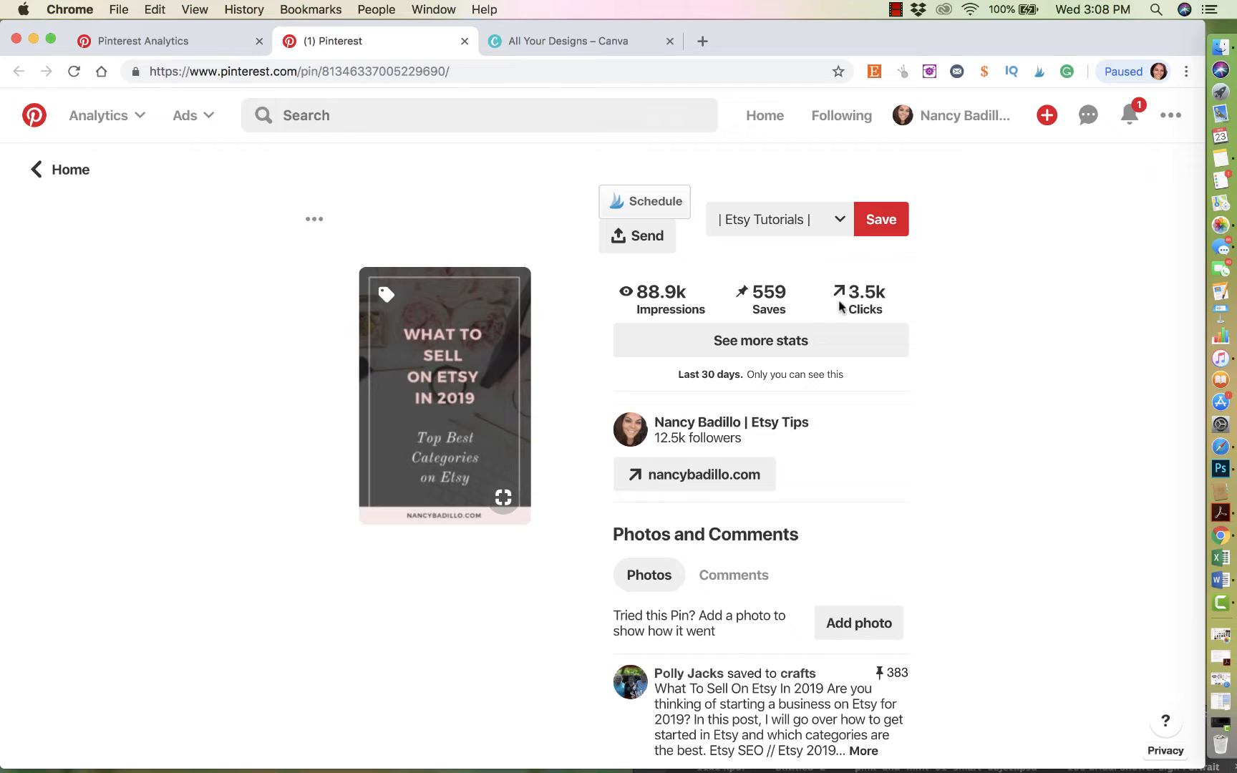
mouse_move(866, 308)
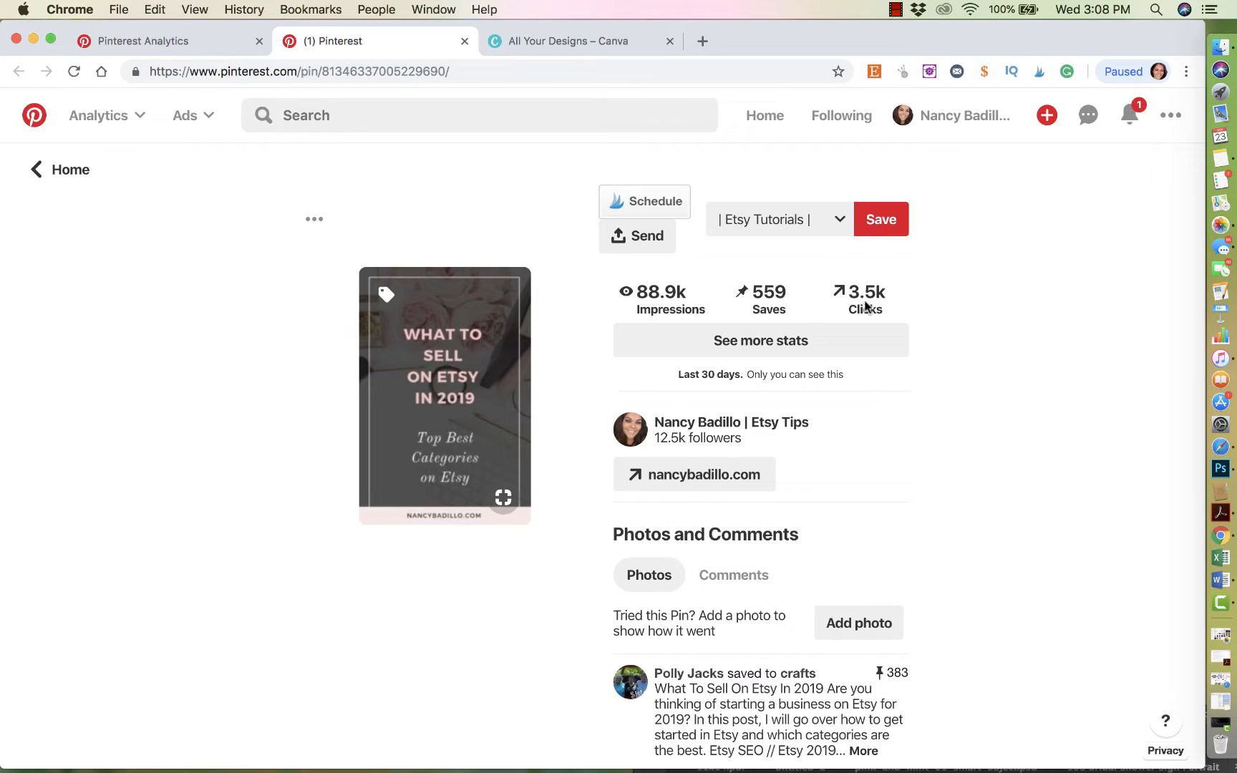
mouse_move(873, 296)
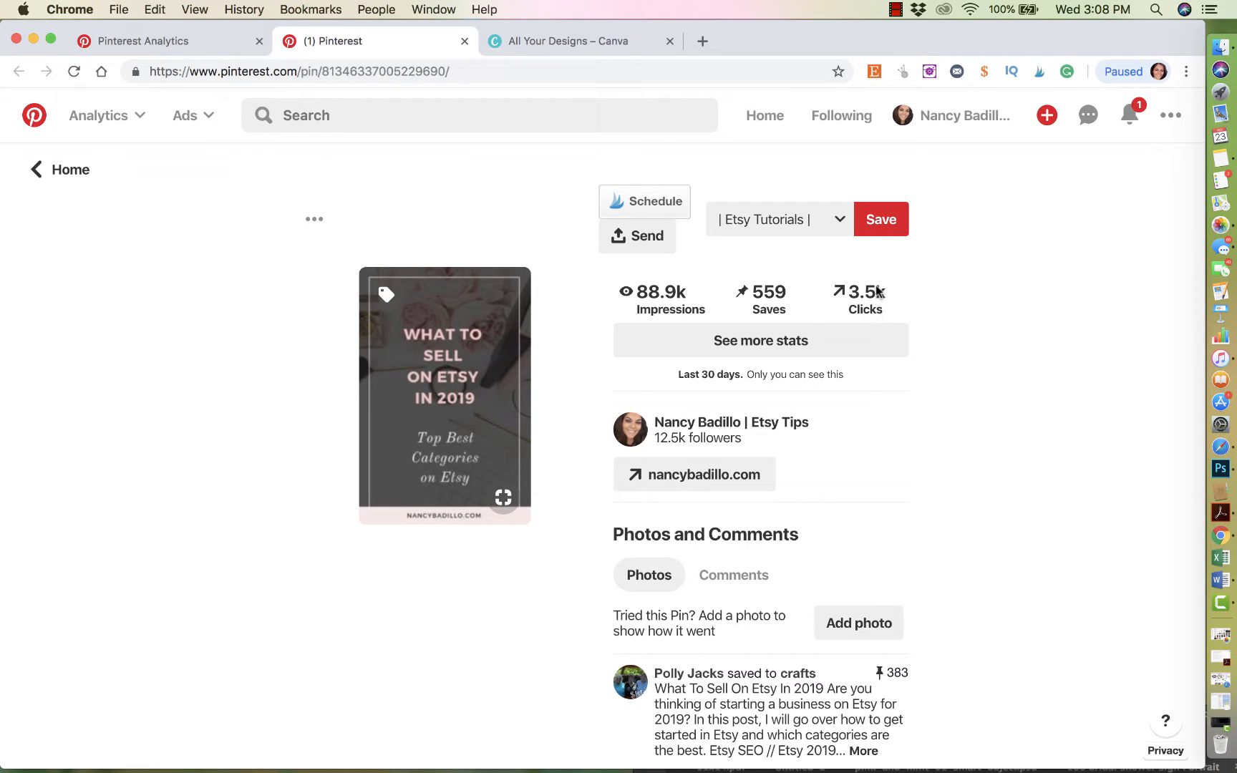
mouse_move(880, 314)
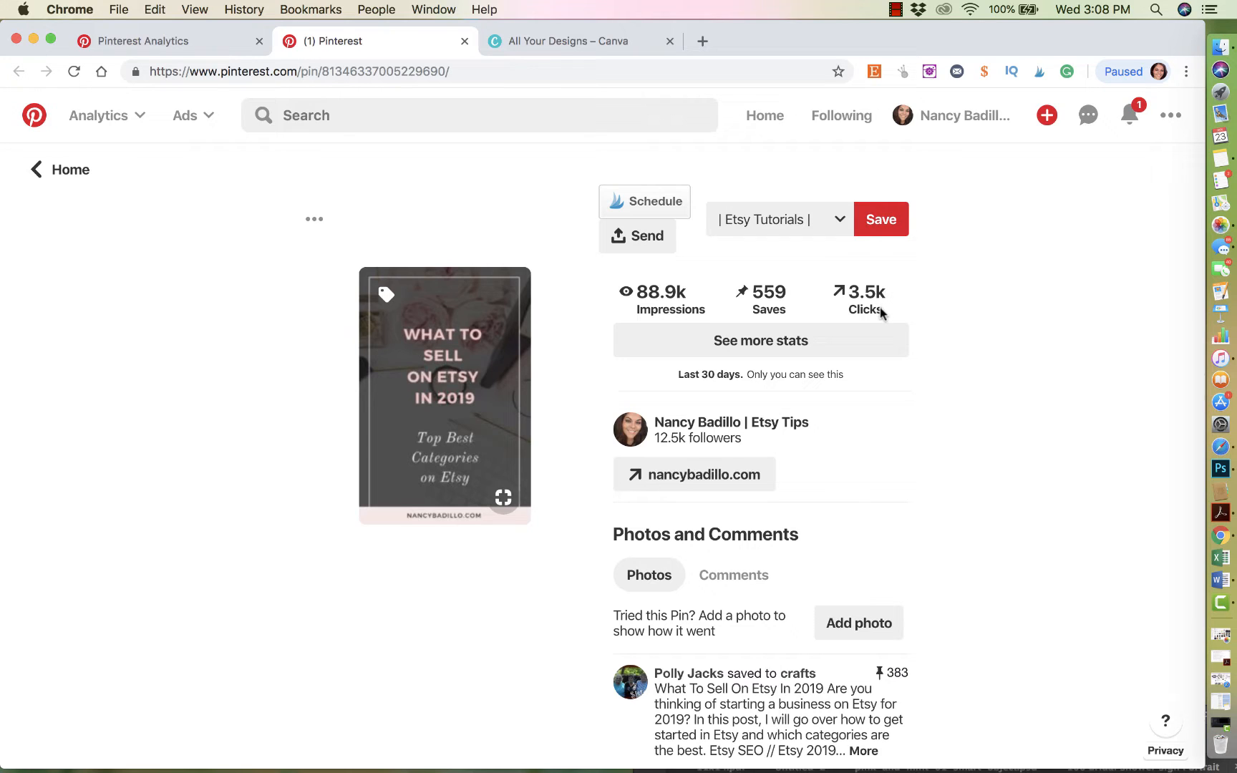
mouse_move(878, 313)
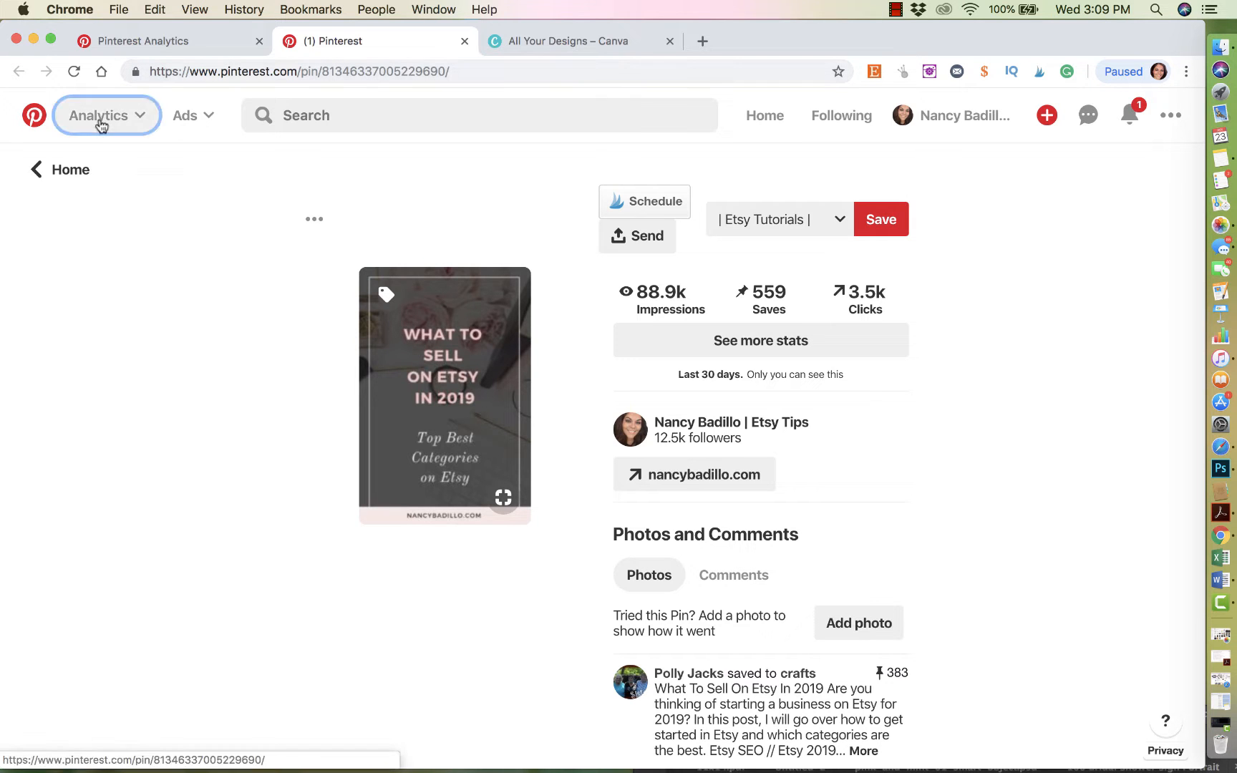
Go back to the profile and list all 23 boards on the Boards page.
click(955, 115)
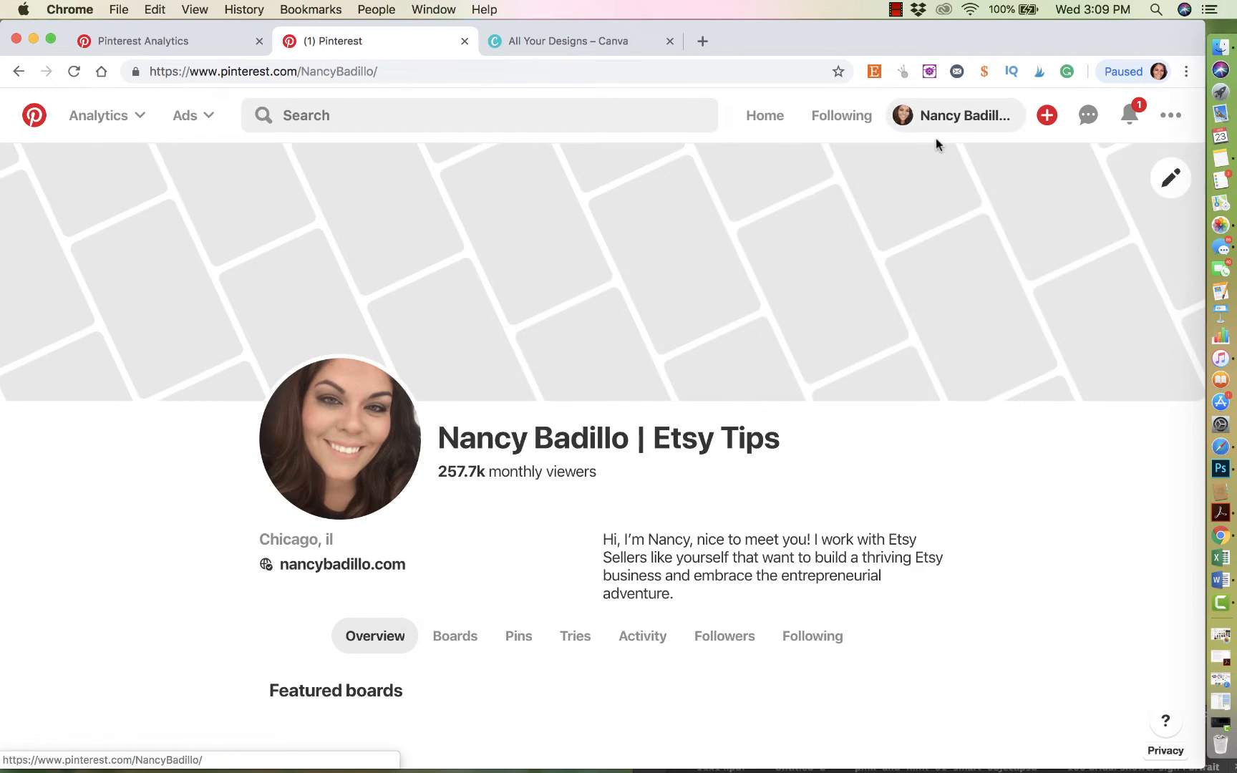
scroll(down, 3)
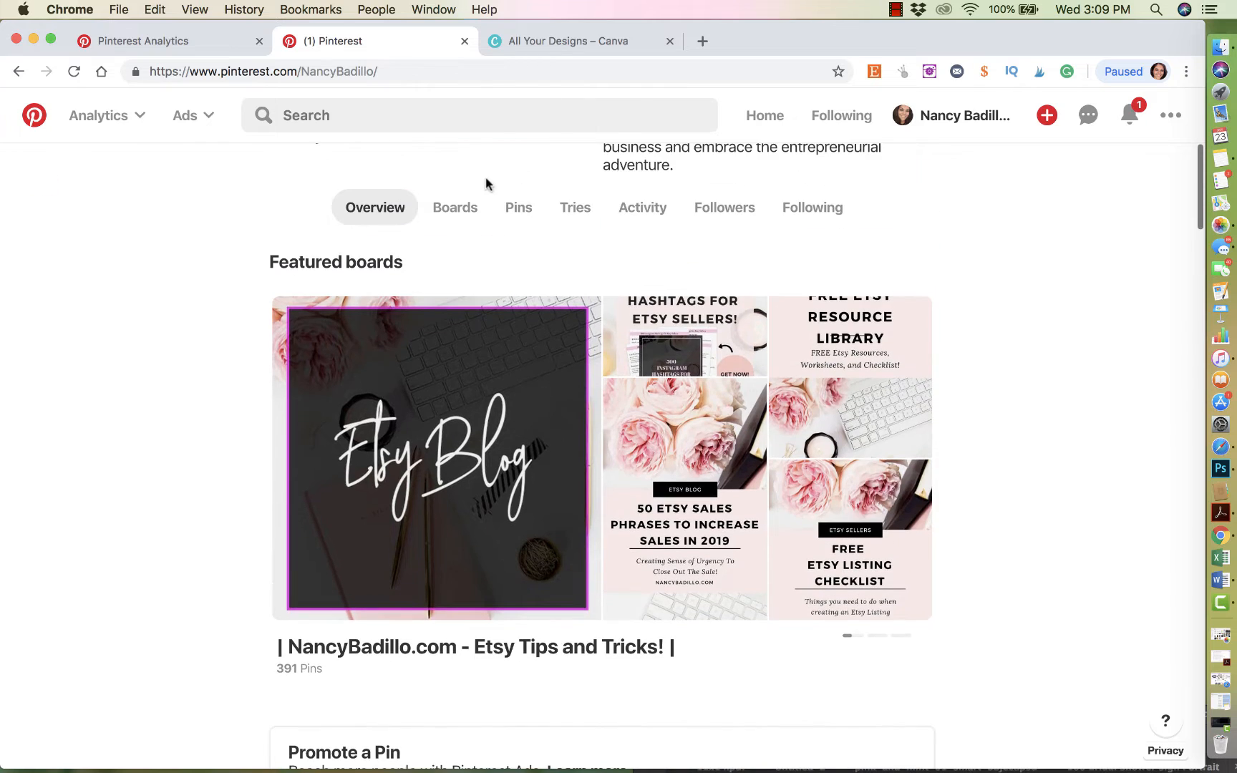
click(453, 207)
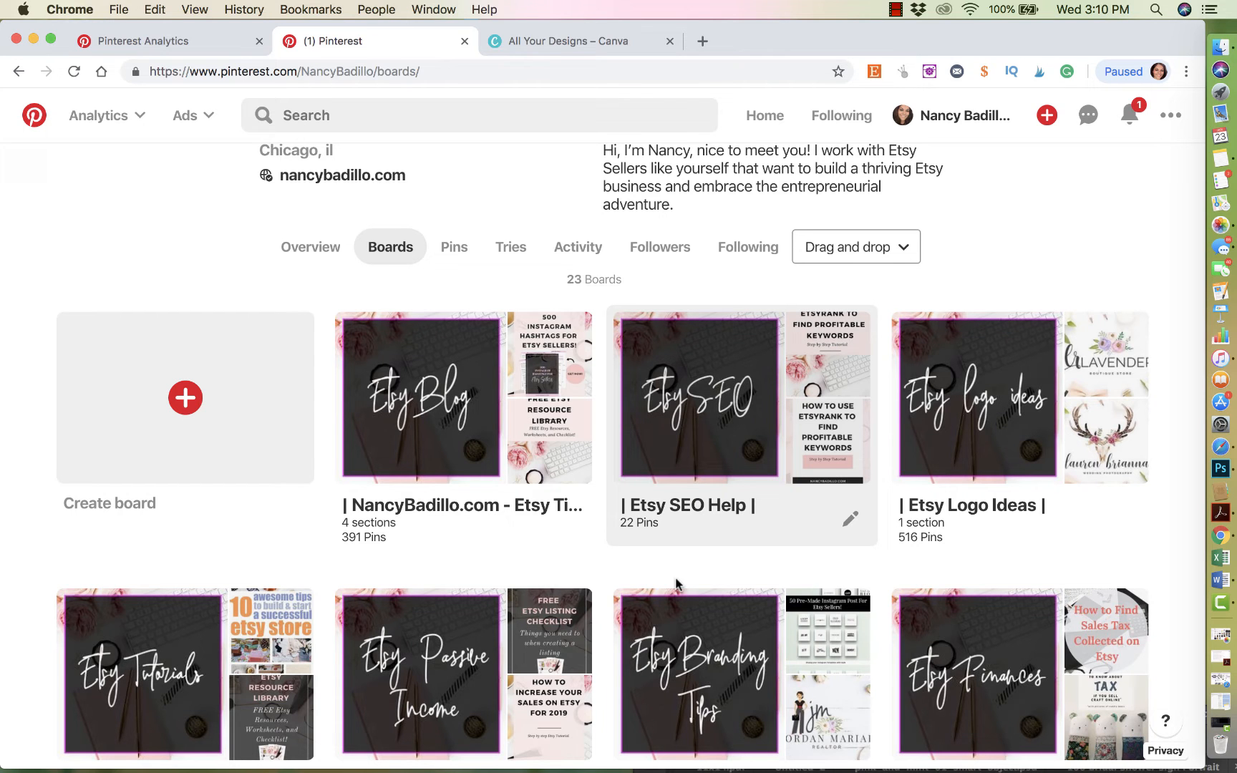
scroll(down, 3)
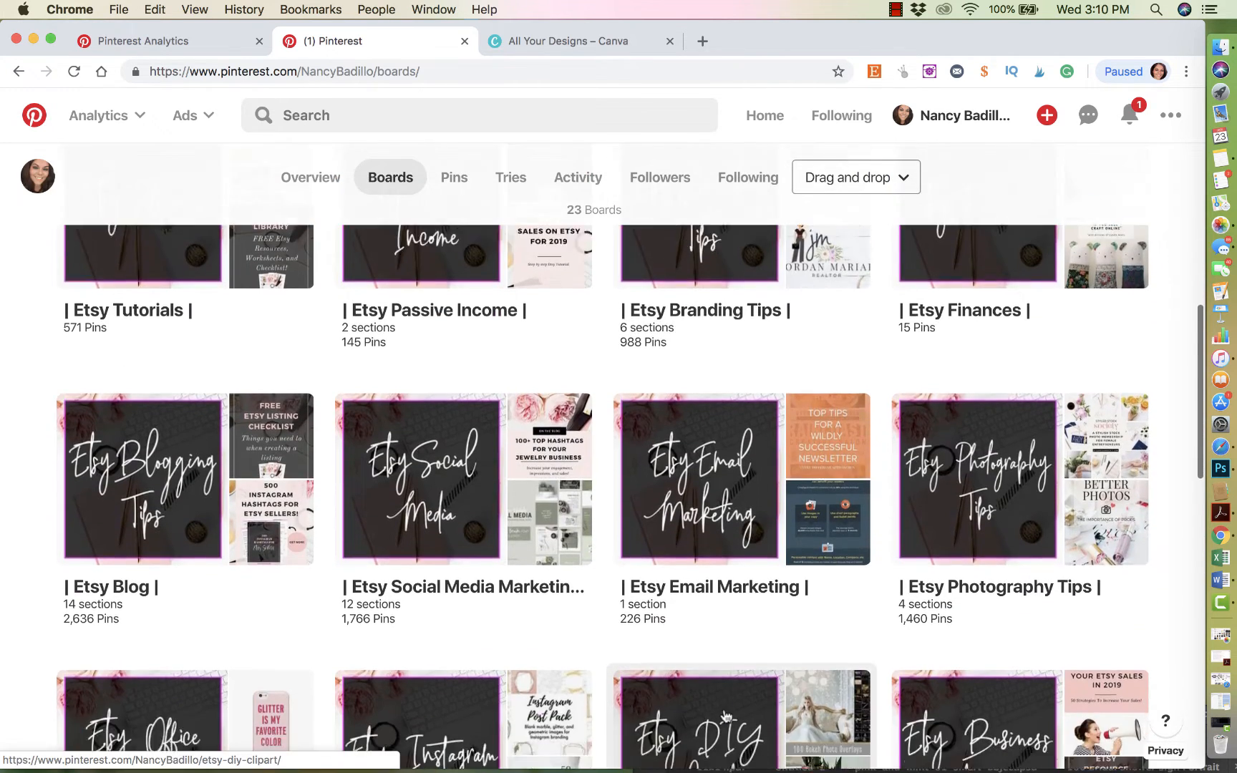
scroll(down, 3)
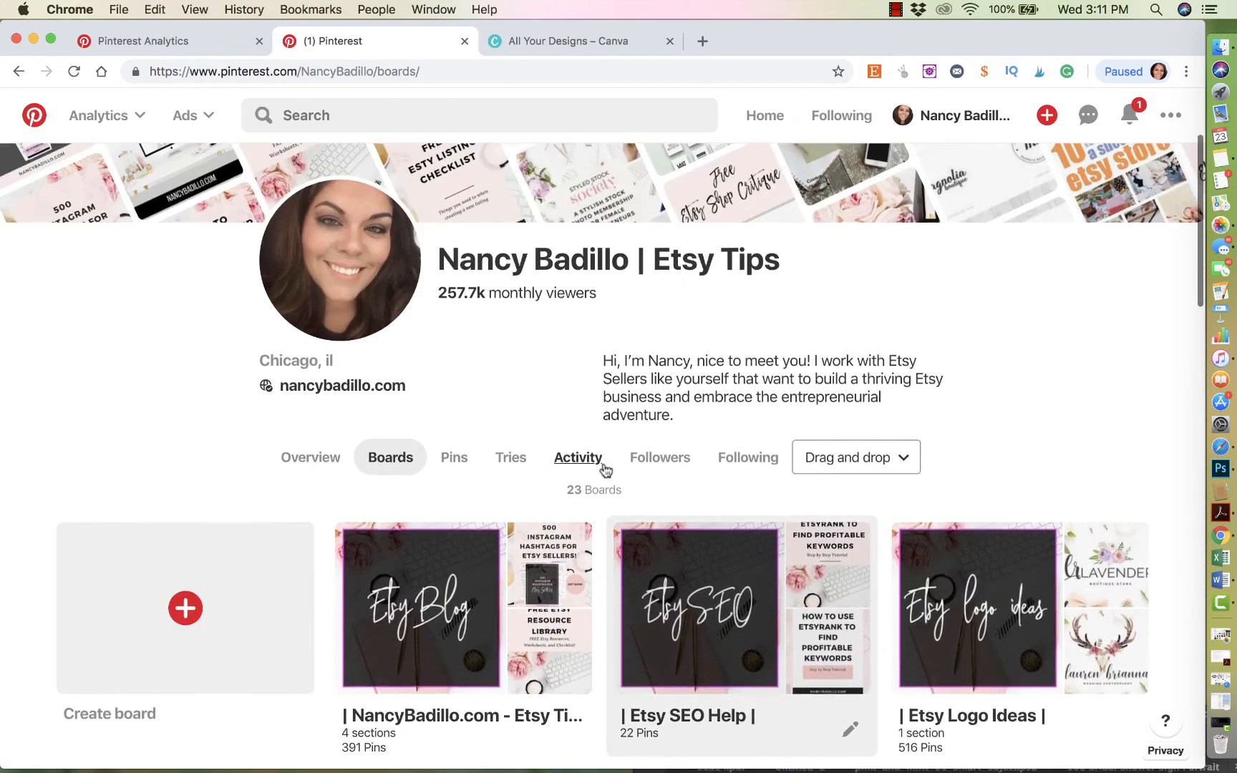
scroll(down, 3)
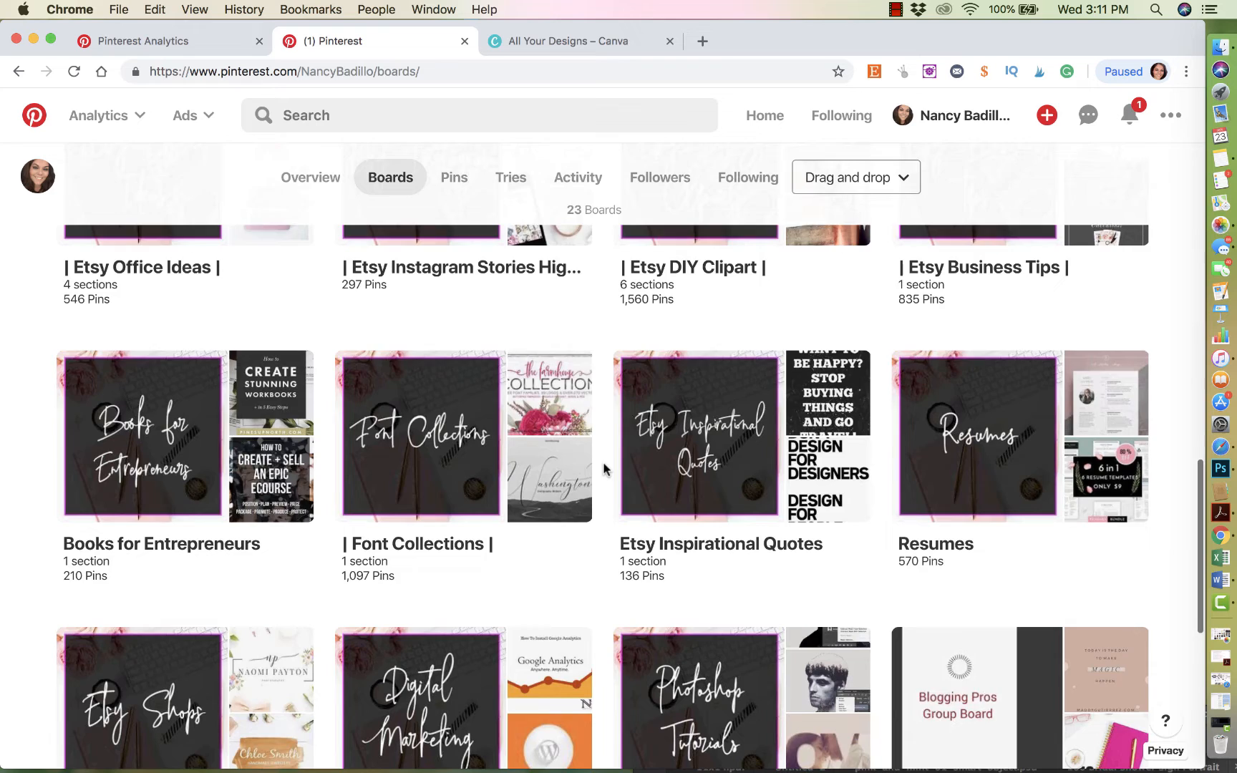
scroll(down, 3)
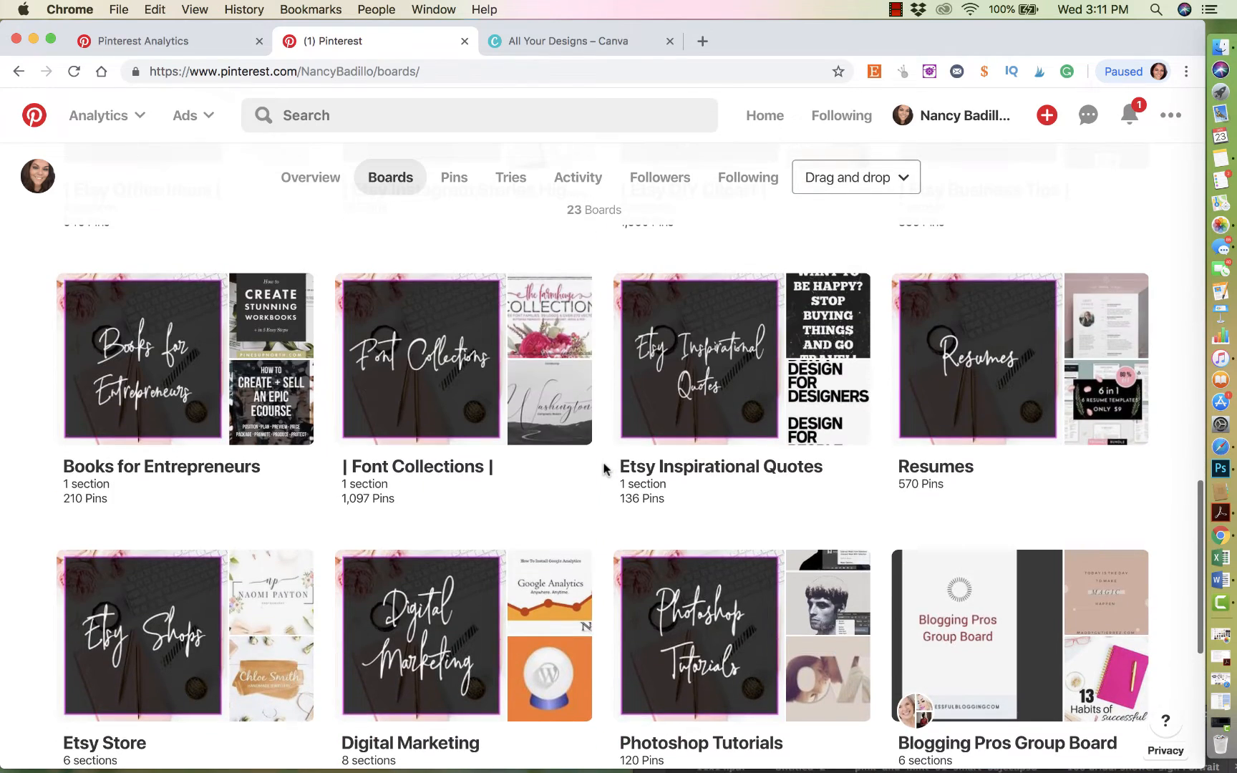
scroll(down, 3)
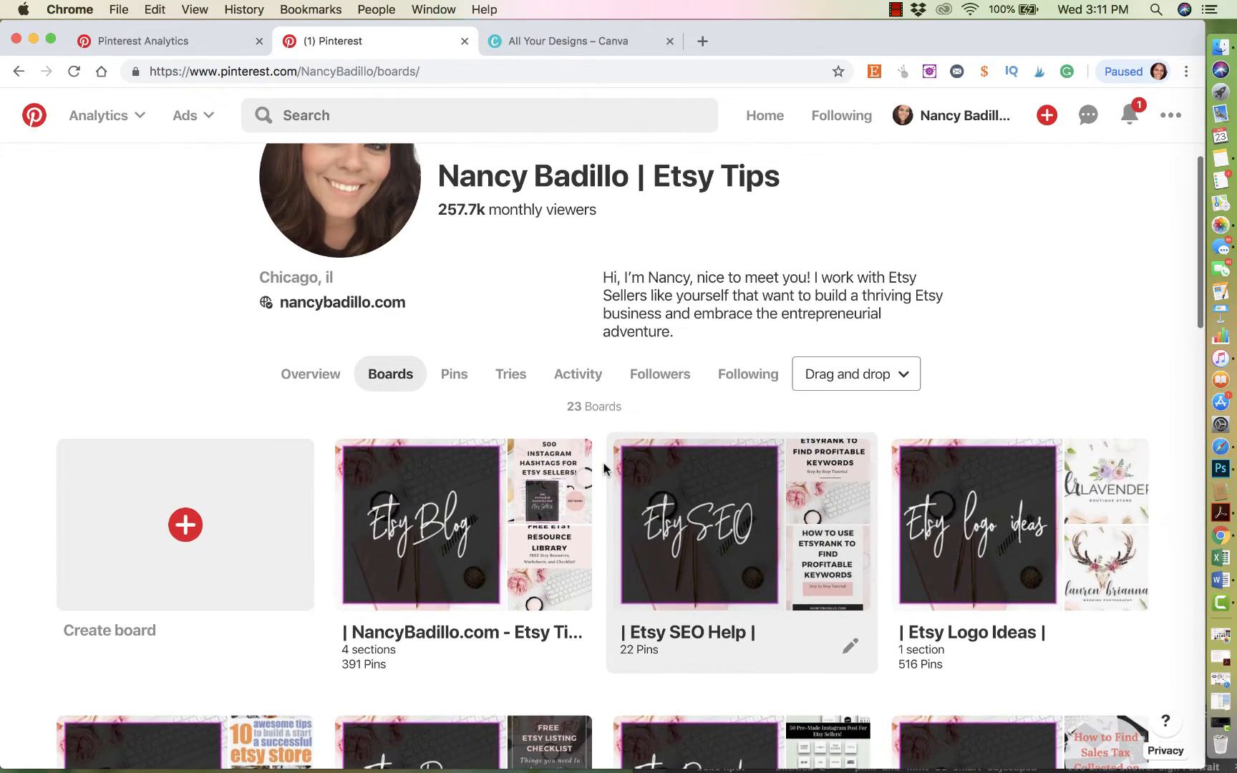
scroll(down, 3)
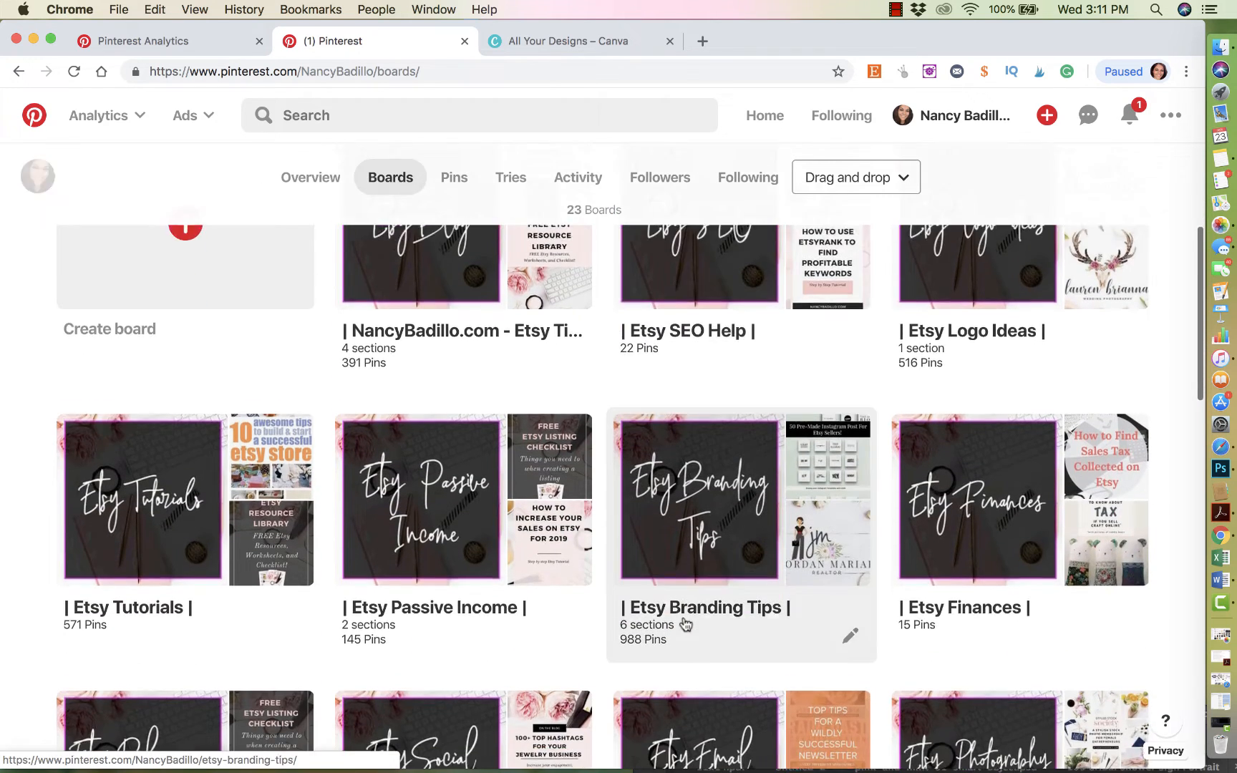
scroll(down, 3)
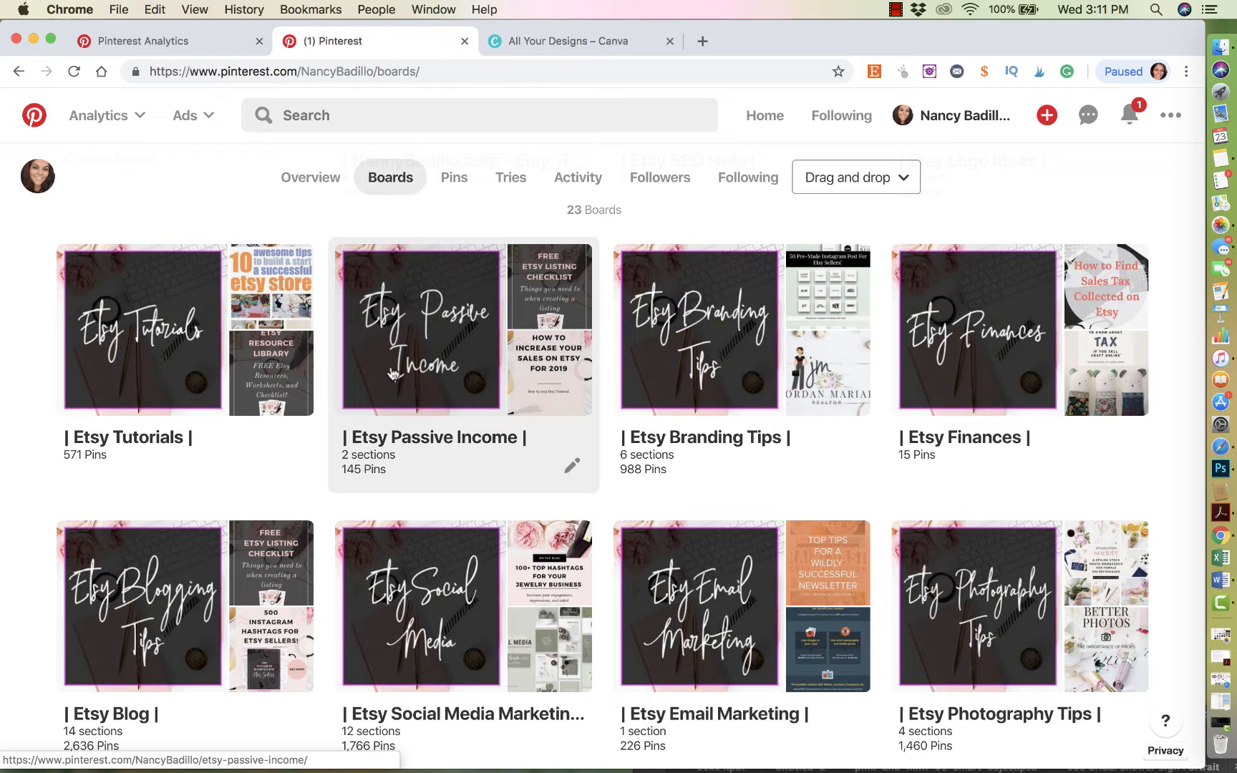
mouse_move(454, 357)
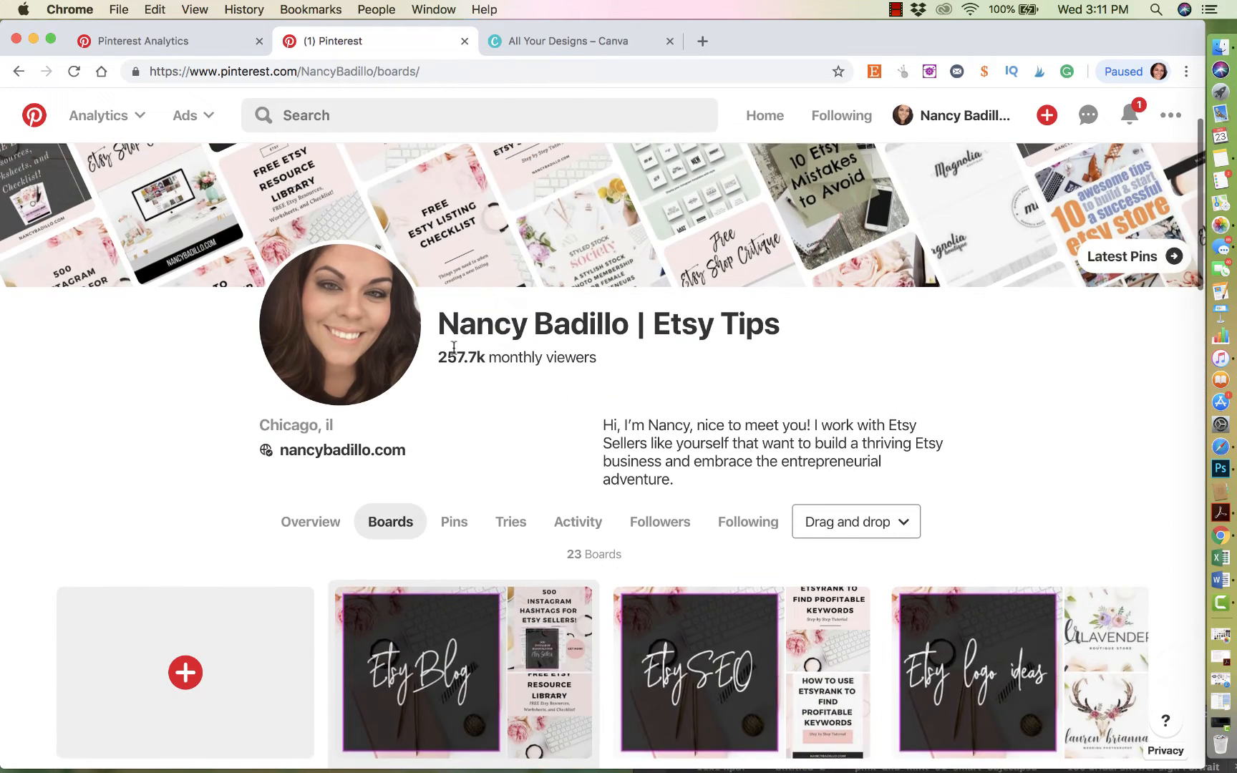
scroll(down, 3)
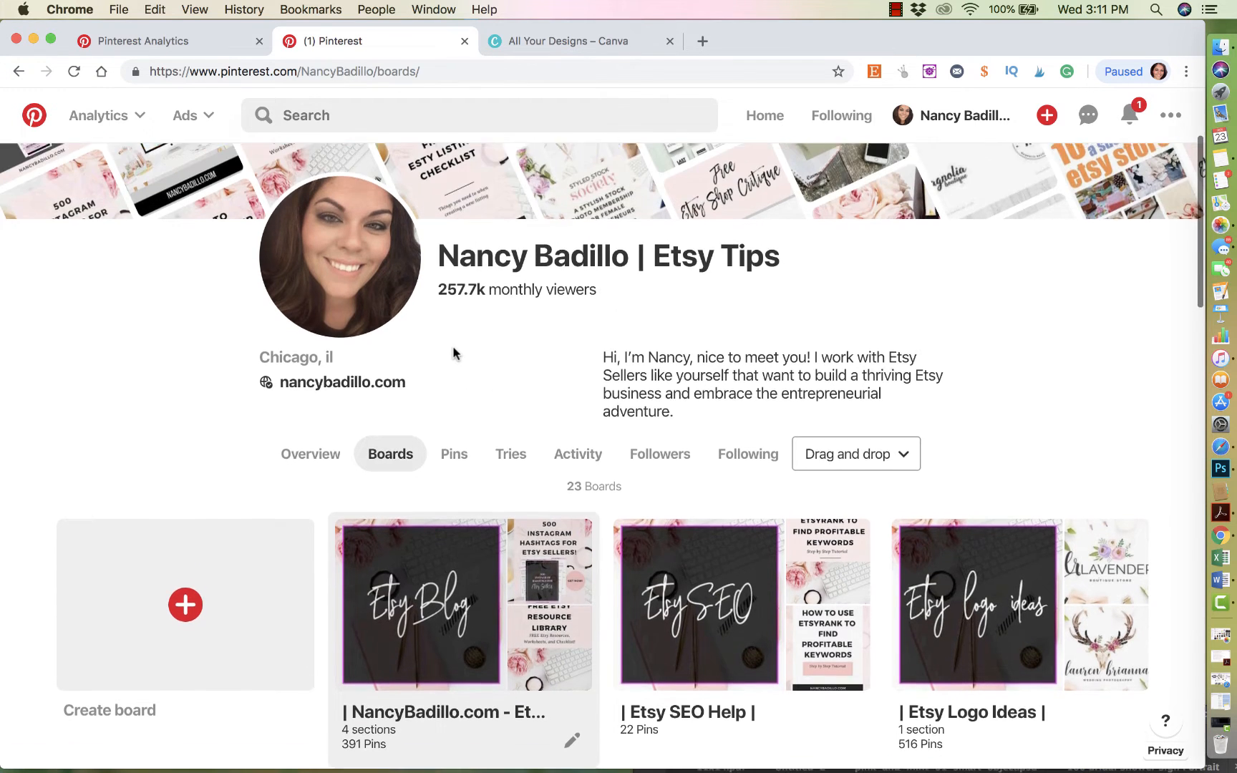
scroll(up, 3)
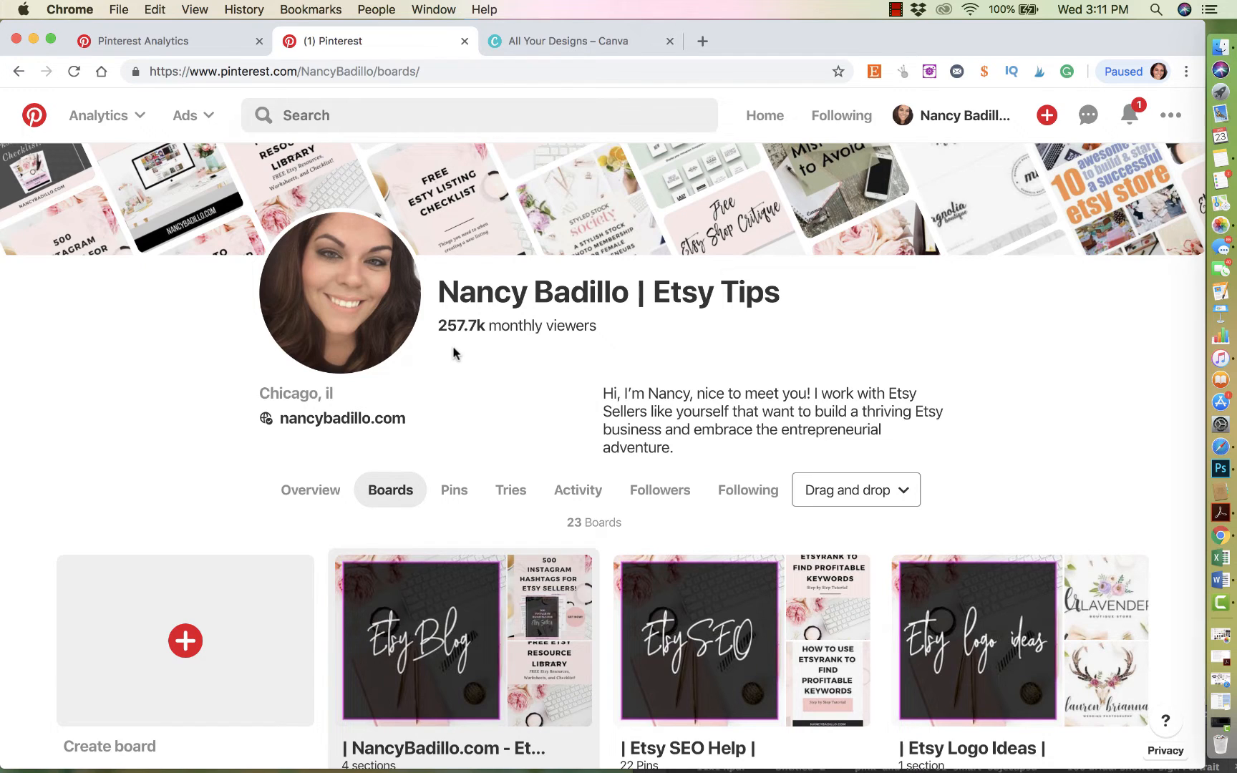
scroll(down, 3)
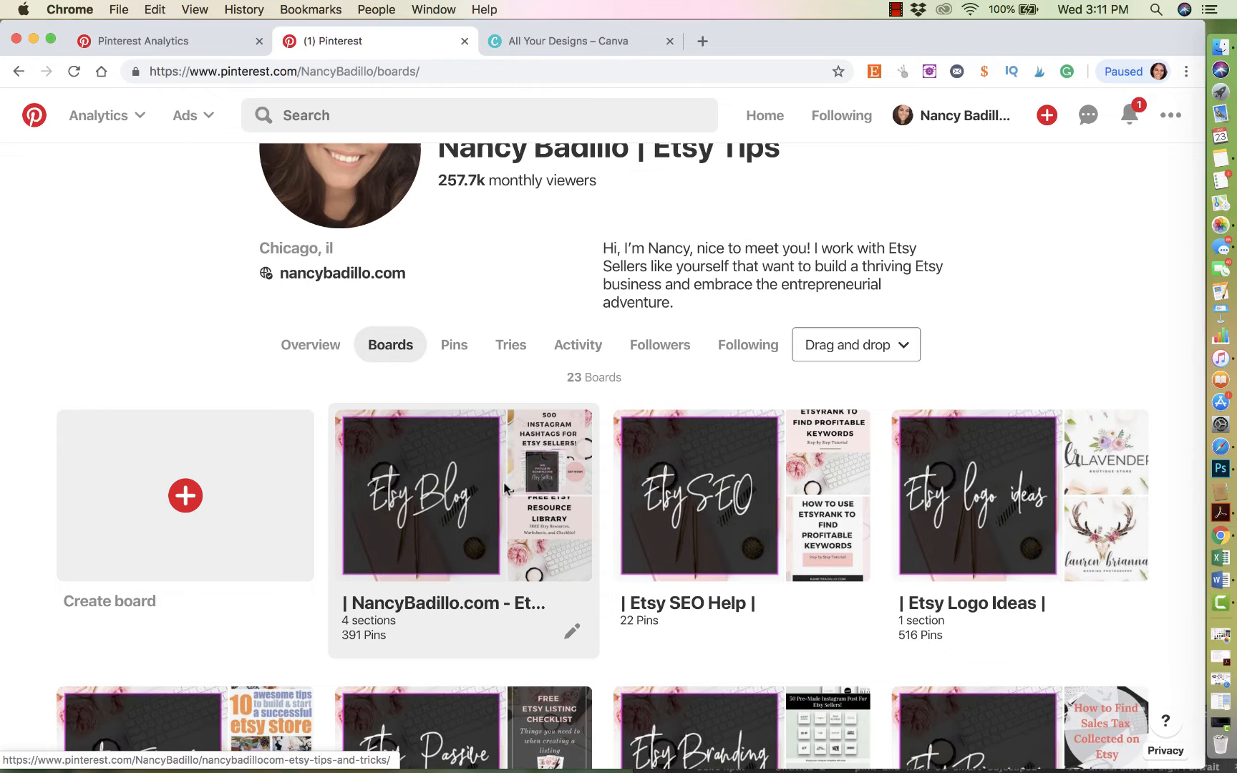
mouse_move(512, 552)
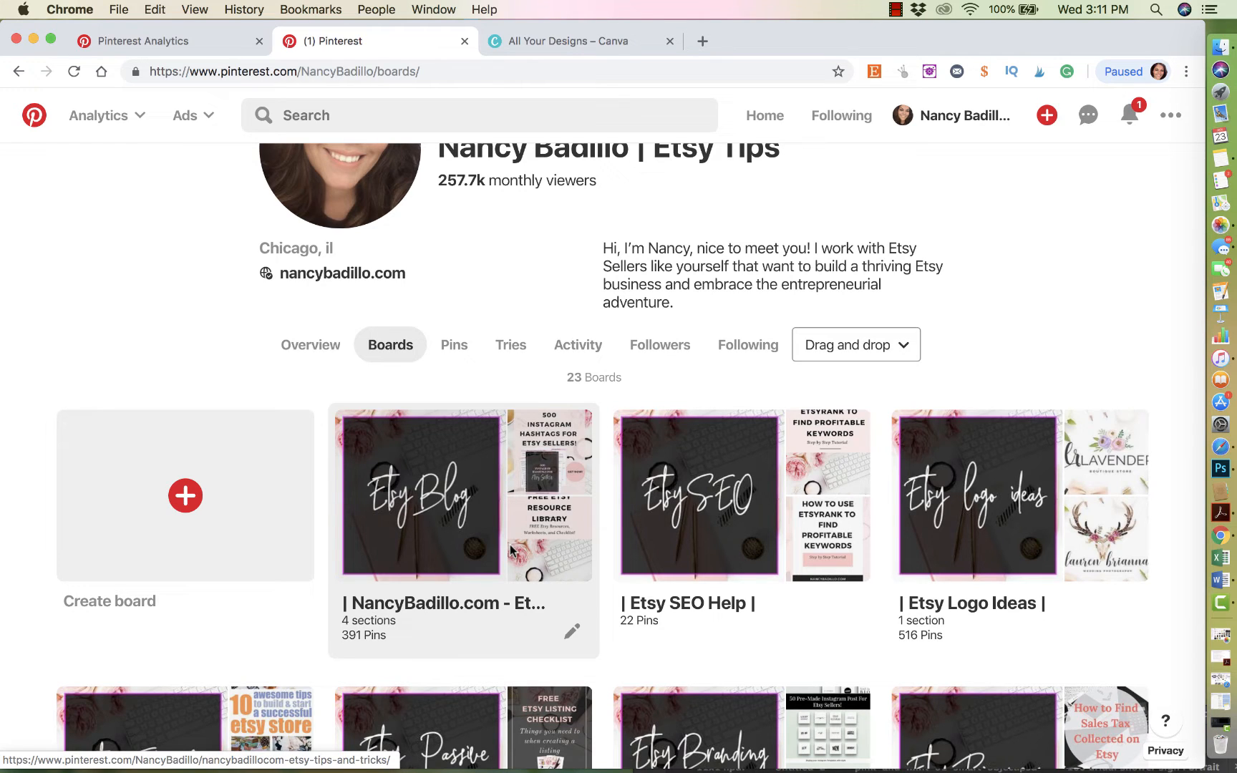
scroll(down, 3)
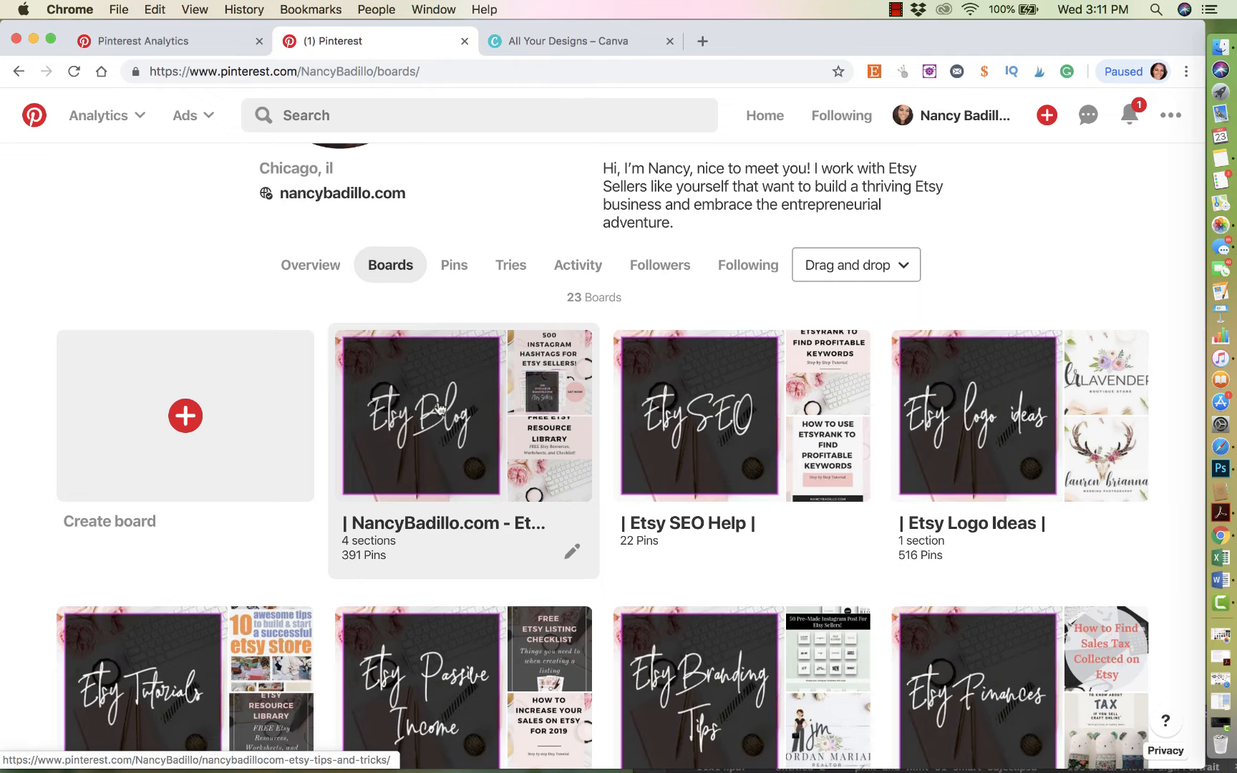
mouse_move(478, 427)
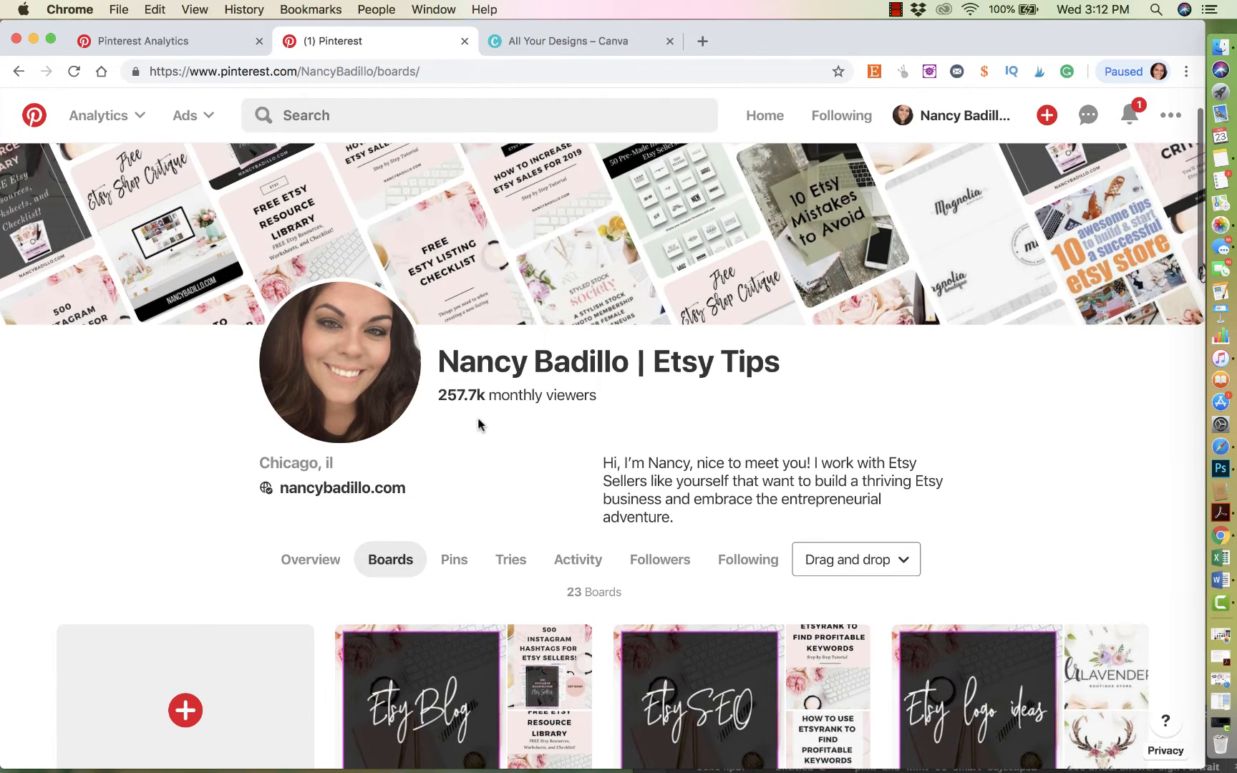
scroll(down, 3)
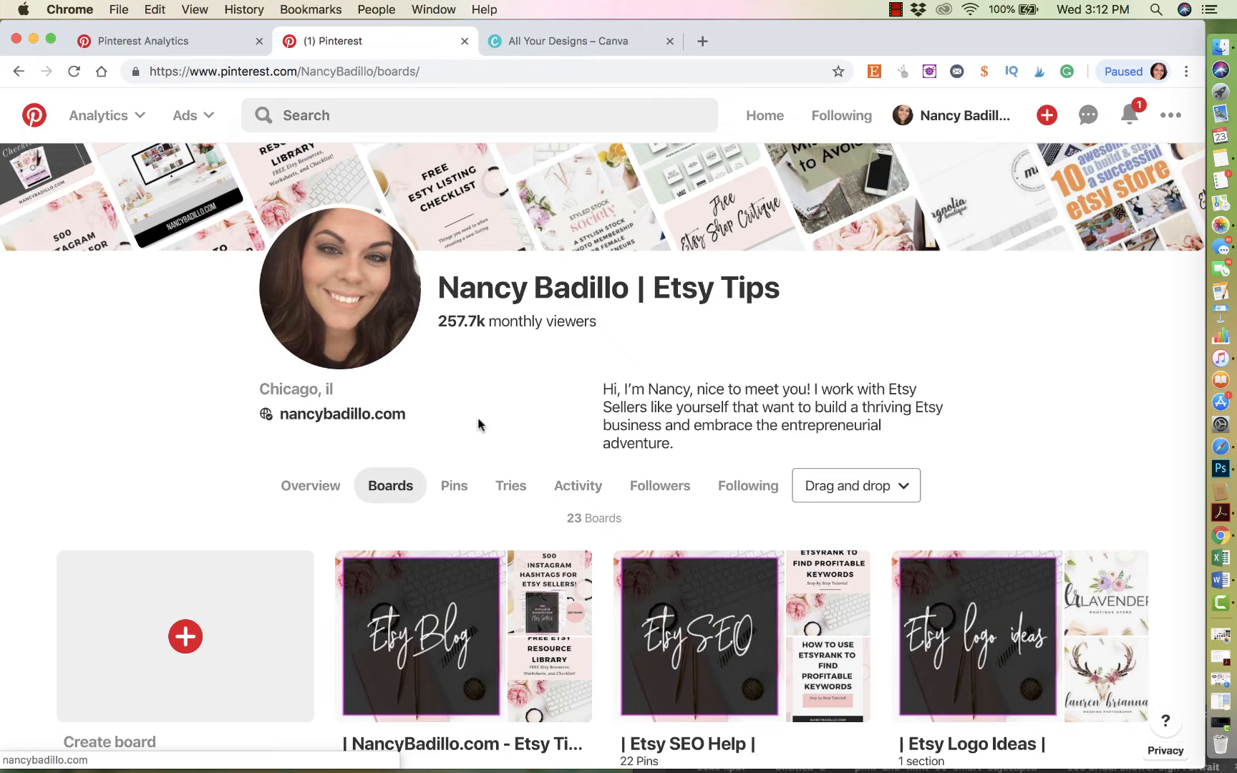
mouse_move(479, 424)
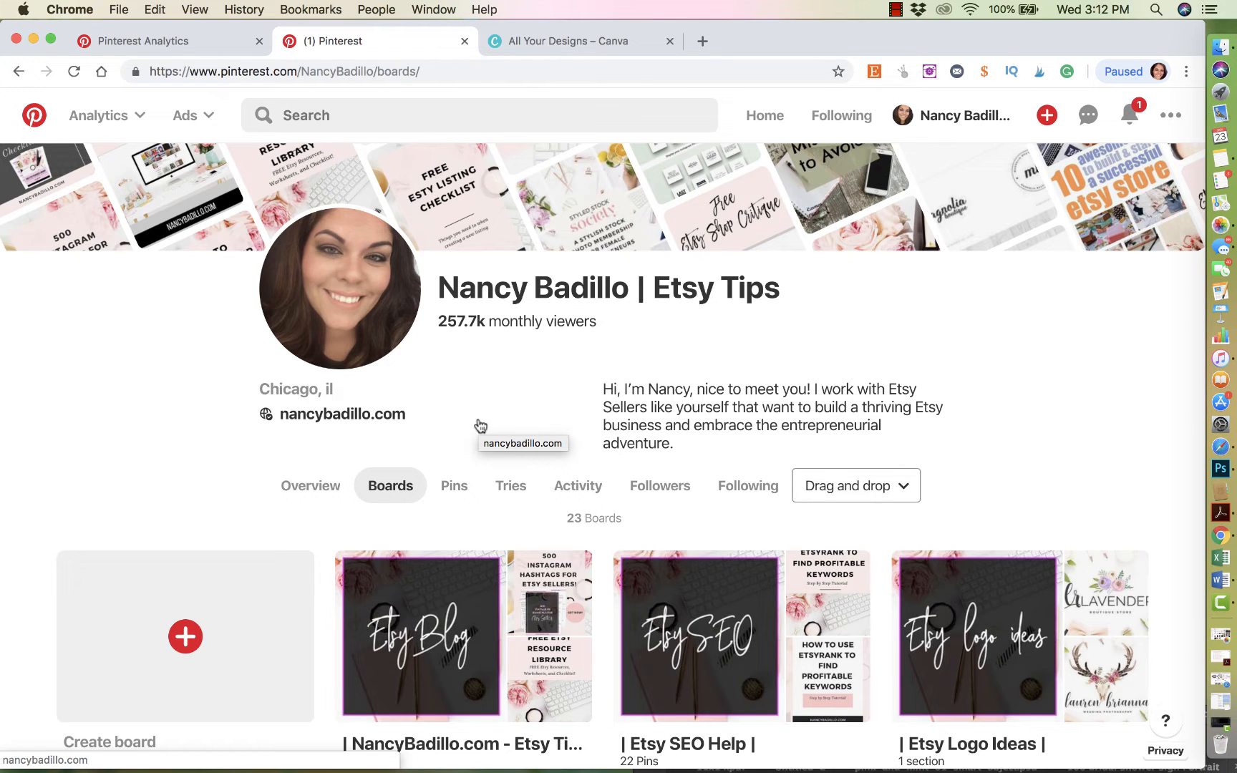
mouse_move(478, 424)
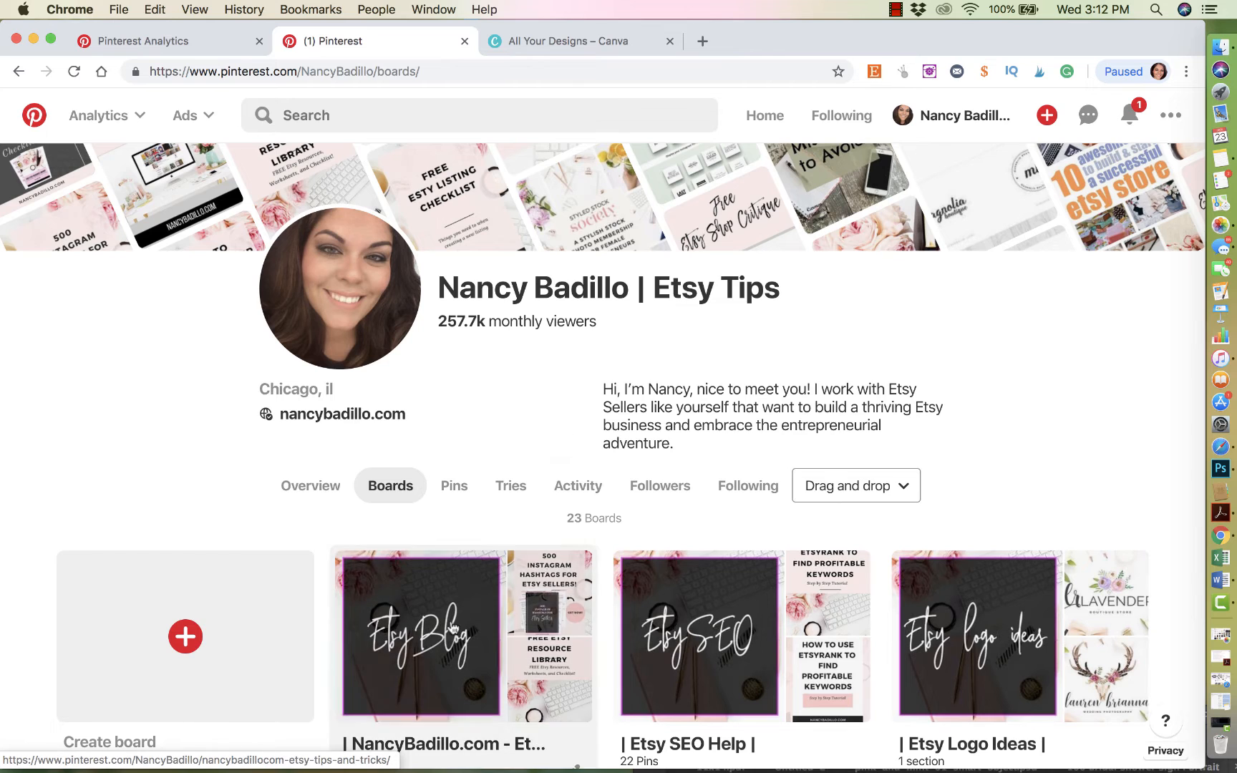
scroll(down, 3)
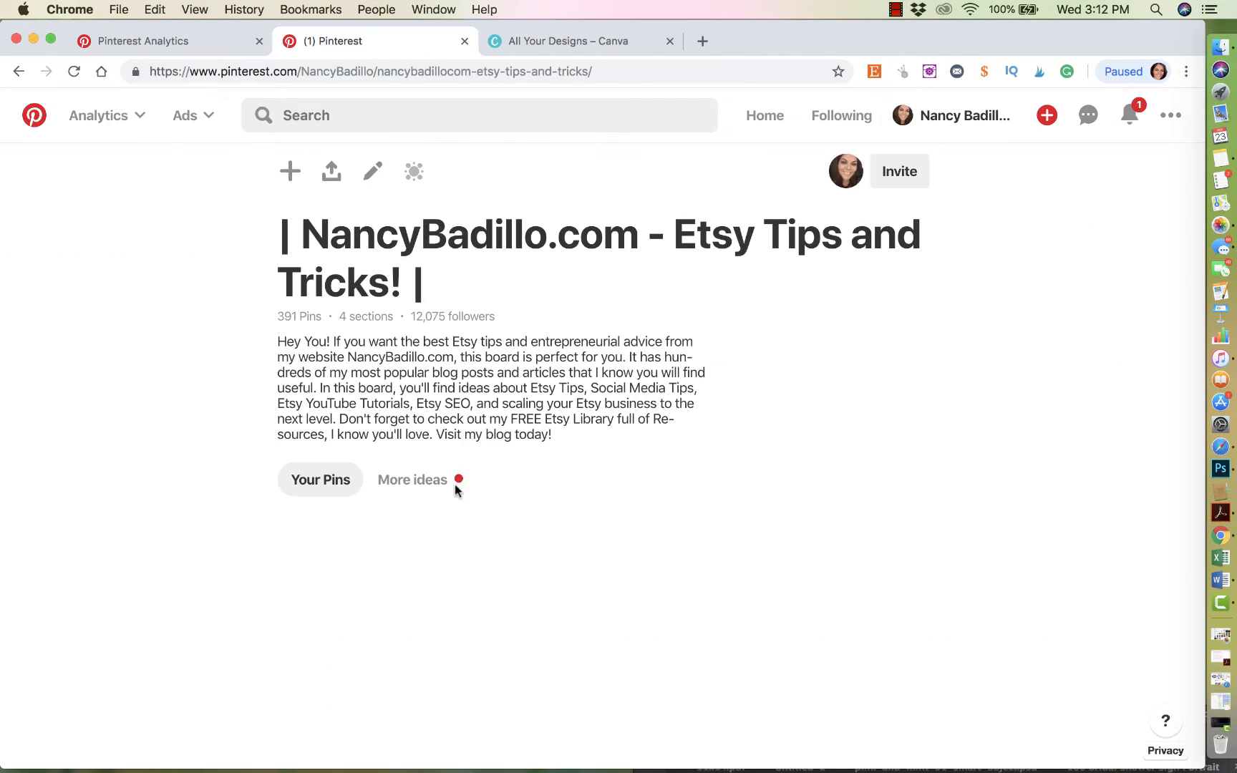
scroll(down, 3)
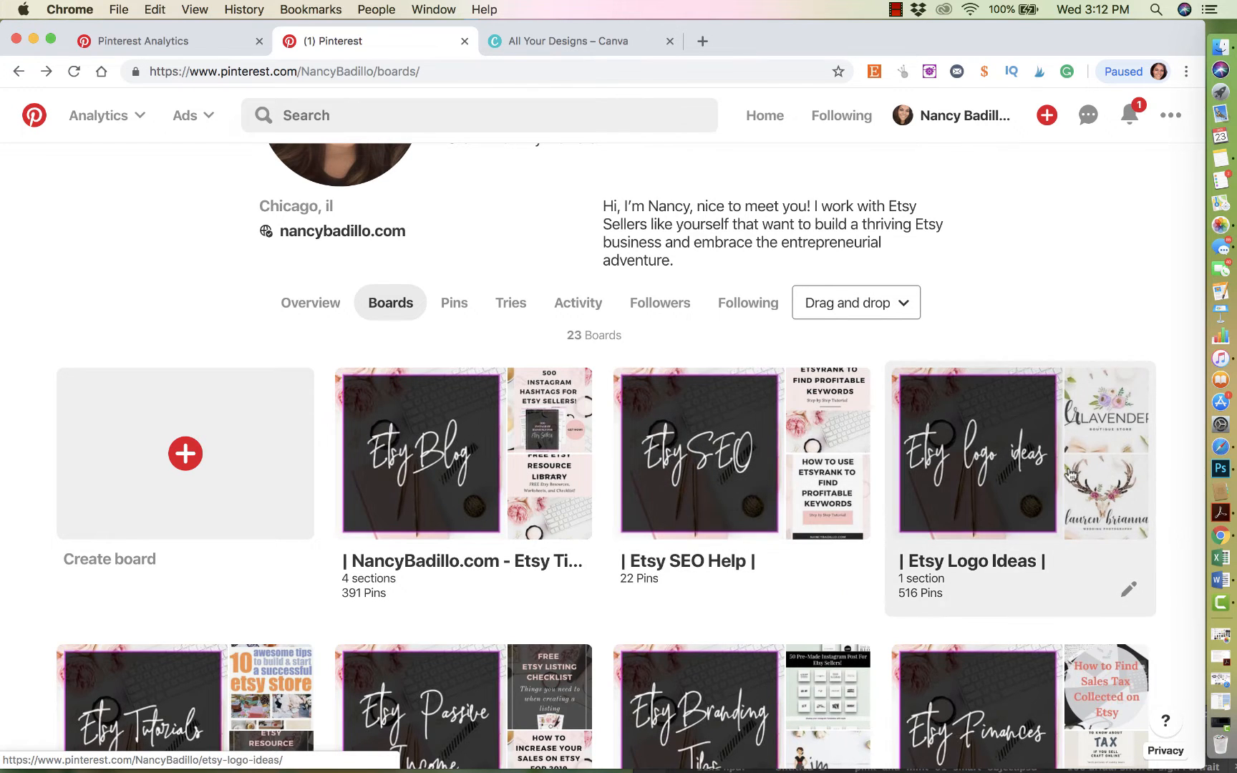
Scroll the boards page before switching over to the Canva designs tab.
scroll(down, 3)
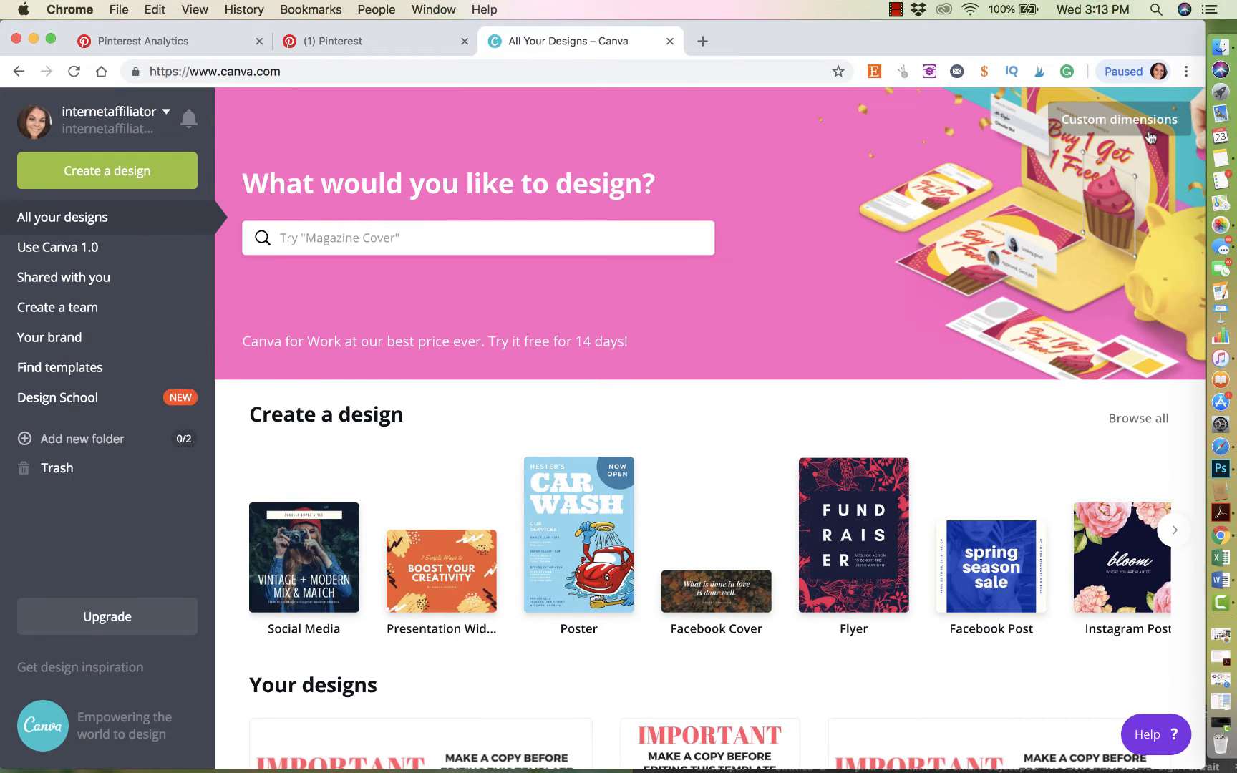
mouse_move(1149, 136)
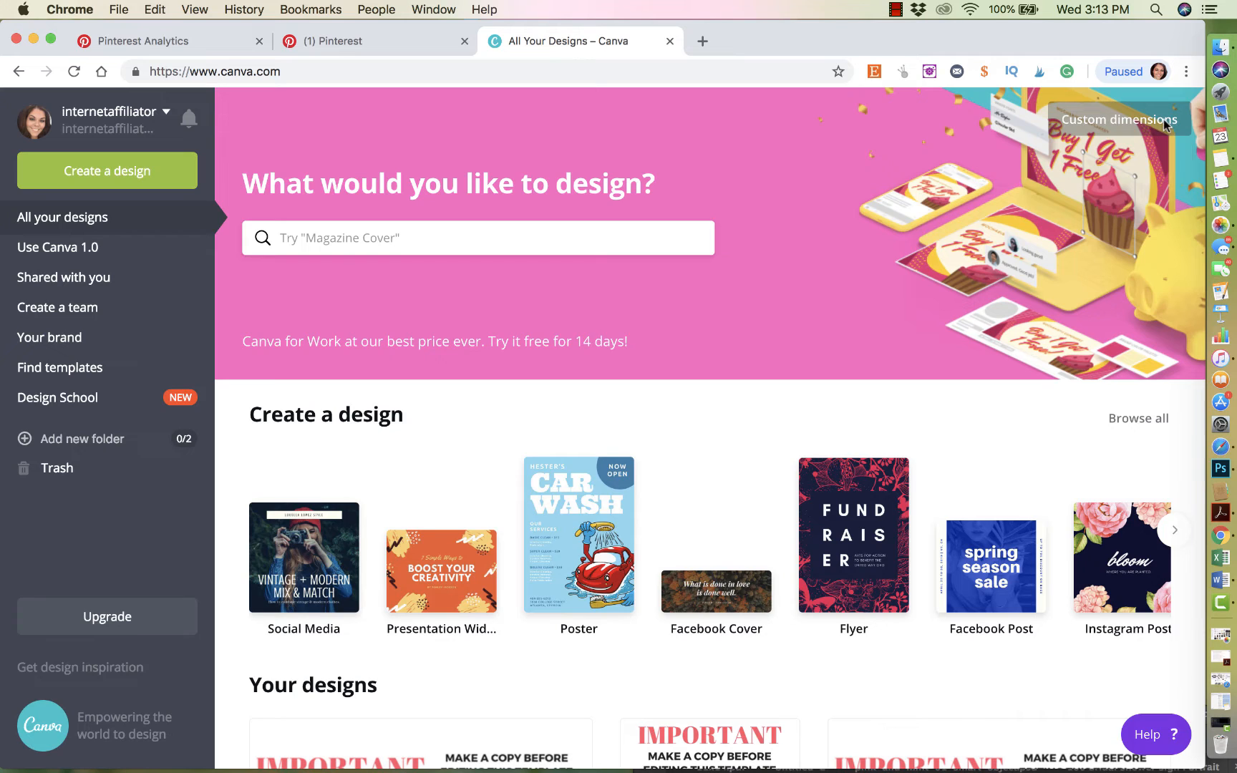
Create a custom blank design of 564 × 564 pixels.
click(1118, 119)
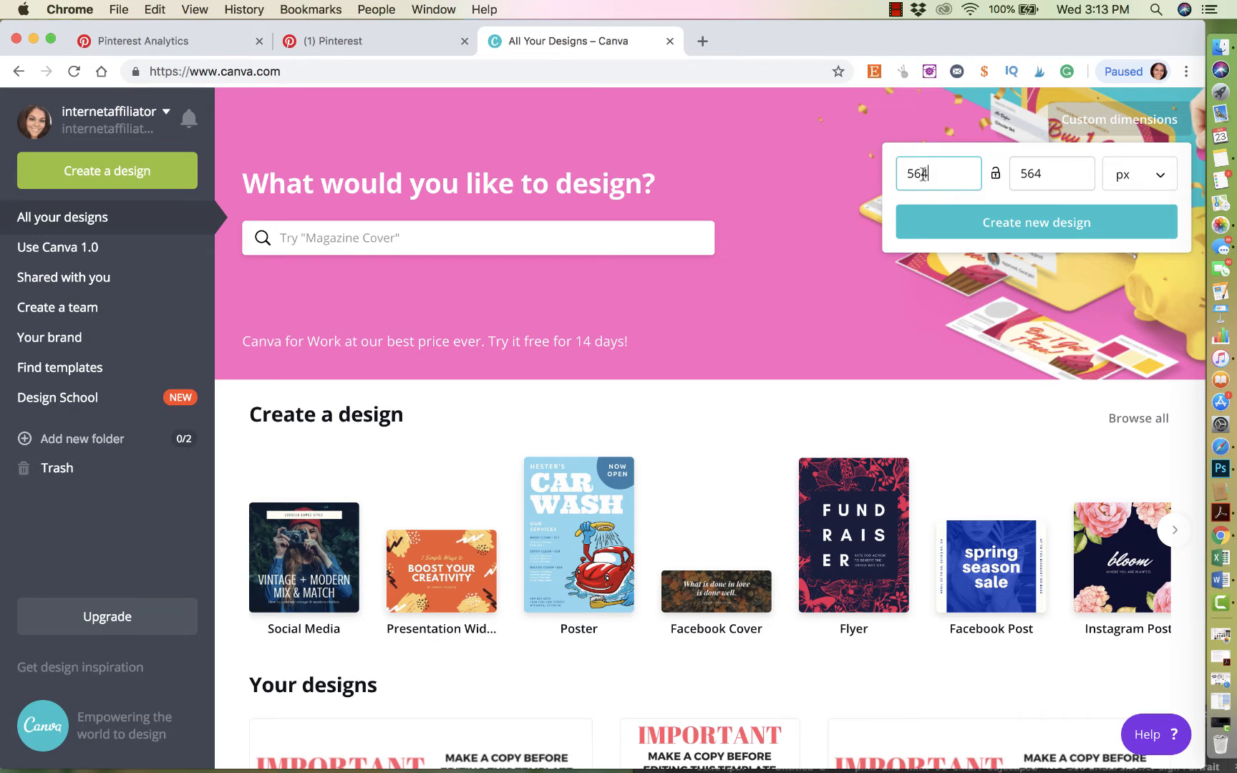
click(1052, 173)
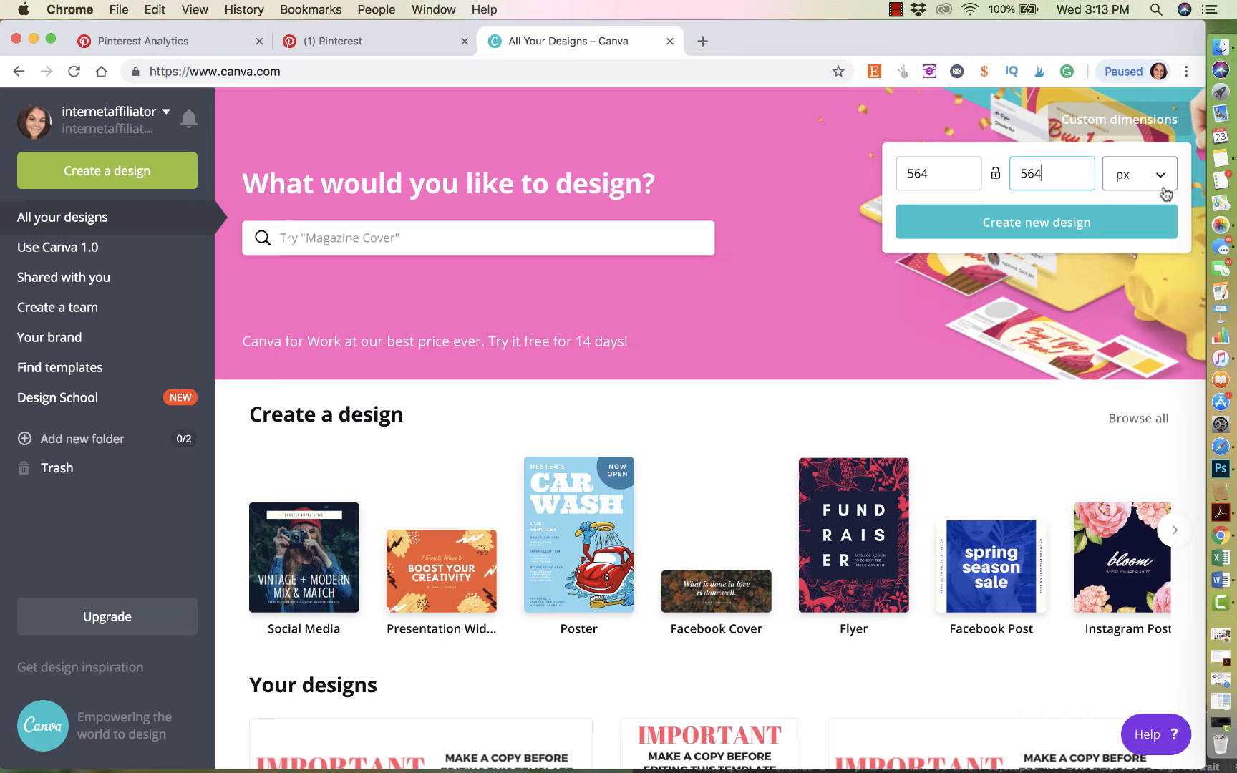
click(1138, 174)
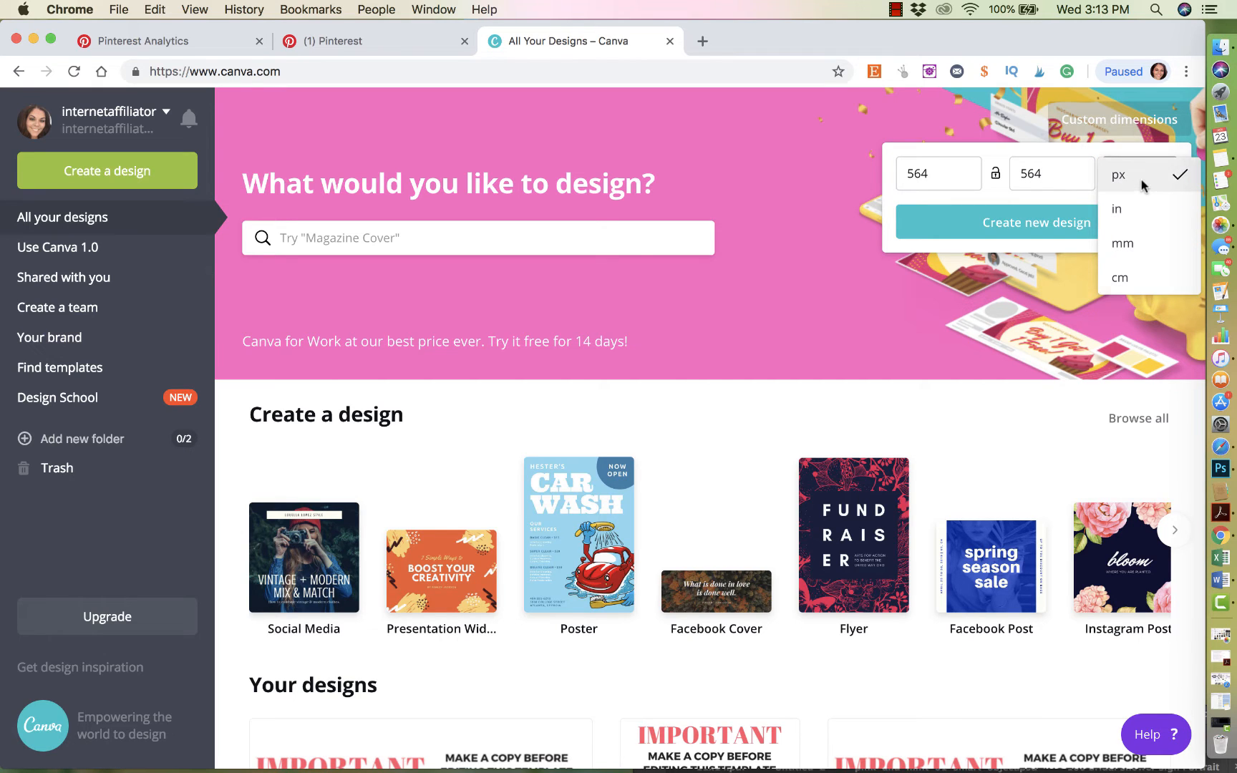
click(1037, 222)
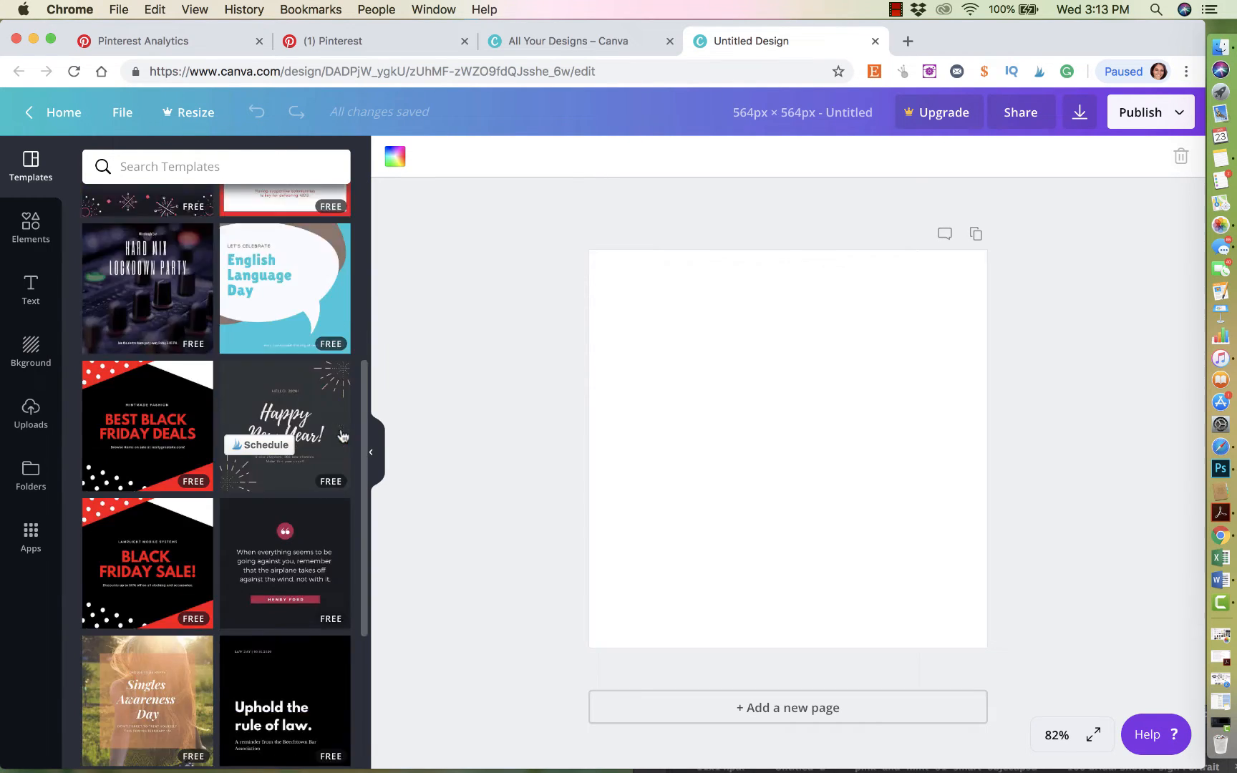
Preview Mat & Canvas, International Picnic Day and Digital Imaging Specialist templates, keeping the Mat & Canvas layout.
scroll(down, 3)
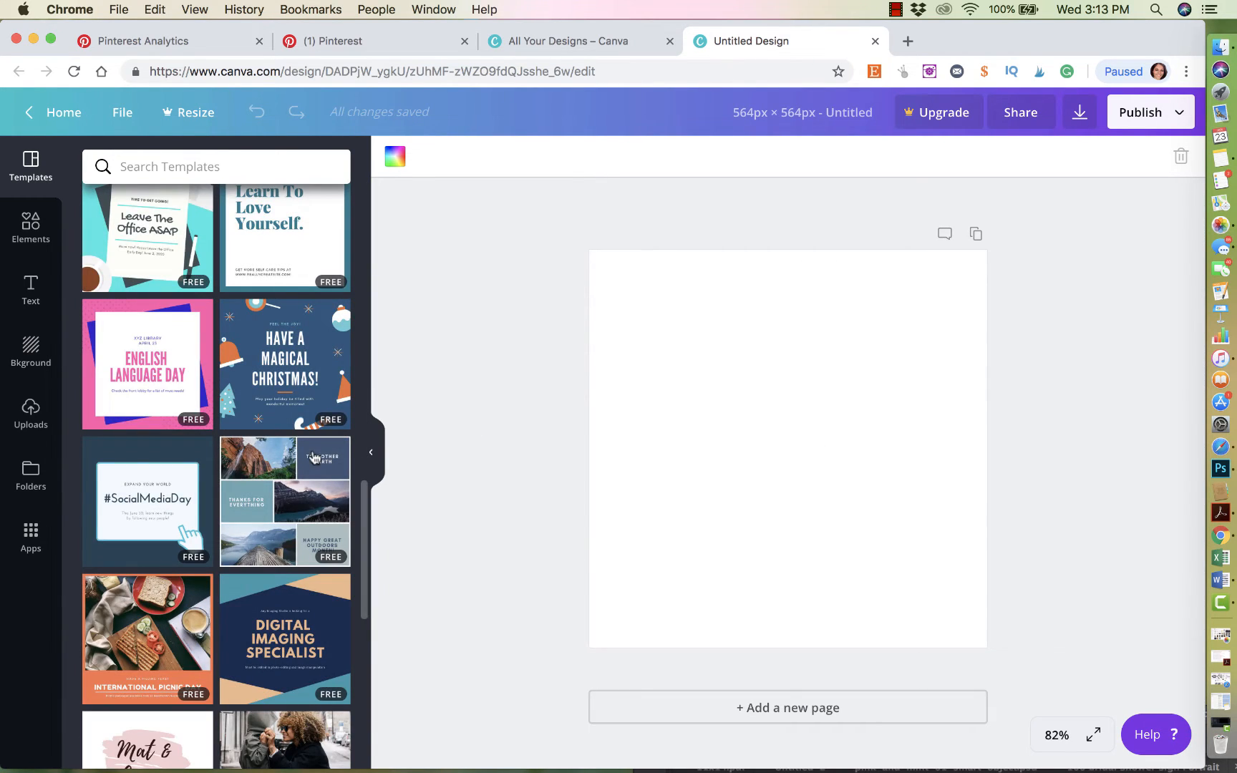
scroll(down, 3)
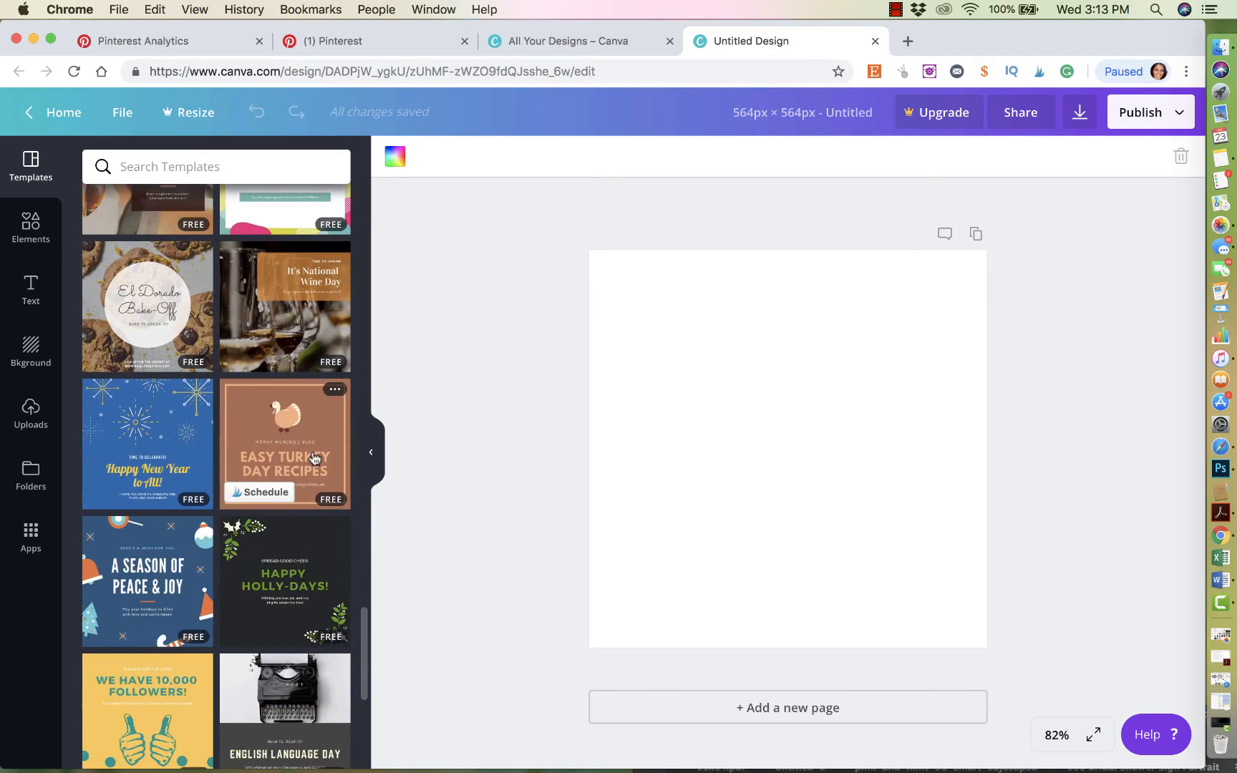
scroll(down, 3)
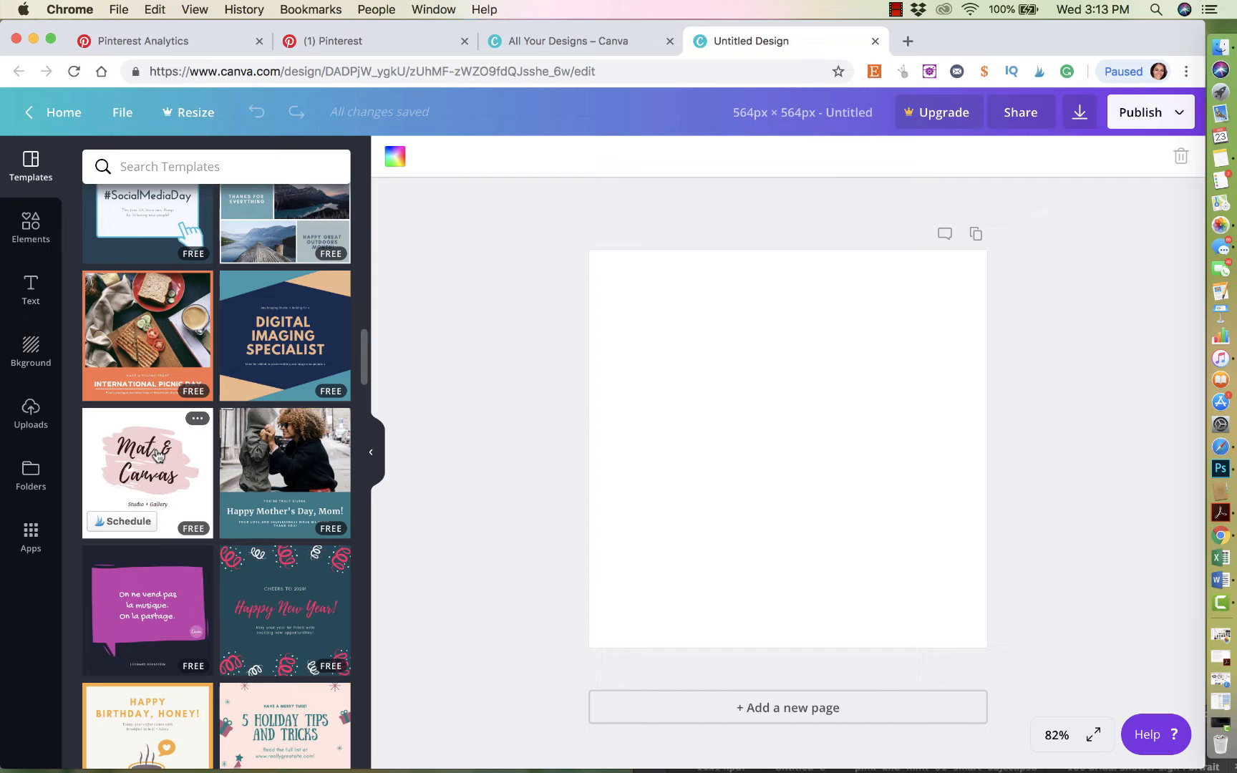
click(146, 472)
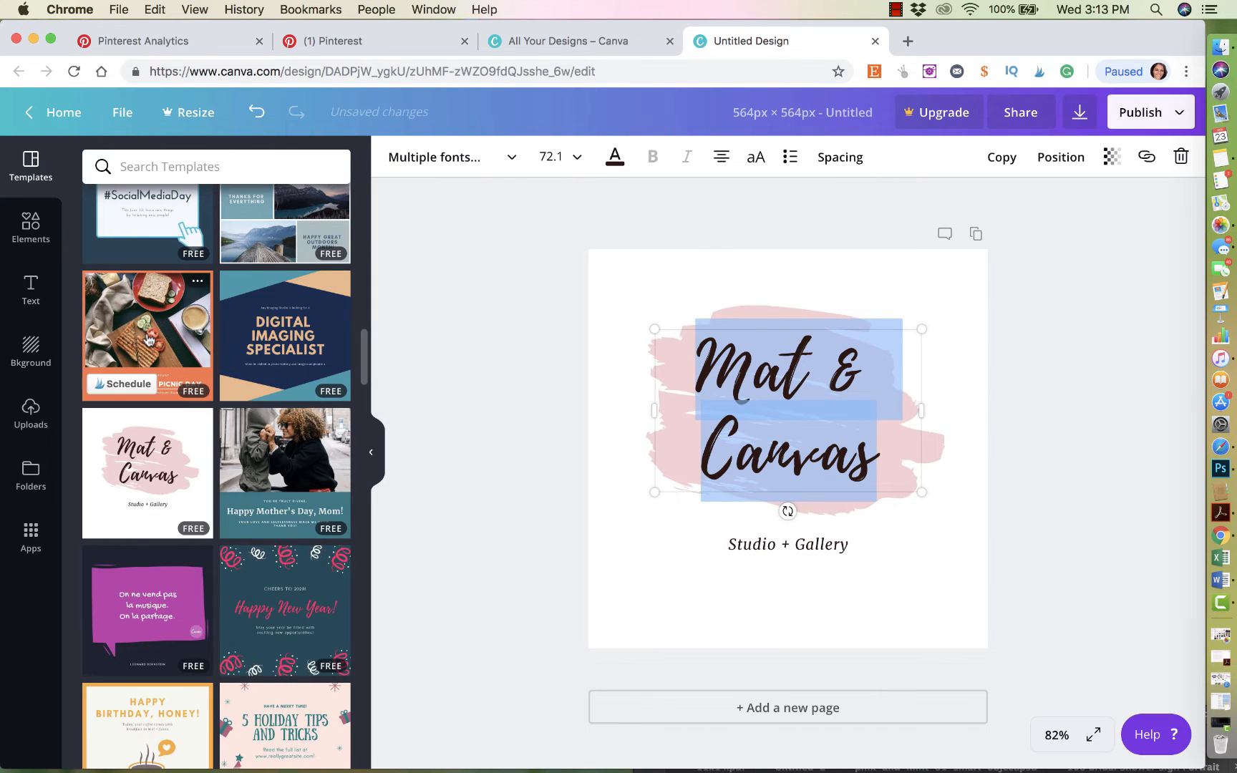
click(146, 335)
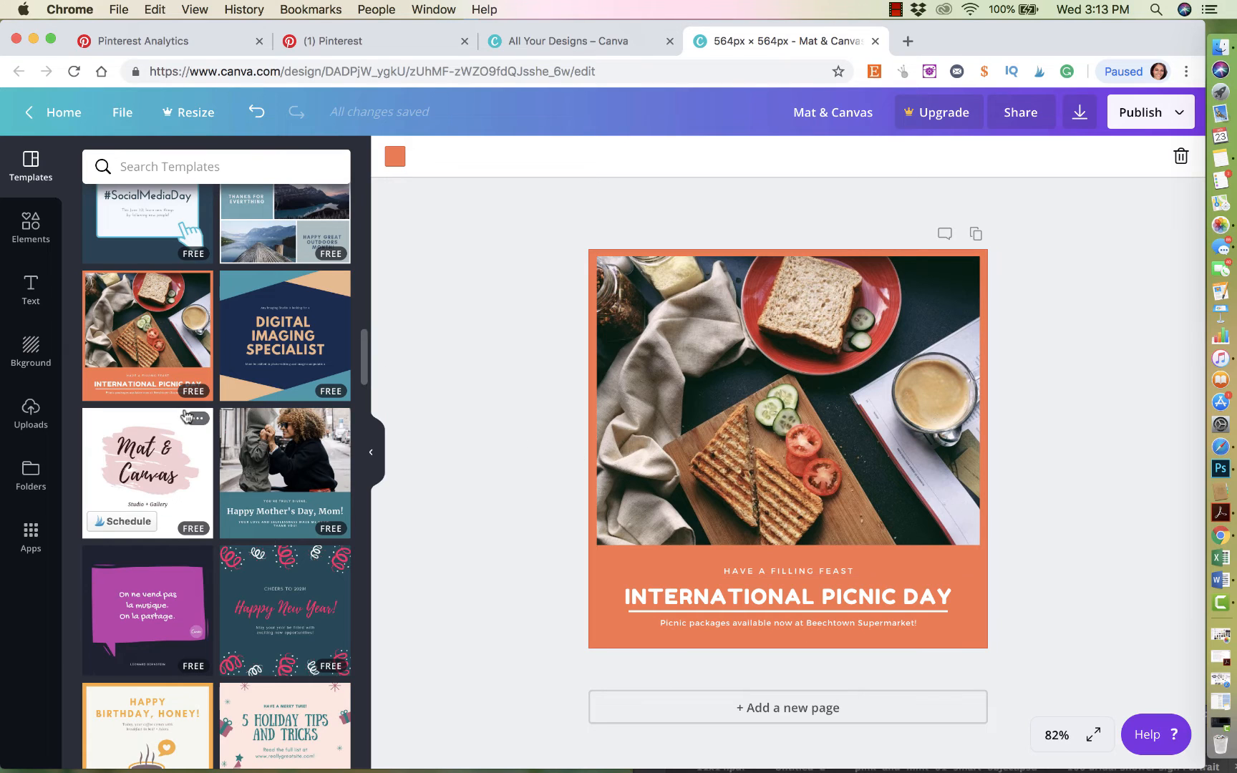
click(146, 463)
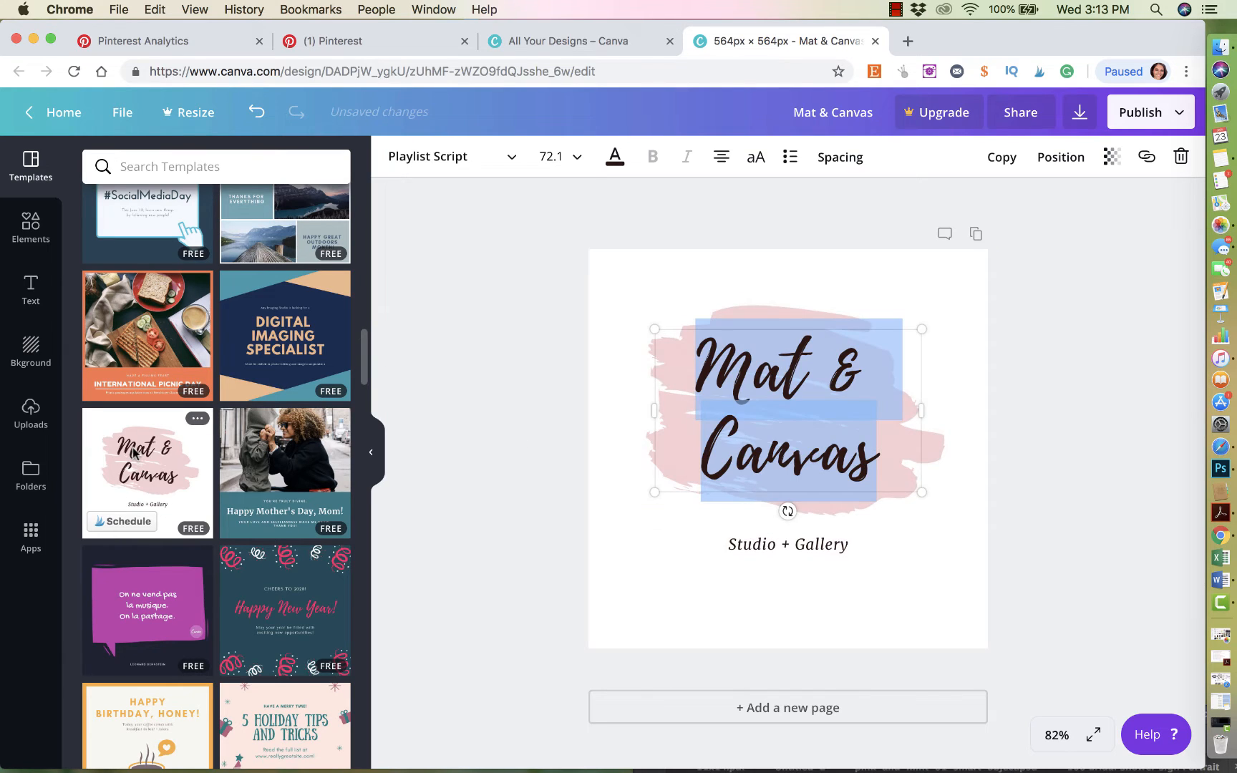
click(283, 335)
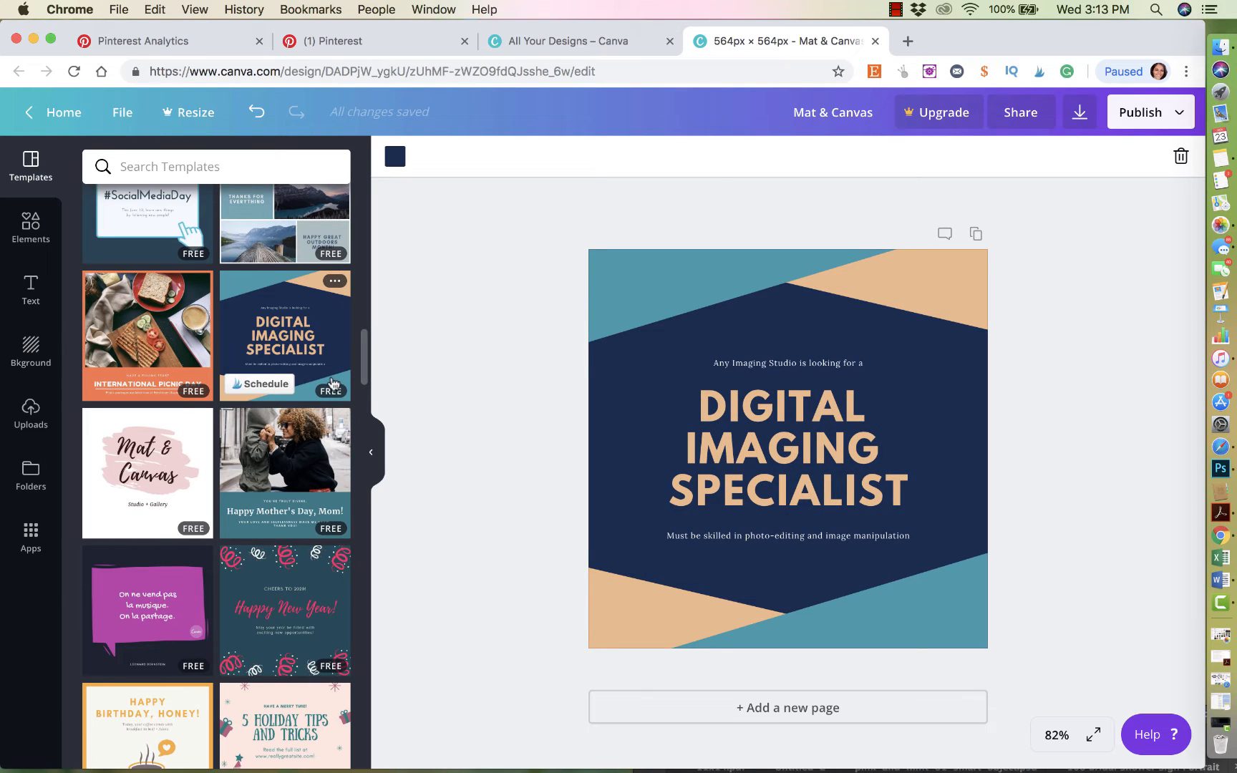
mouse_move(415, 419)
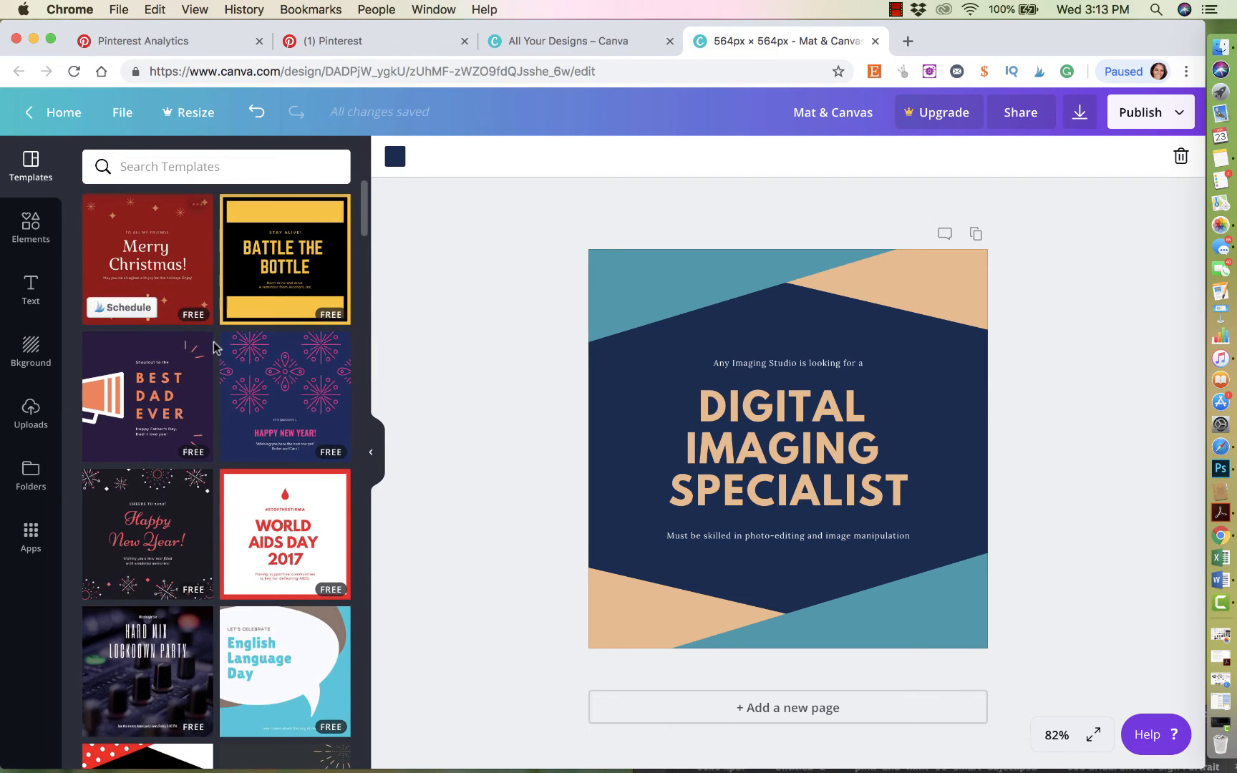
scroll(down, 3)
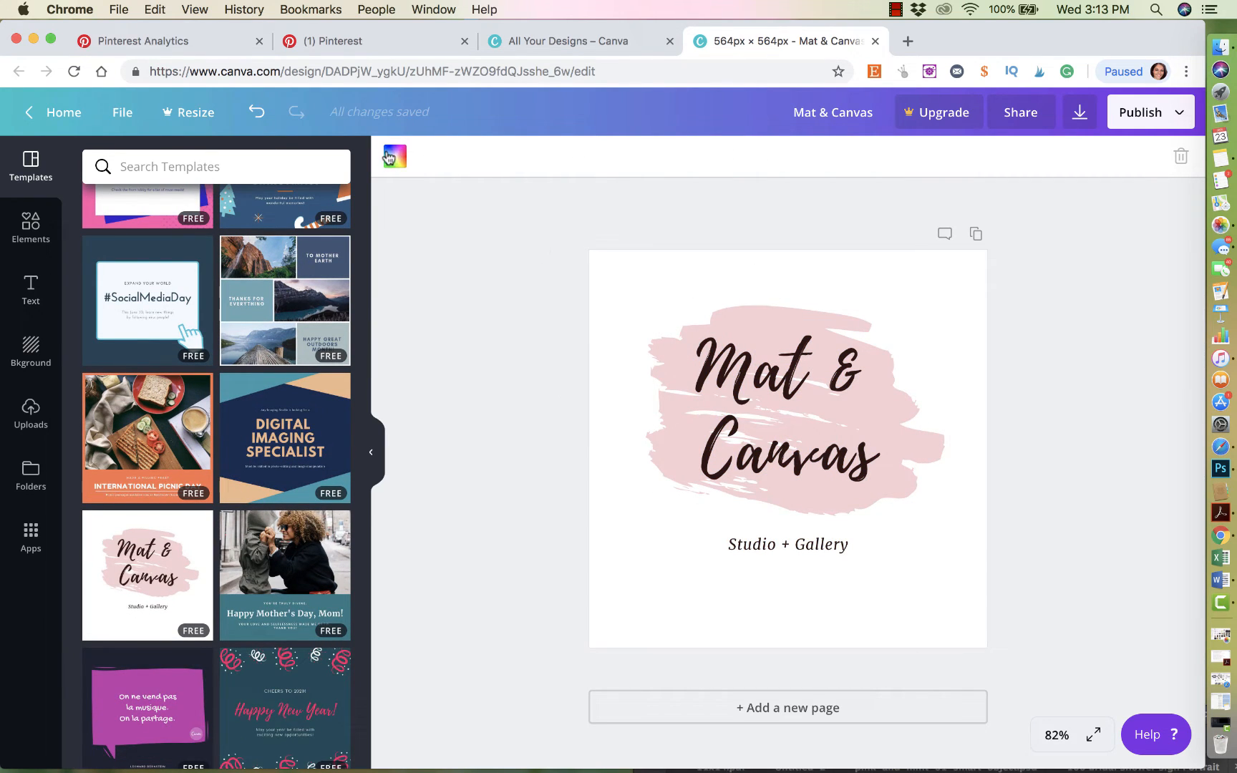
Colour the background pale pink, retitle it 'Etsy Blog' and remove the Studio + Gallery line.
click(394, 156)
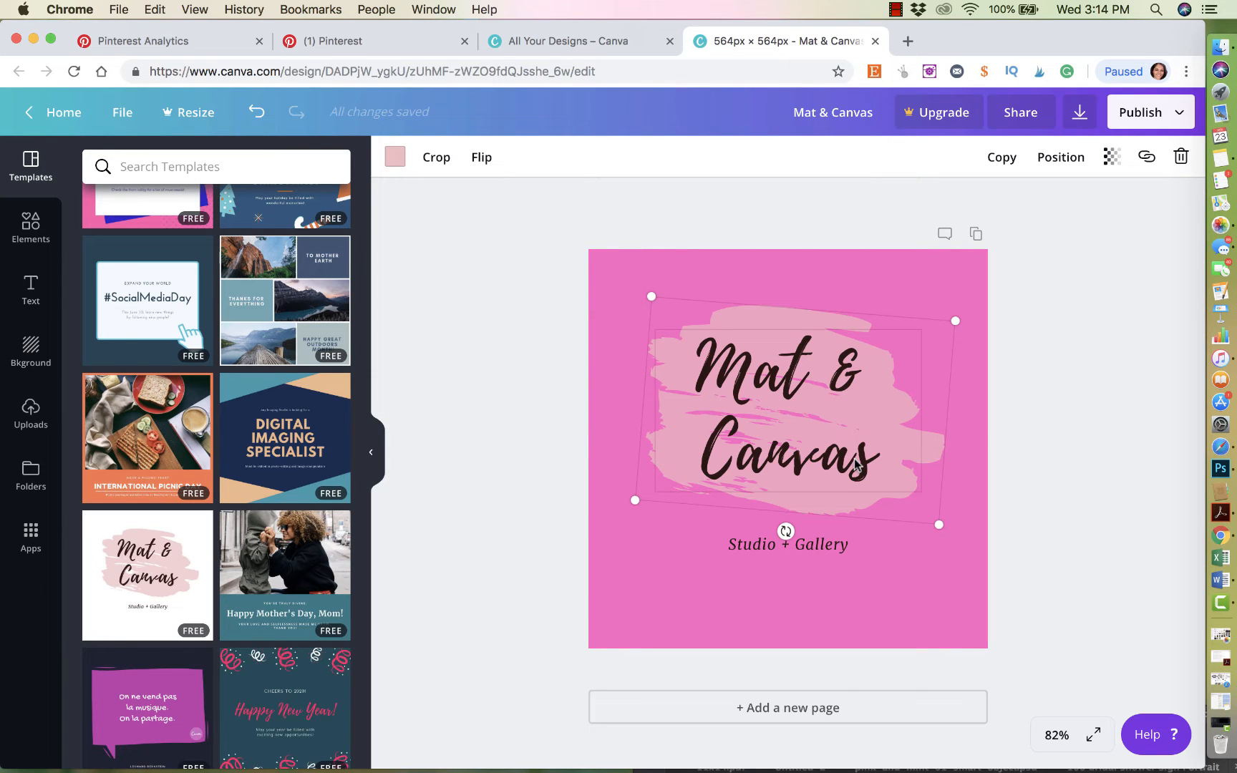
click(395, 156)
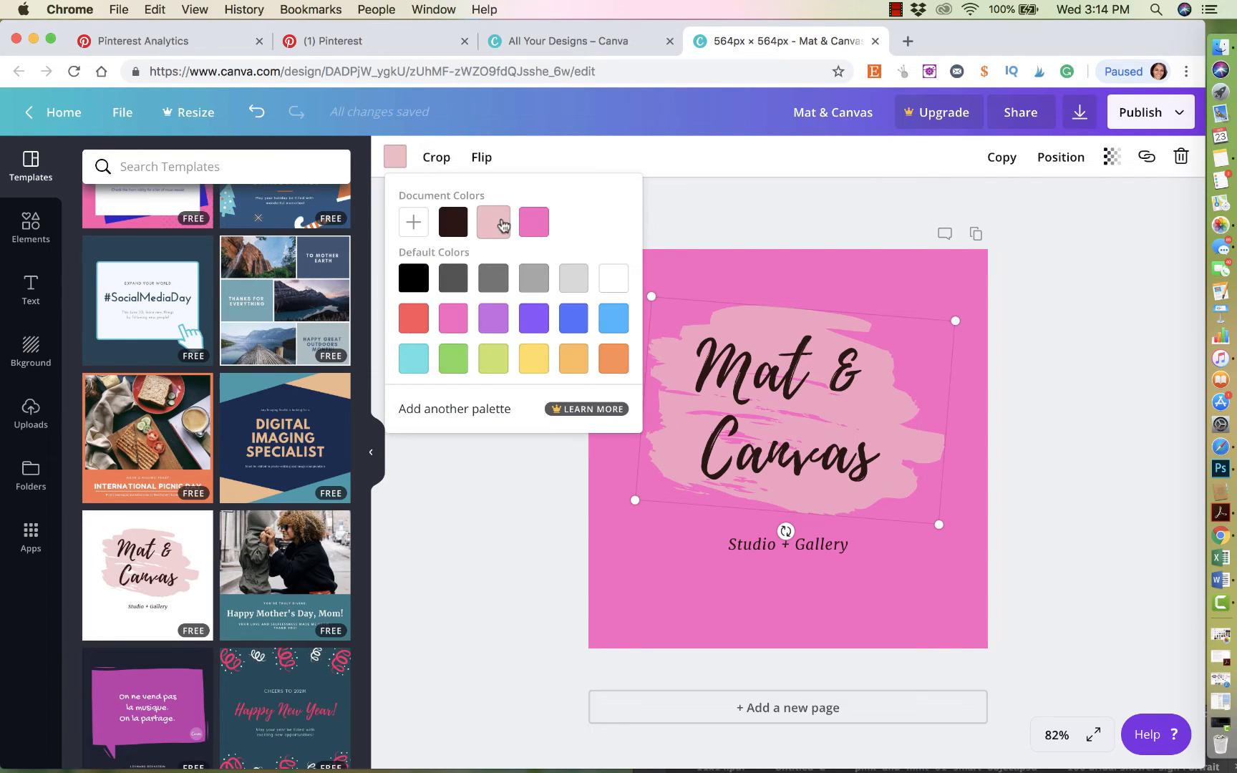
mouse_move(733, 253)
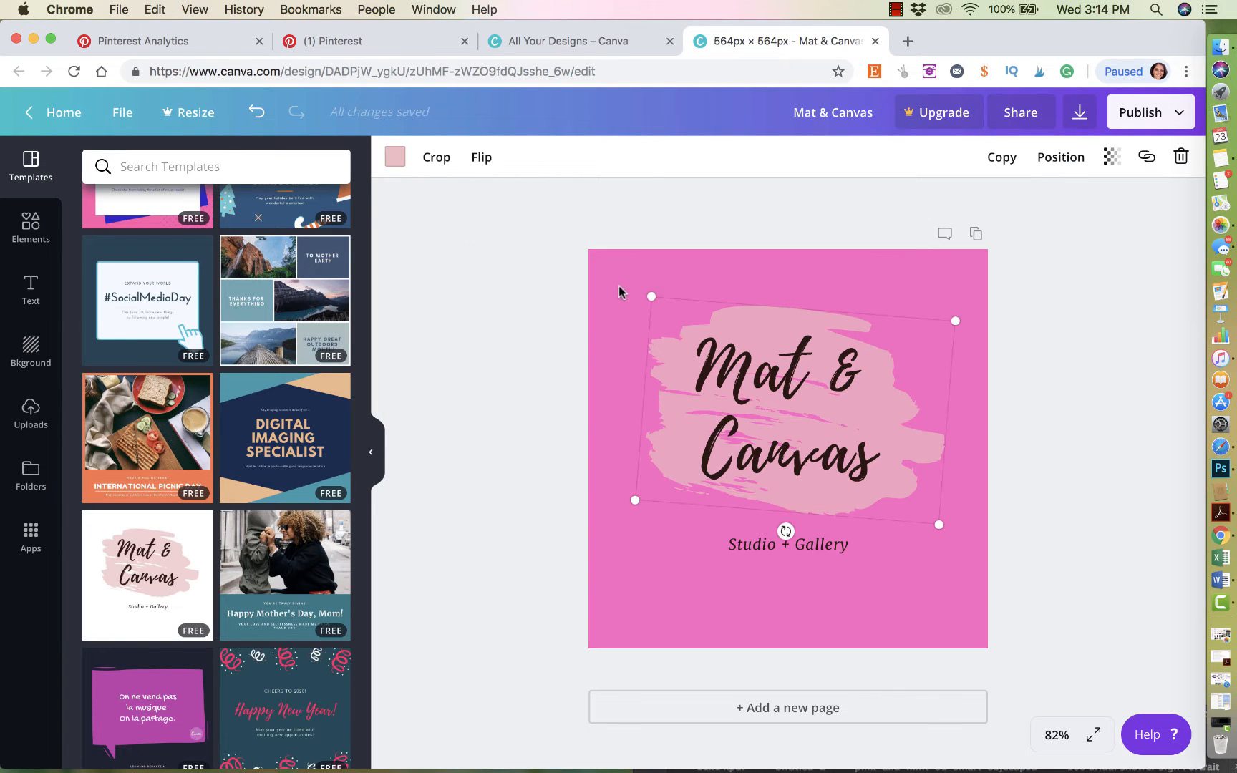
click(395, 156)
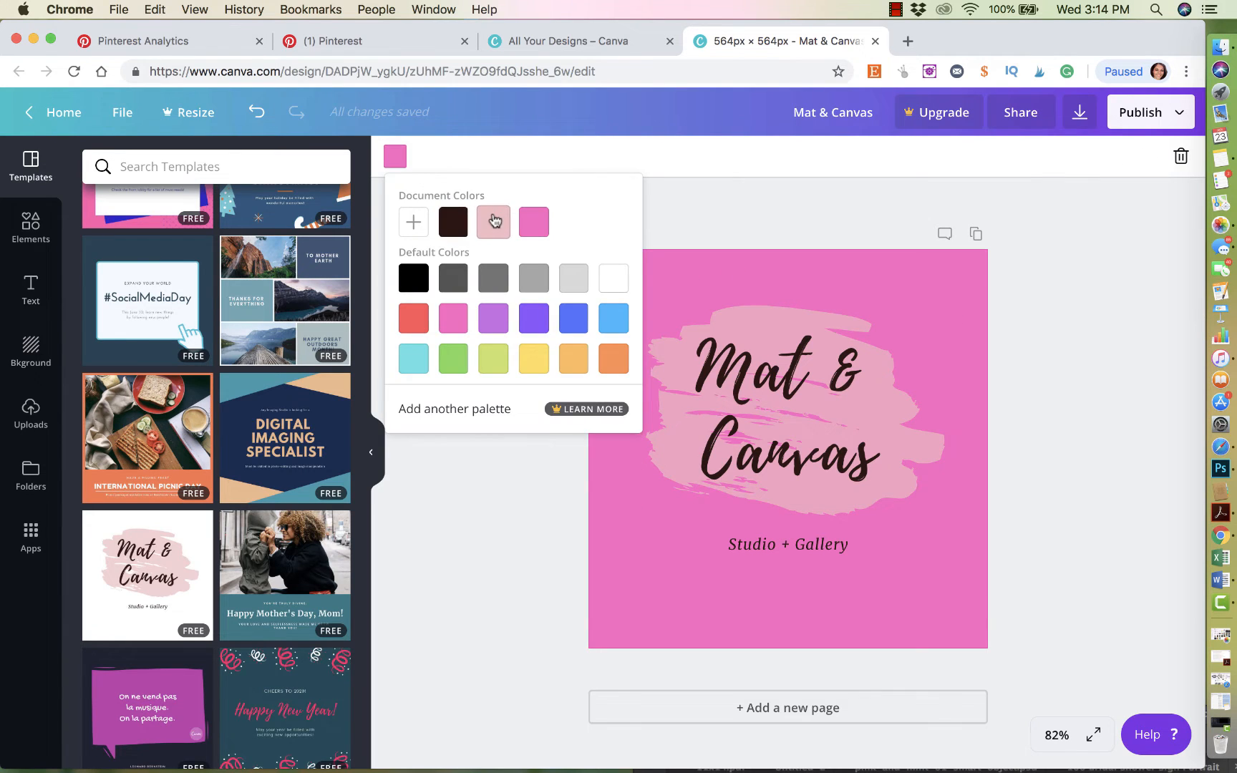
click(491, 222)
text(Etsy Blog)
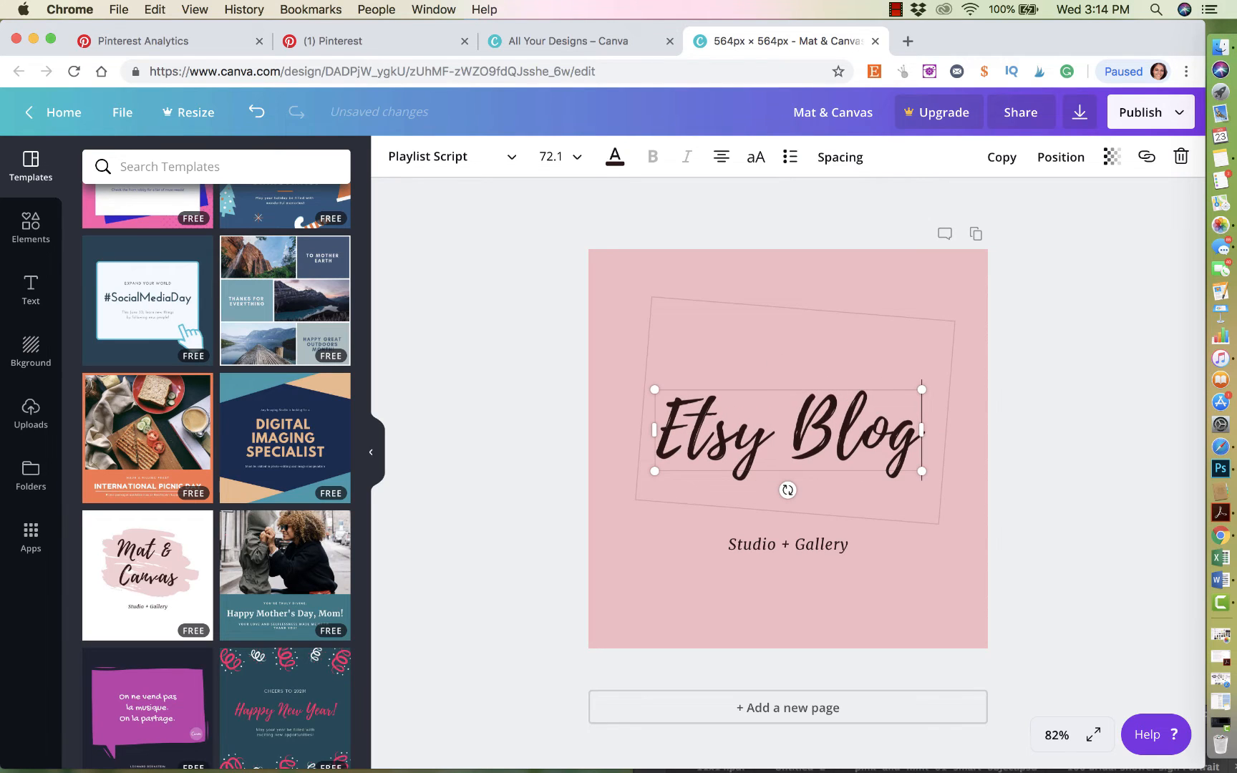
click(786, 544)
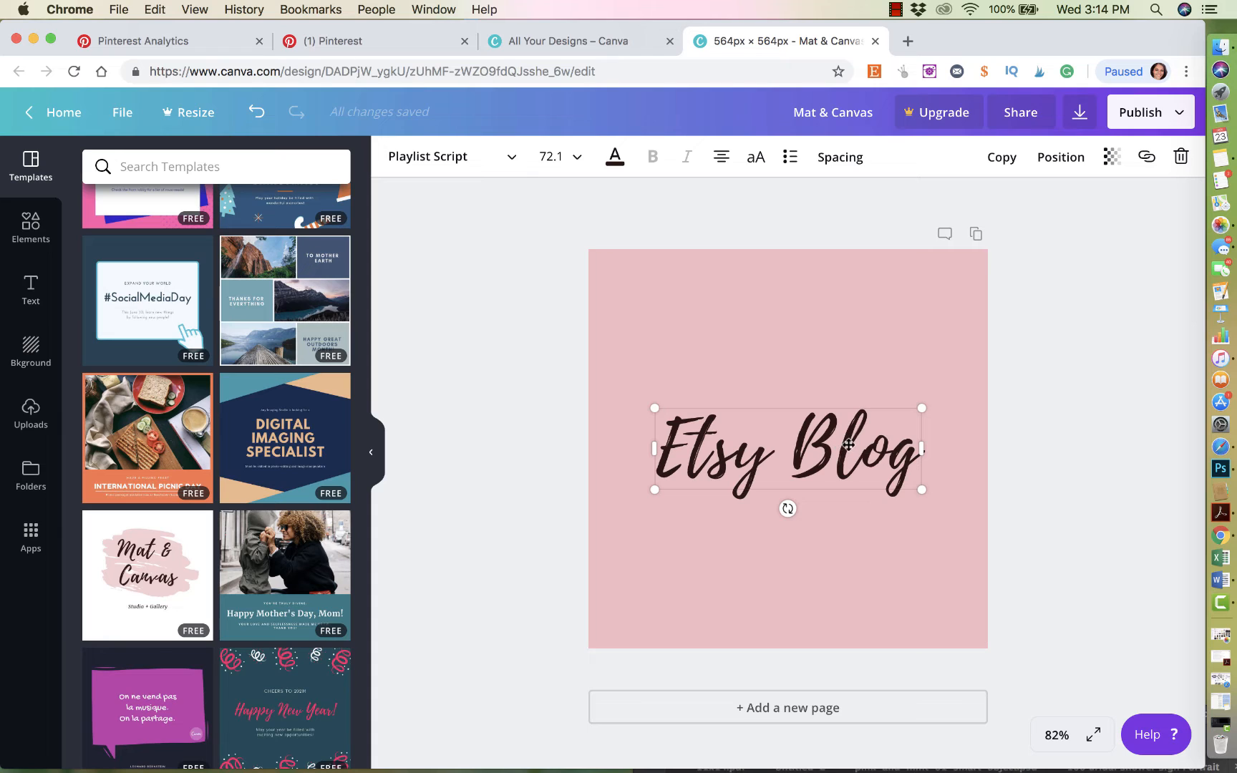
Enlarge 'Etsy Blog' to size 80, colour it white and recentre it on the square.
click(577, 156)
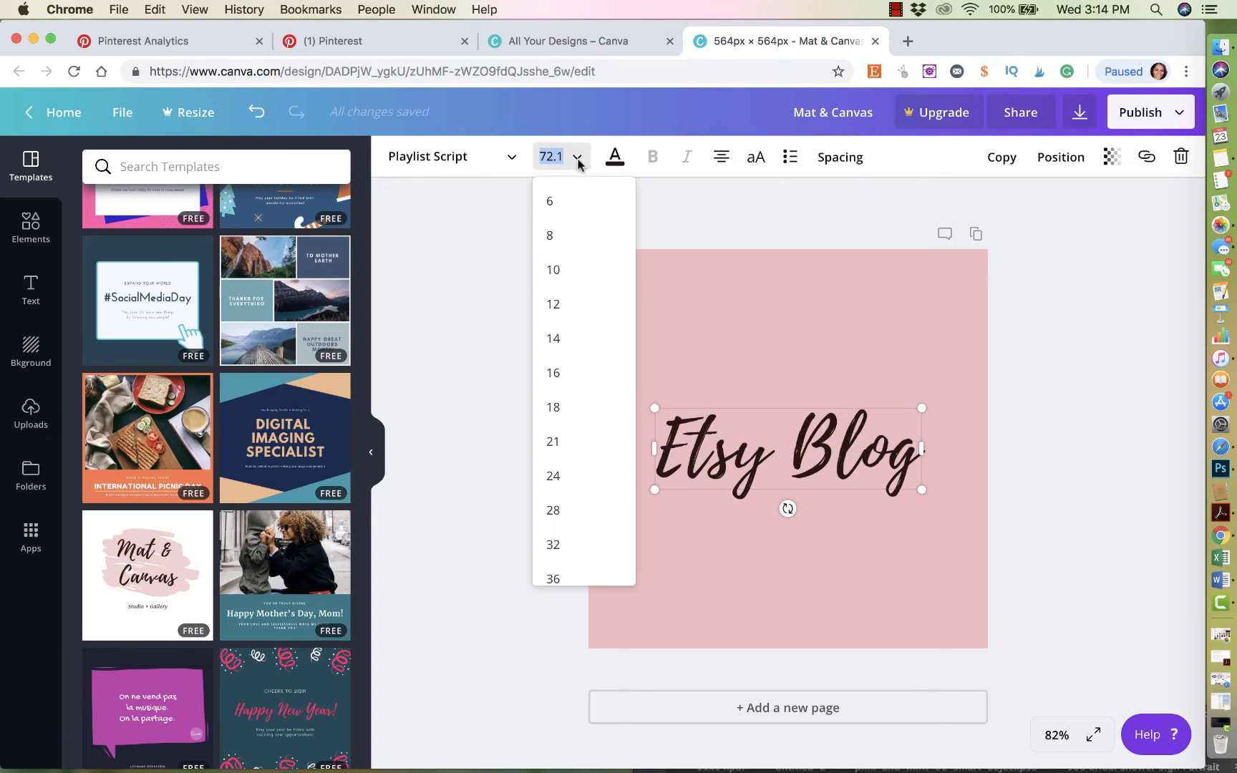
scroll(down, 3)
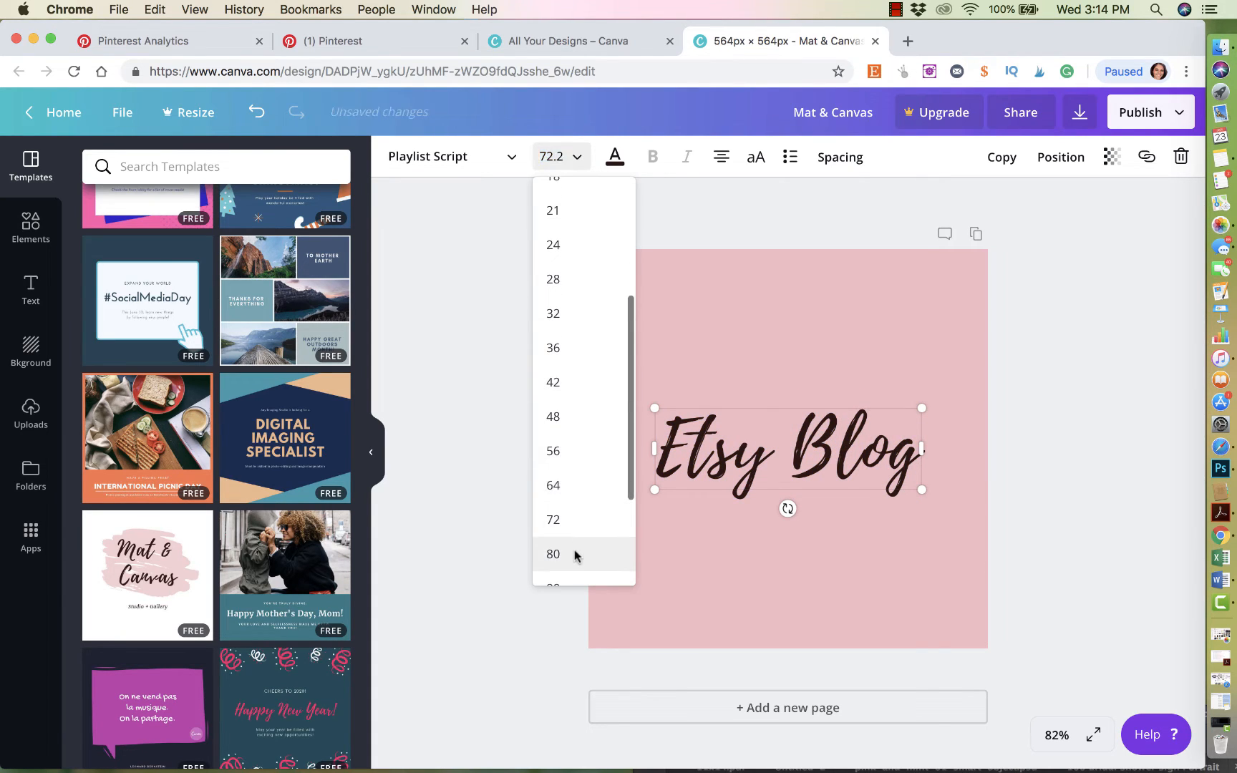
click(552, 554)
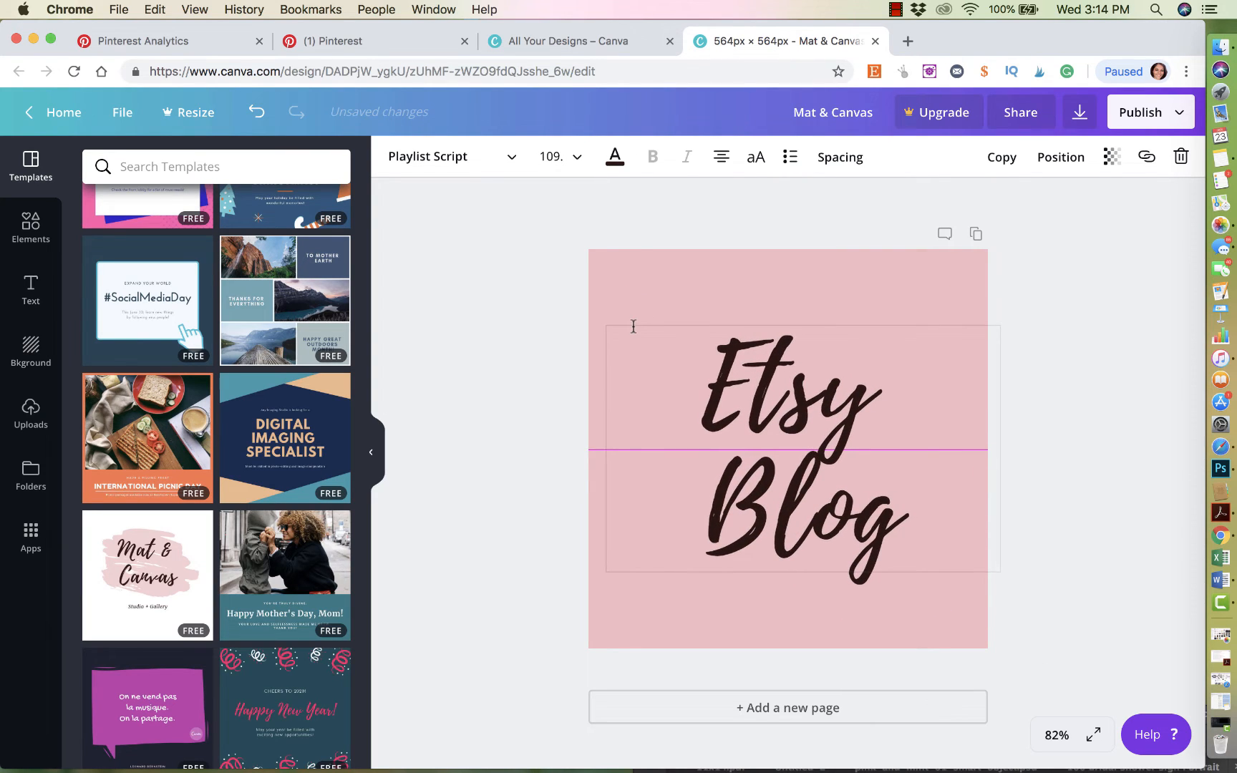
click(787, 449)
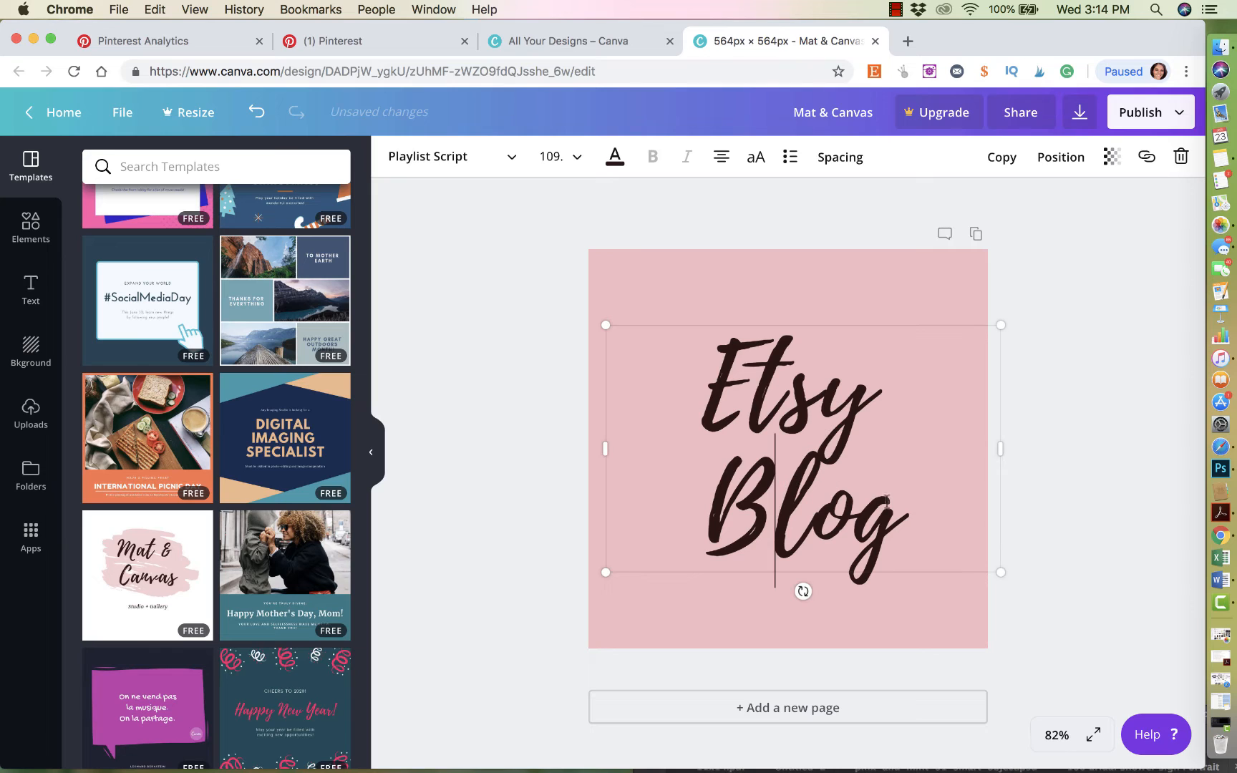
click(614, 157)
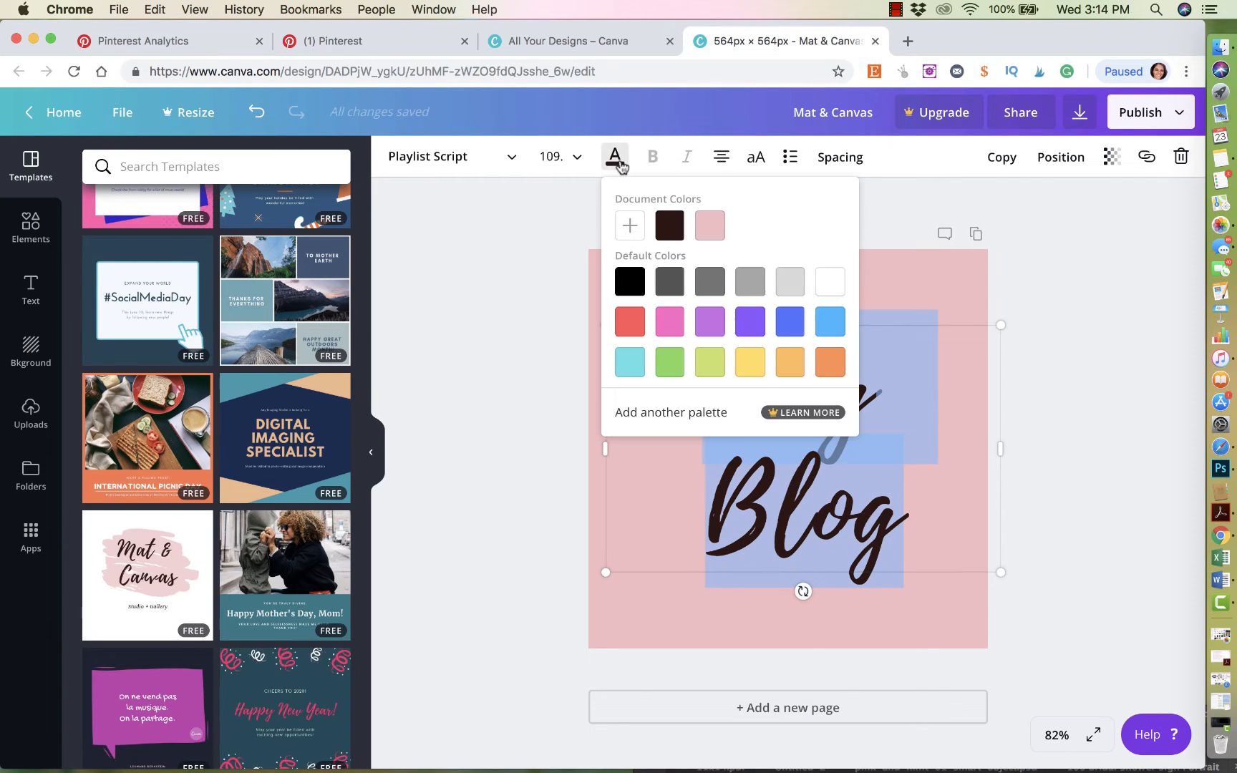
mouse_move(846, 295)
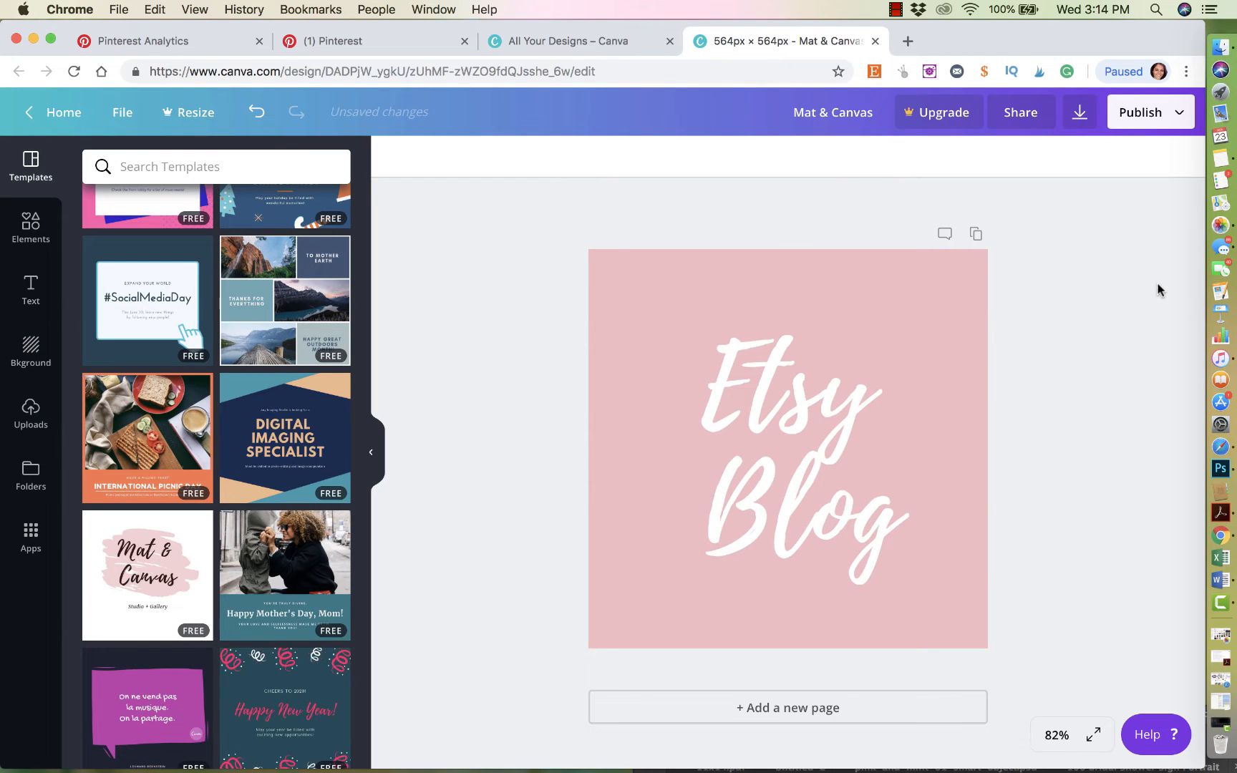
click(789, 402)
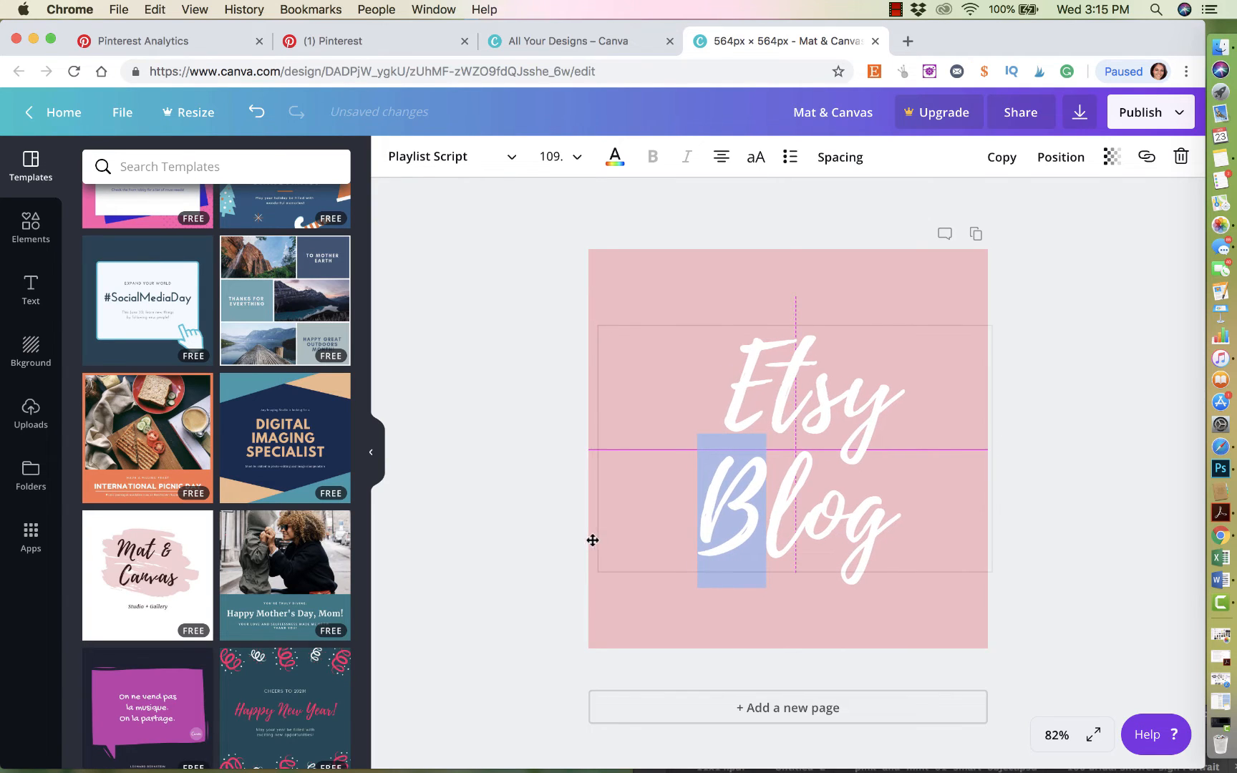
click(1050, 433)
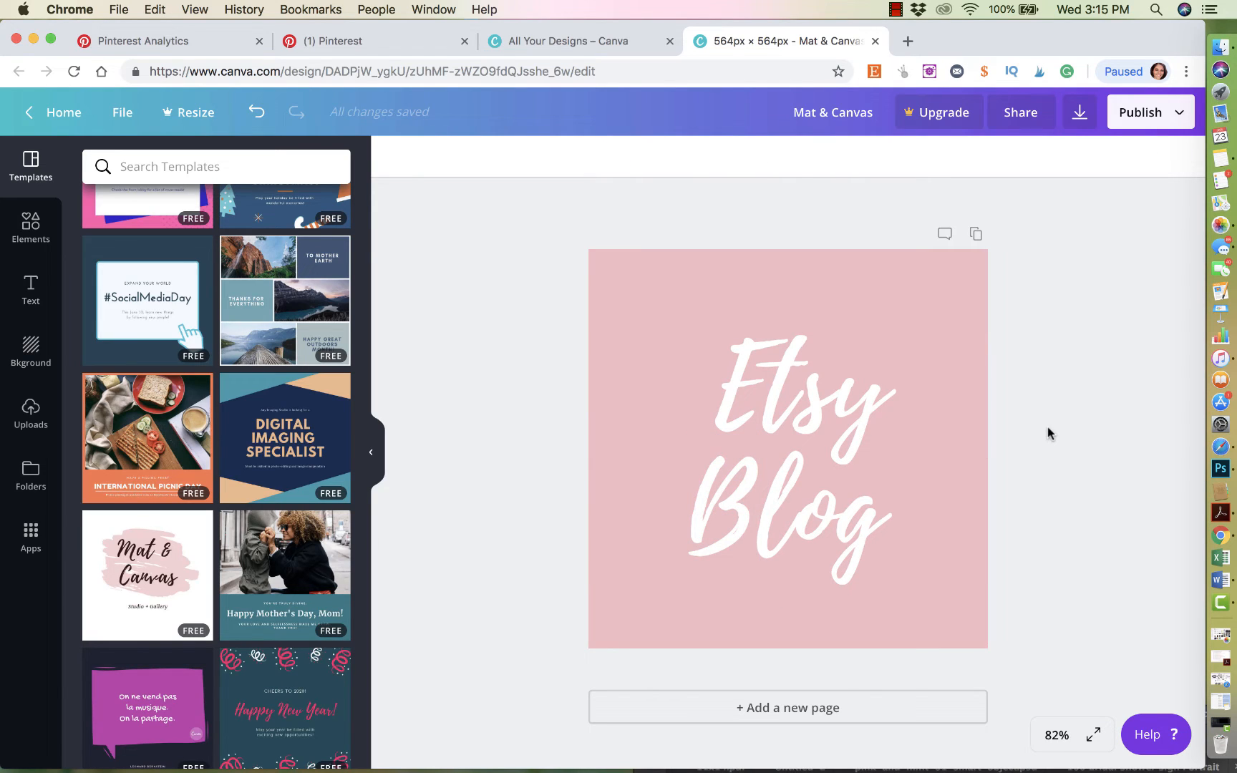
Try the English Language Day template, then reapply the Mat & Canvas template to the square.
scroll(down, 3)
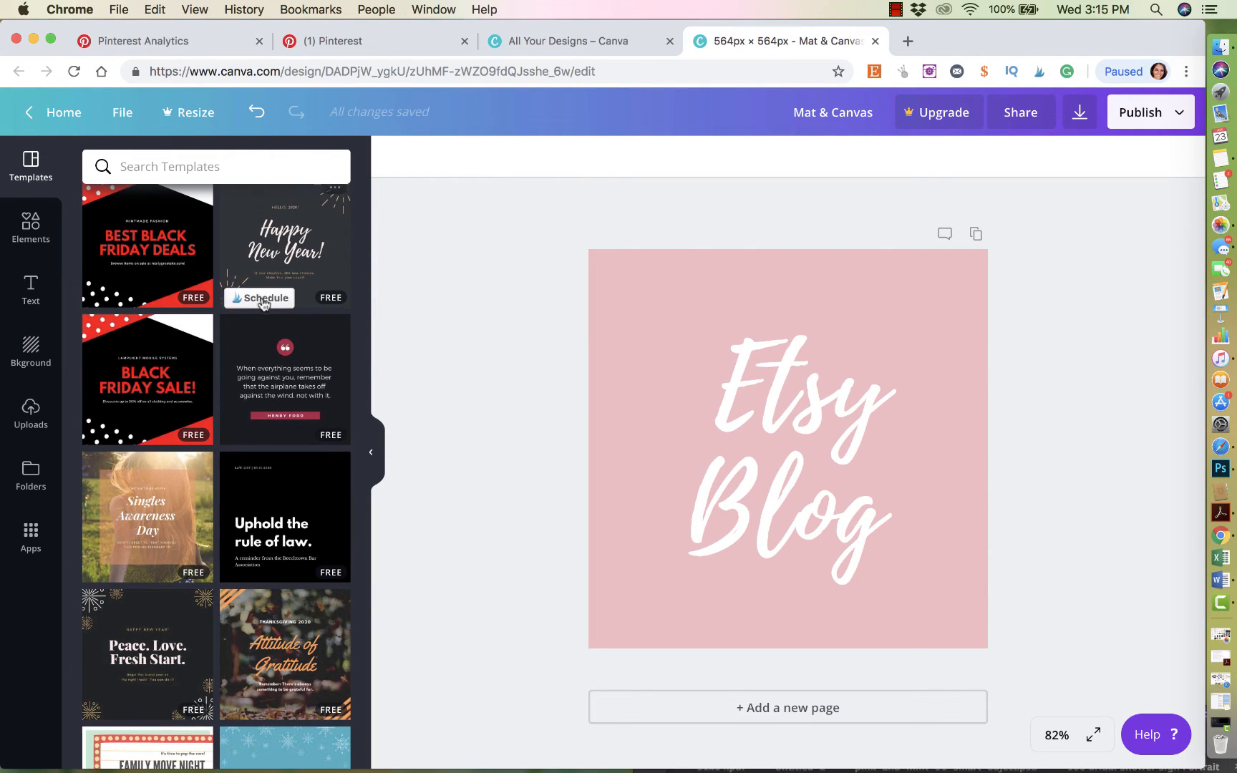
click(283, 380)
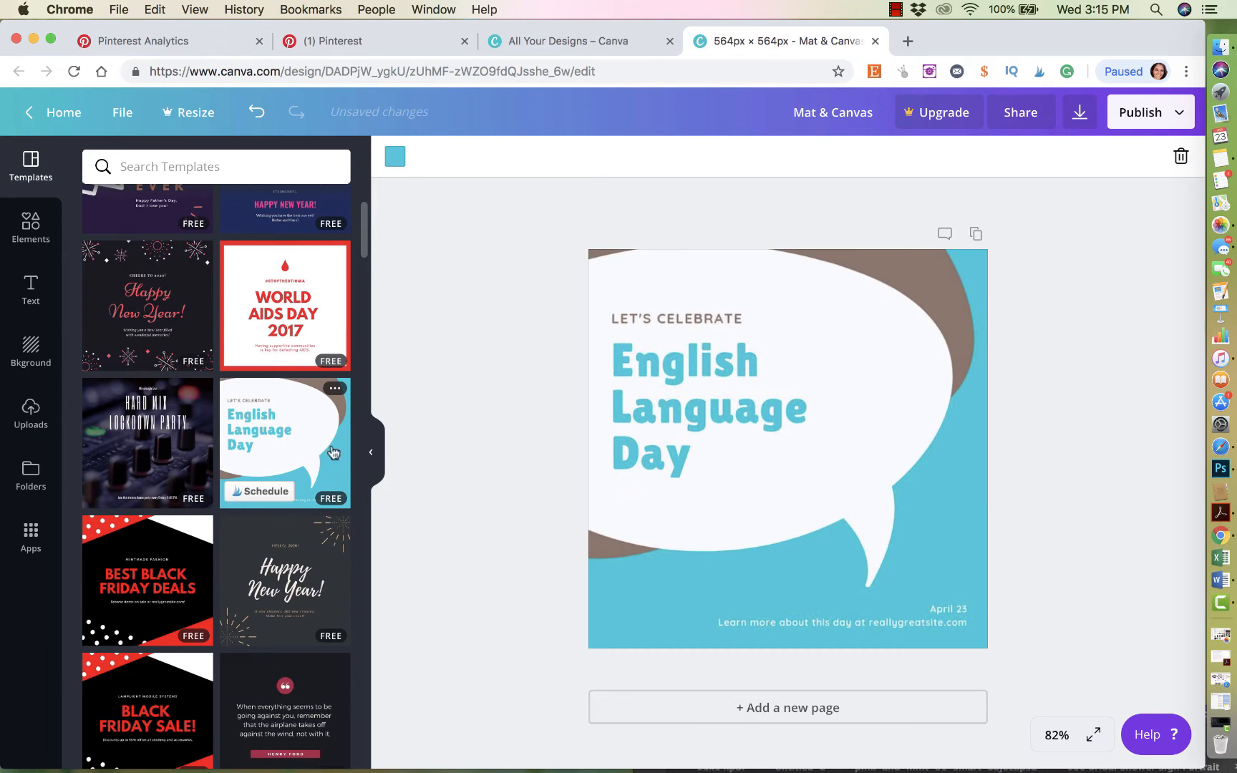
scroll(down, 3)
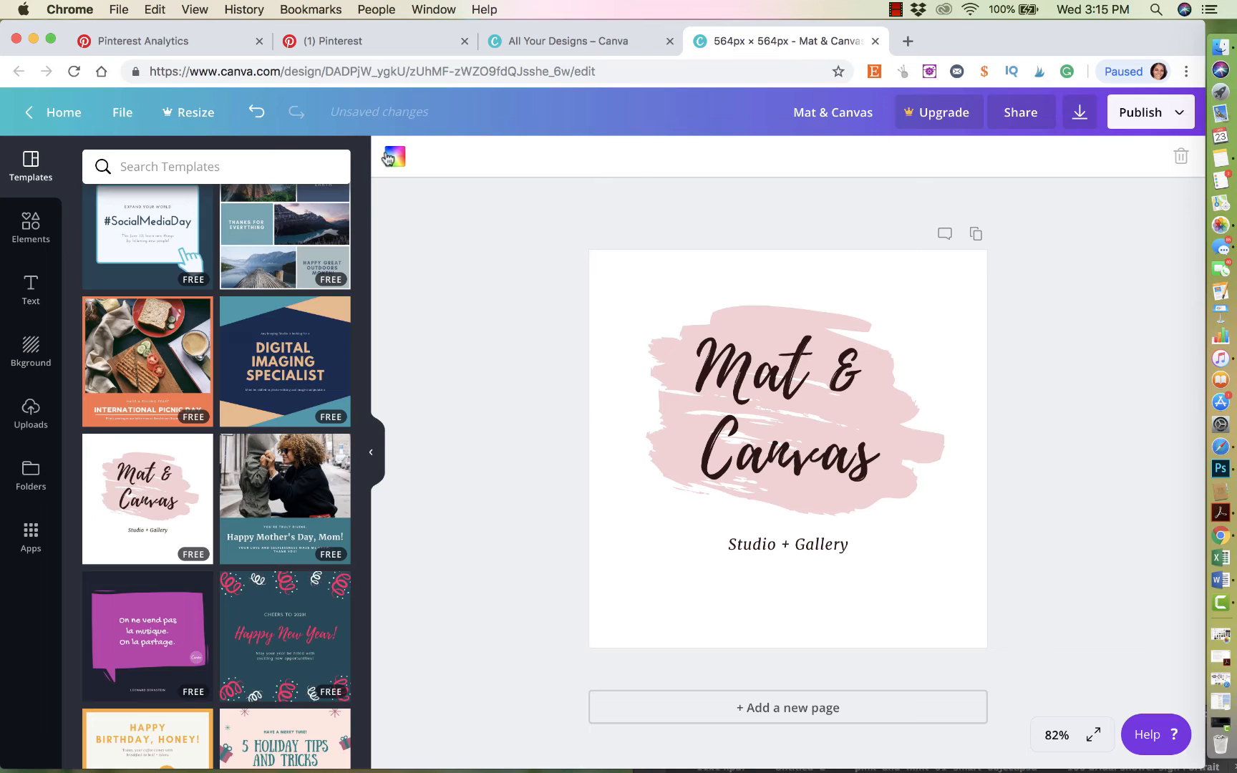
Delete the Studio + Gallery subtitle, make the 'Etsy Blog' title white and reposition it.
click(788, 544)
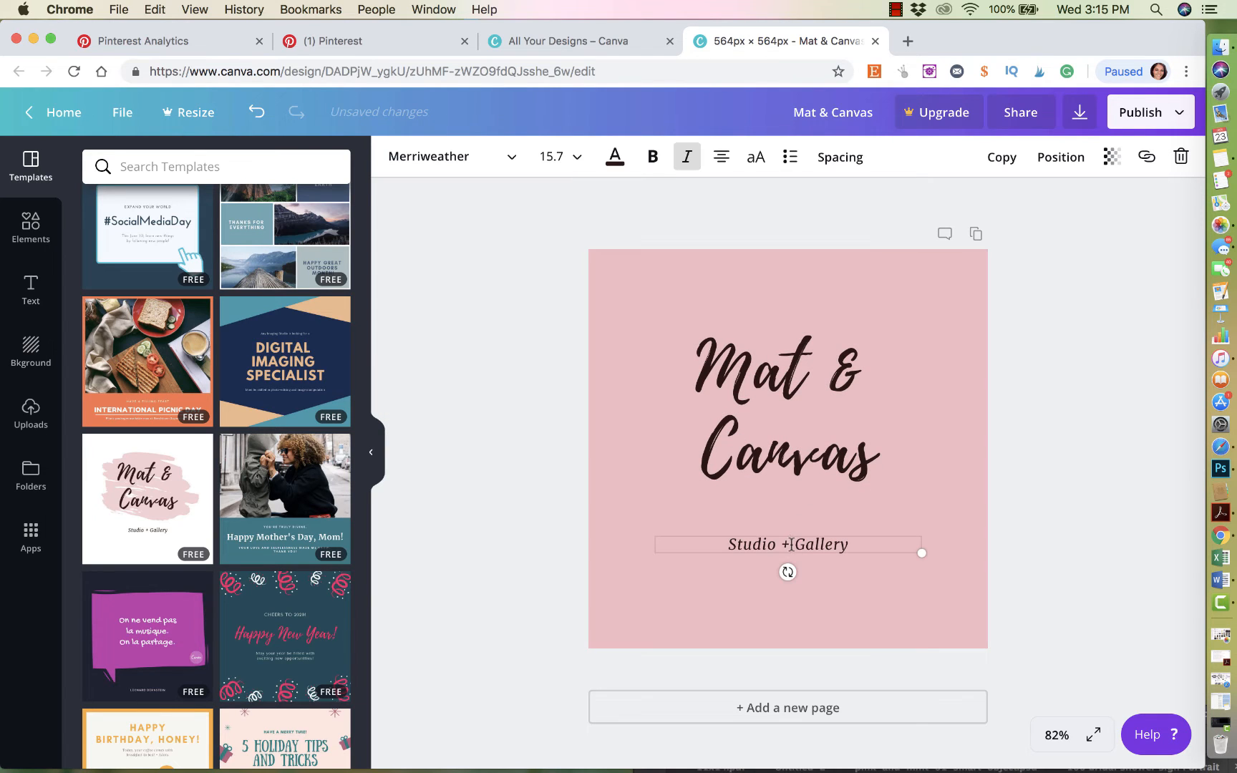
text(Gallery)
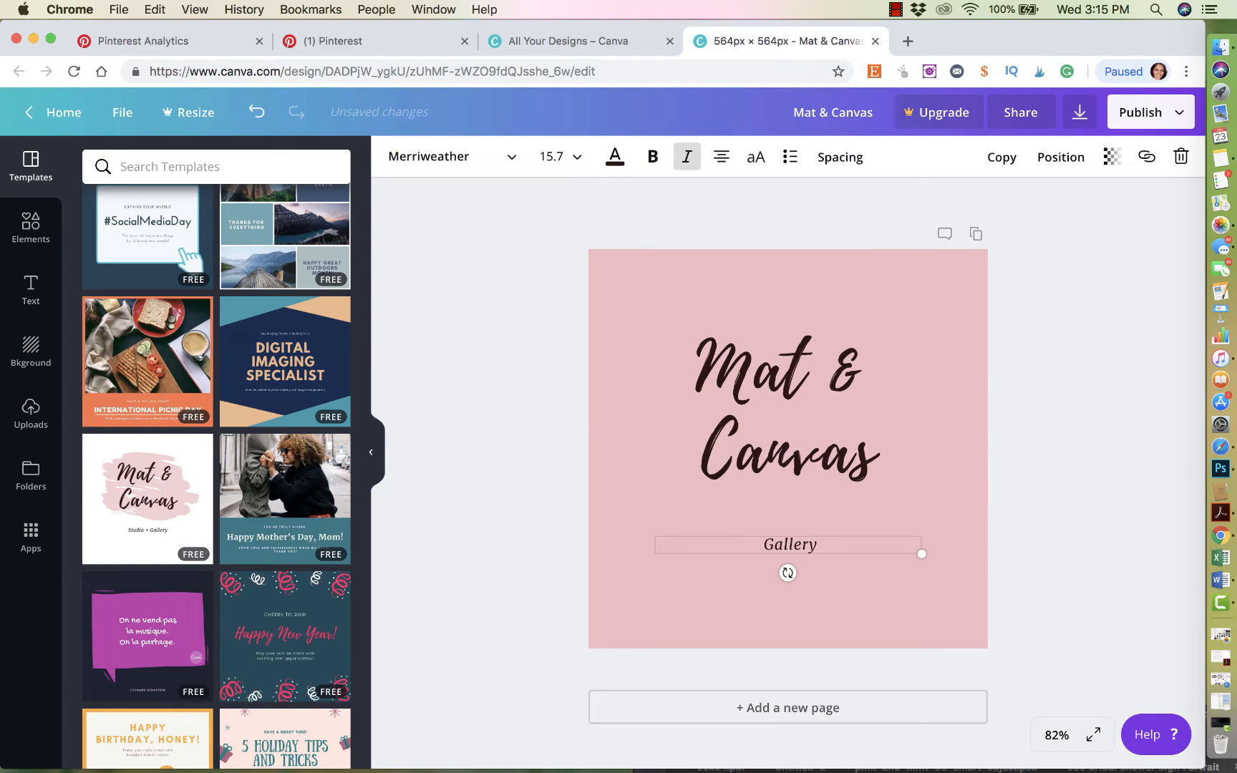
key(Backspace)
text(Etsy Blog)
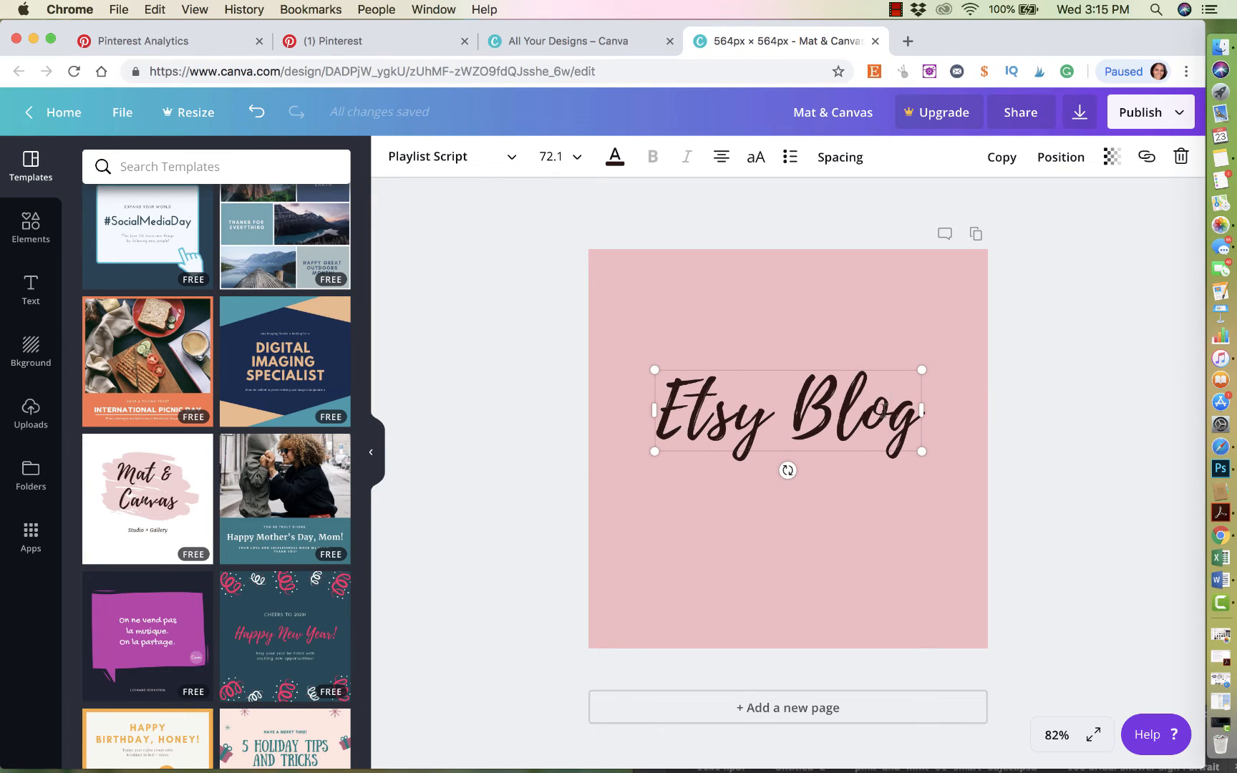
click(613, 156)
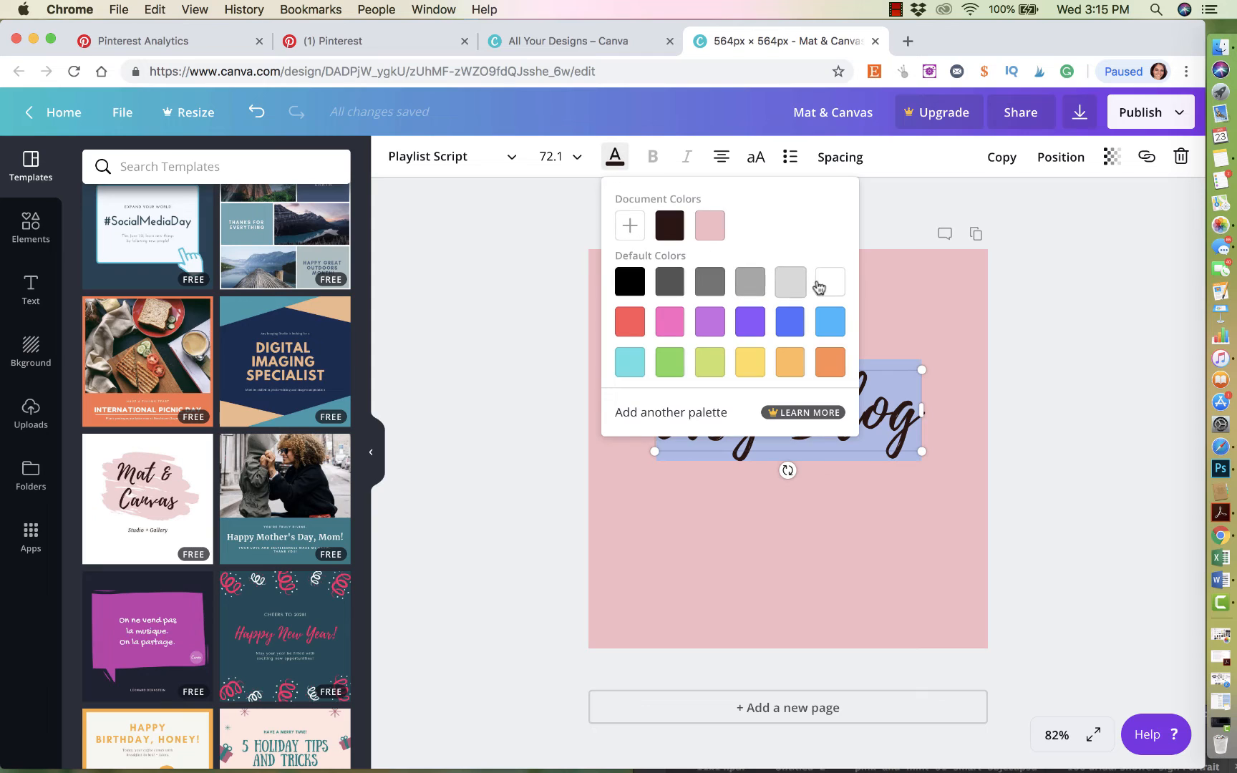
click(829, 281)
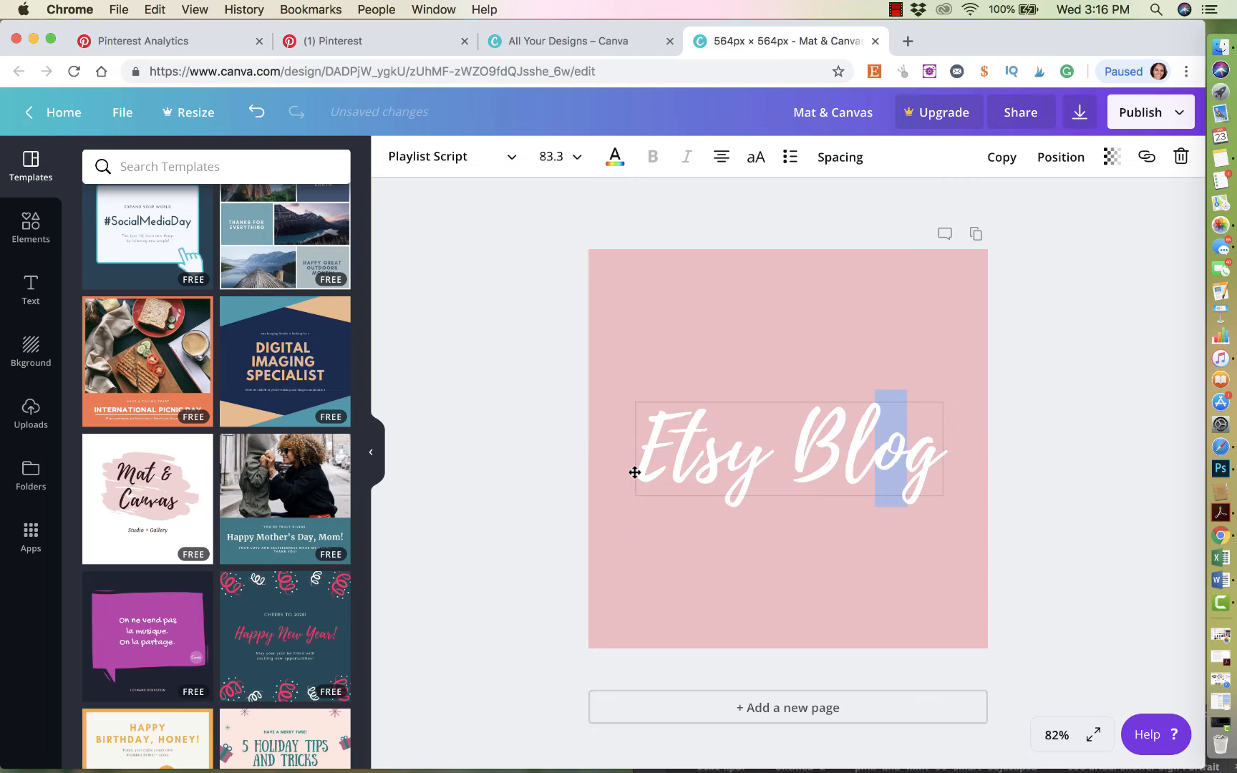
click(1048, 350)
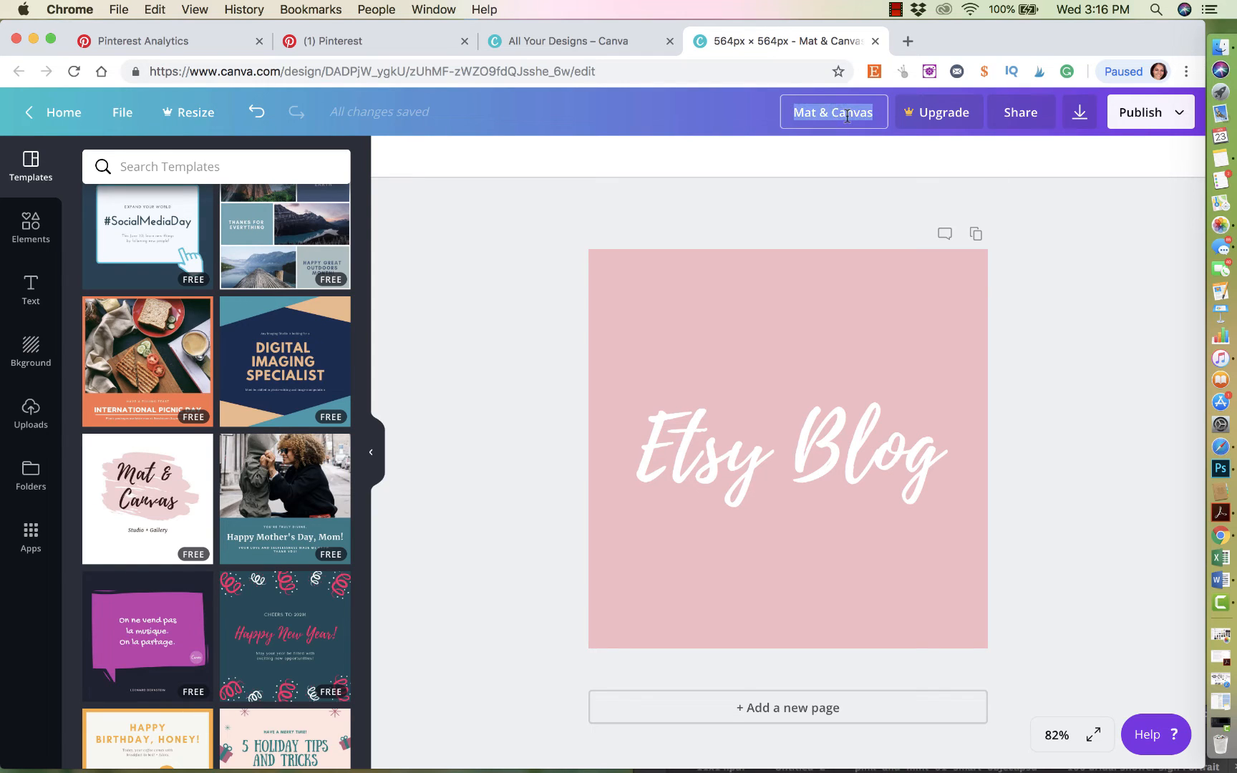
Rename the Canva design to 'Etsy-Blog'.
text(Etsy-Blog)
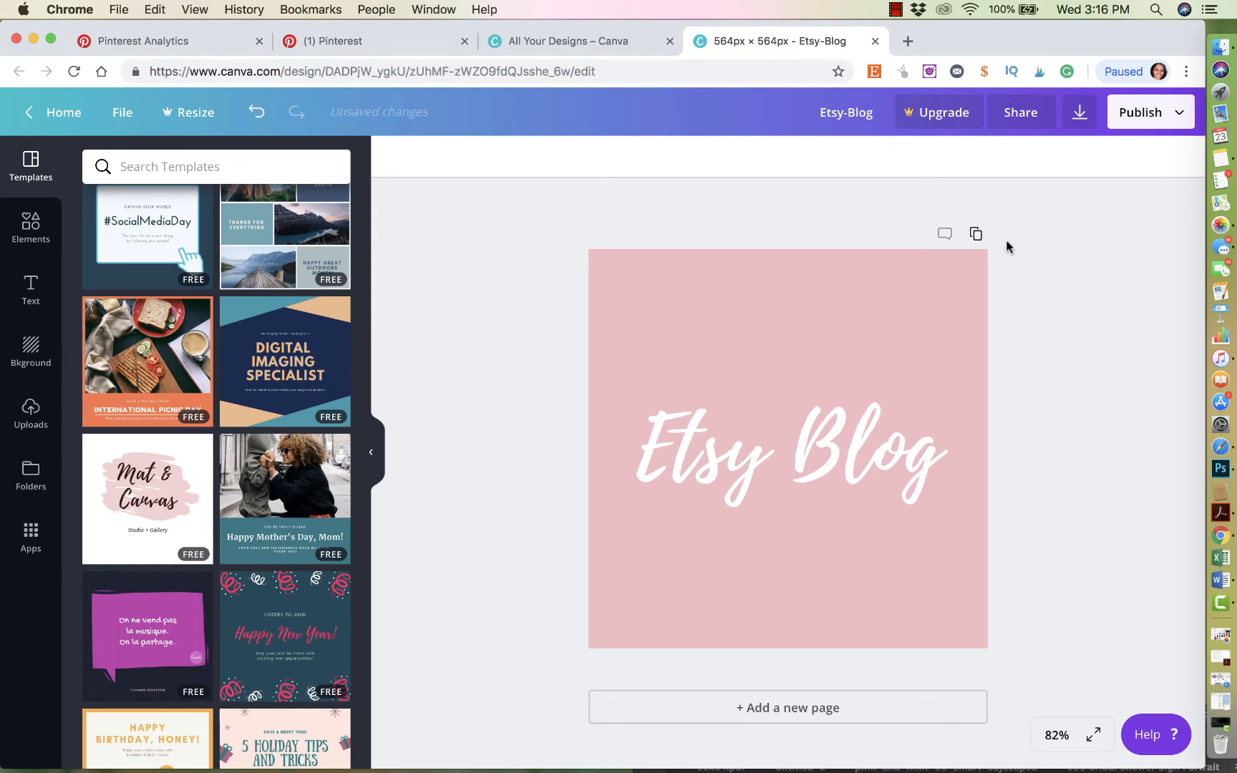
Download the cover from Canva as Etsy-Blog.jpg and dismiss the subscription offer.
click(1140, 111)
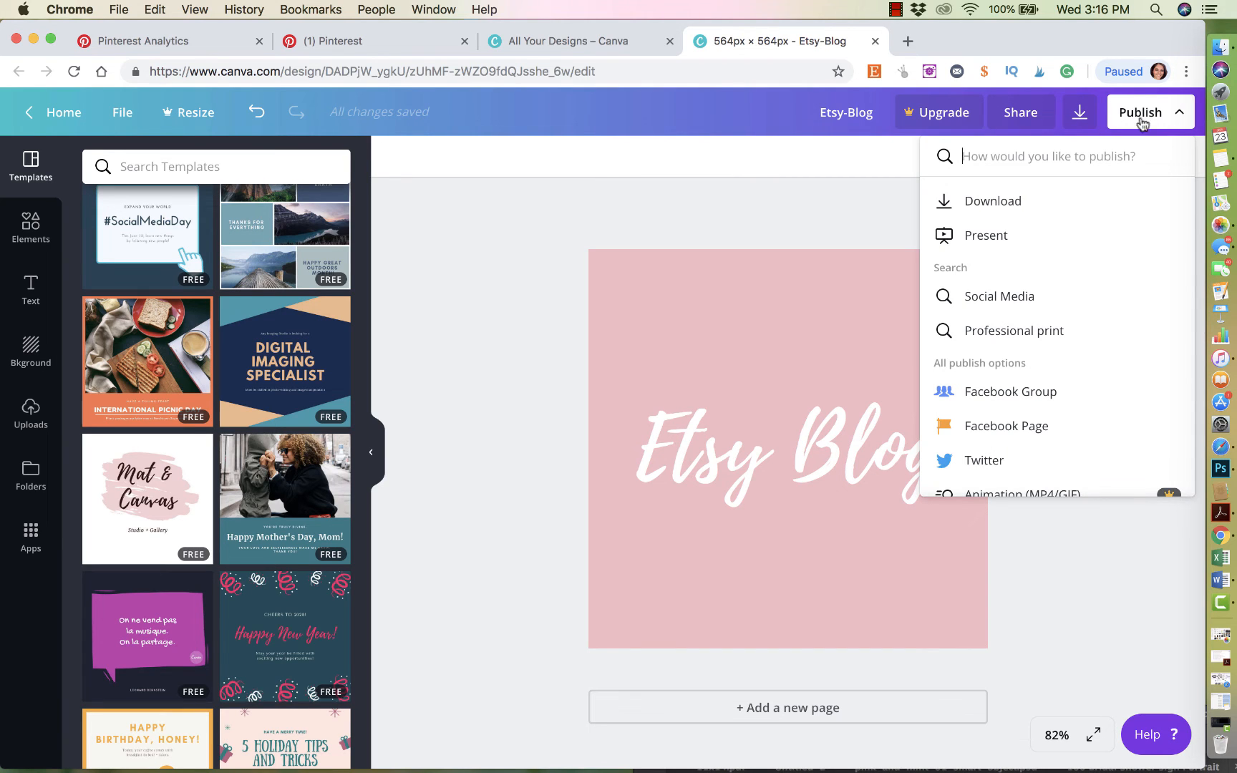
click(993, 201)
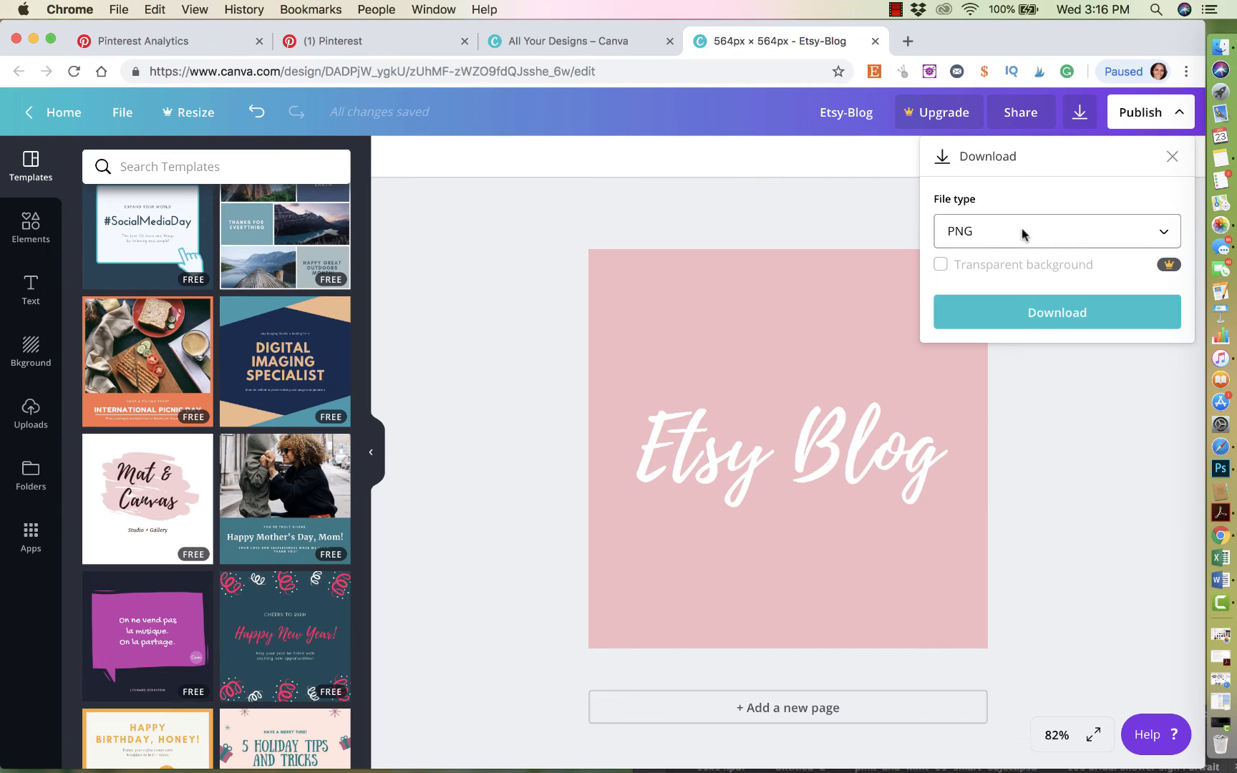
click(1055, 231)
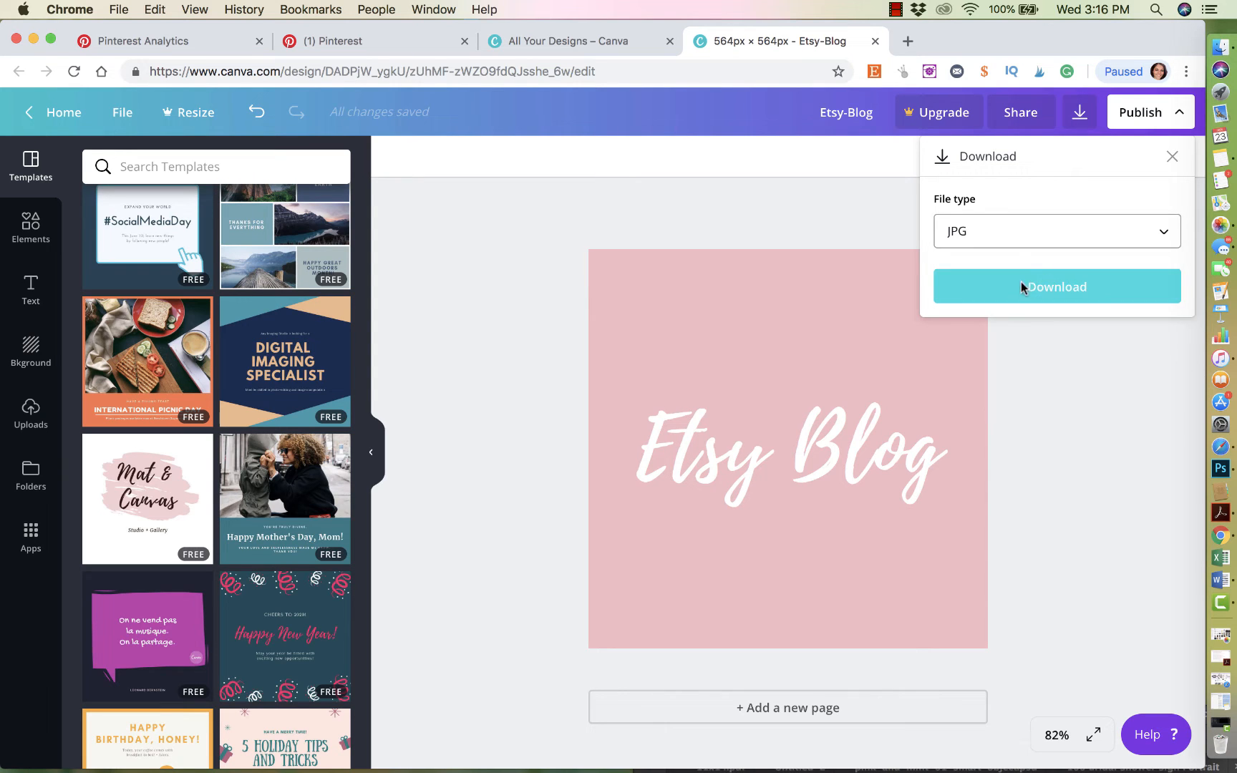
click(1057, 286)
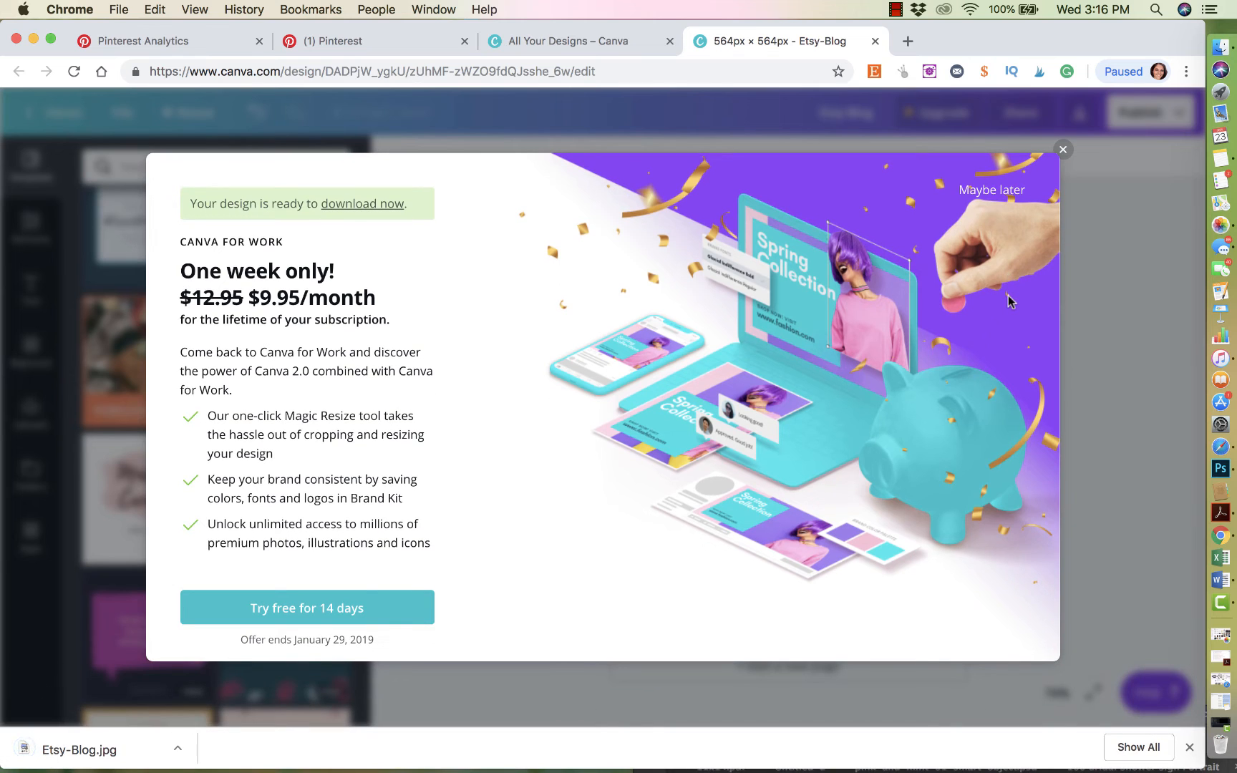
click(1062, 149)
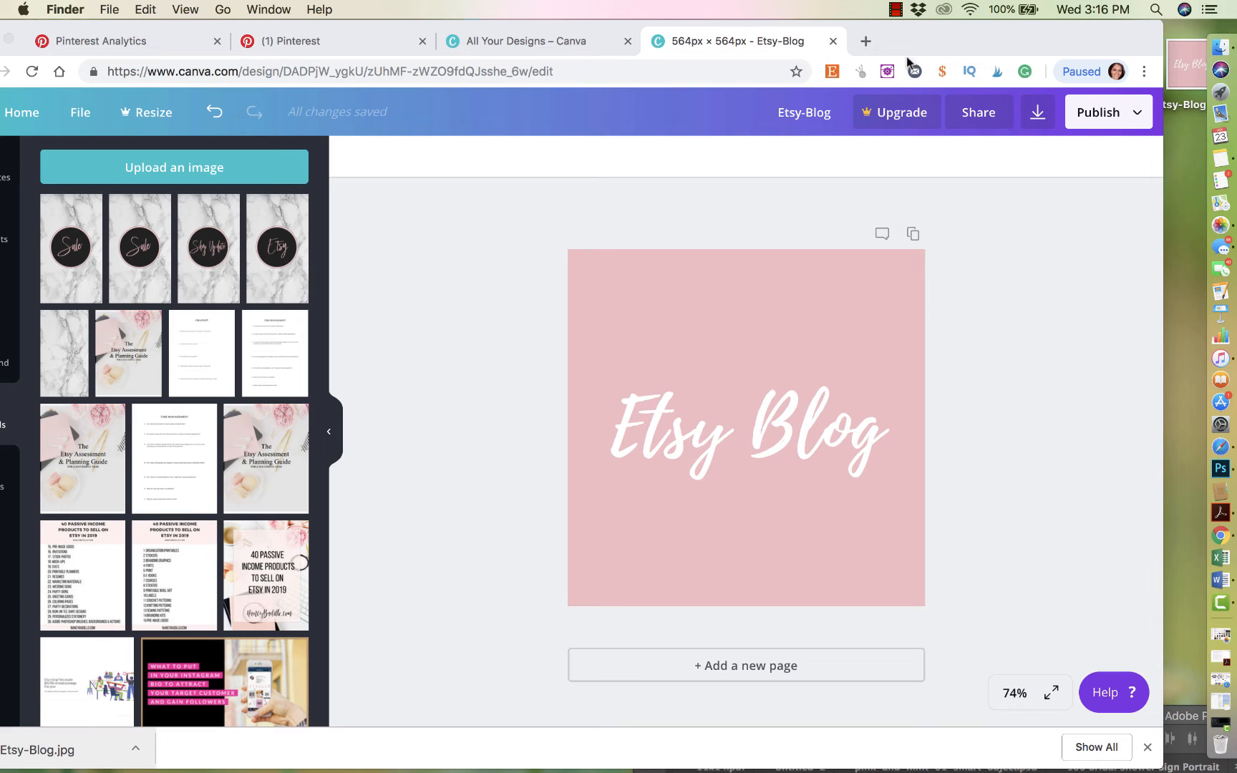
Switch to the Pinterest tab and bring up the profile's Boards page.
click(324, 41)
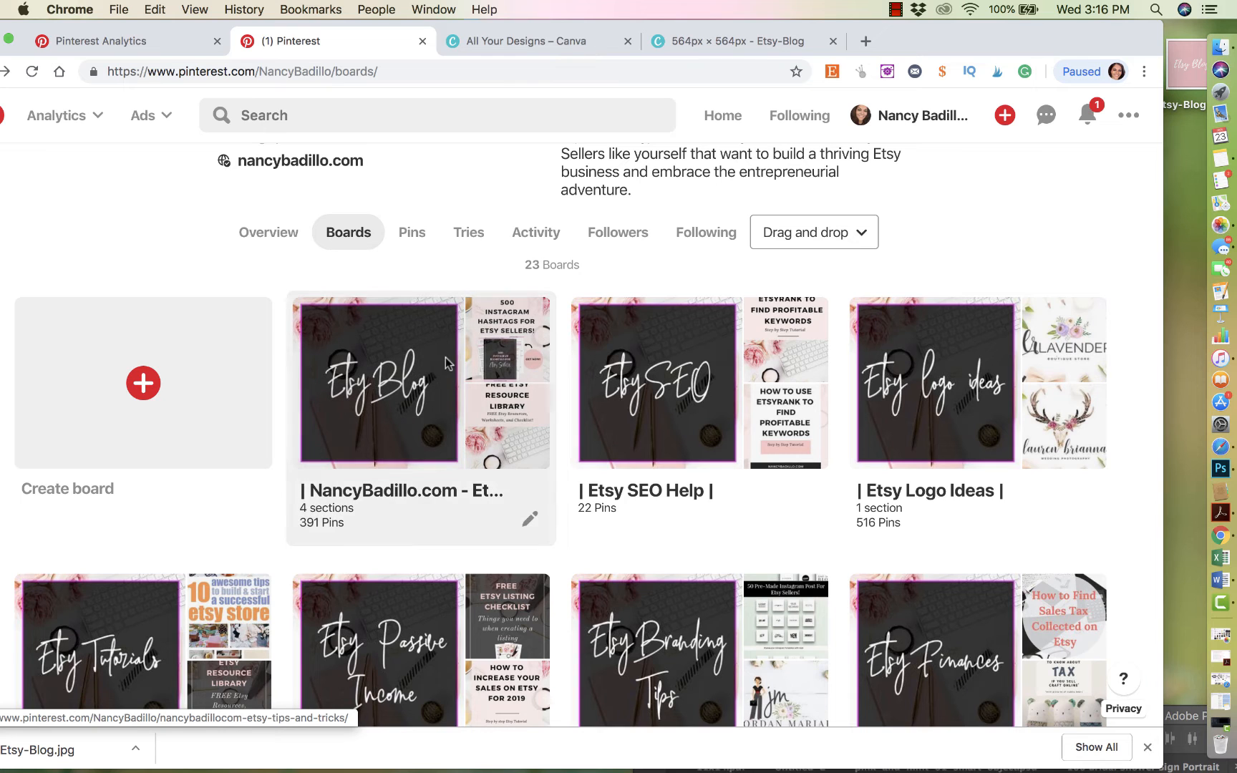
mouse_move(530, 520)
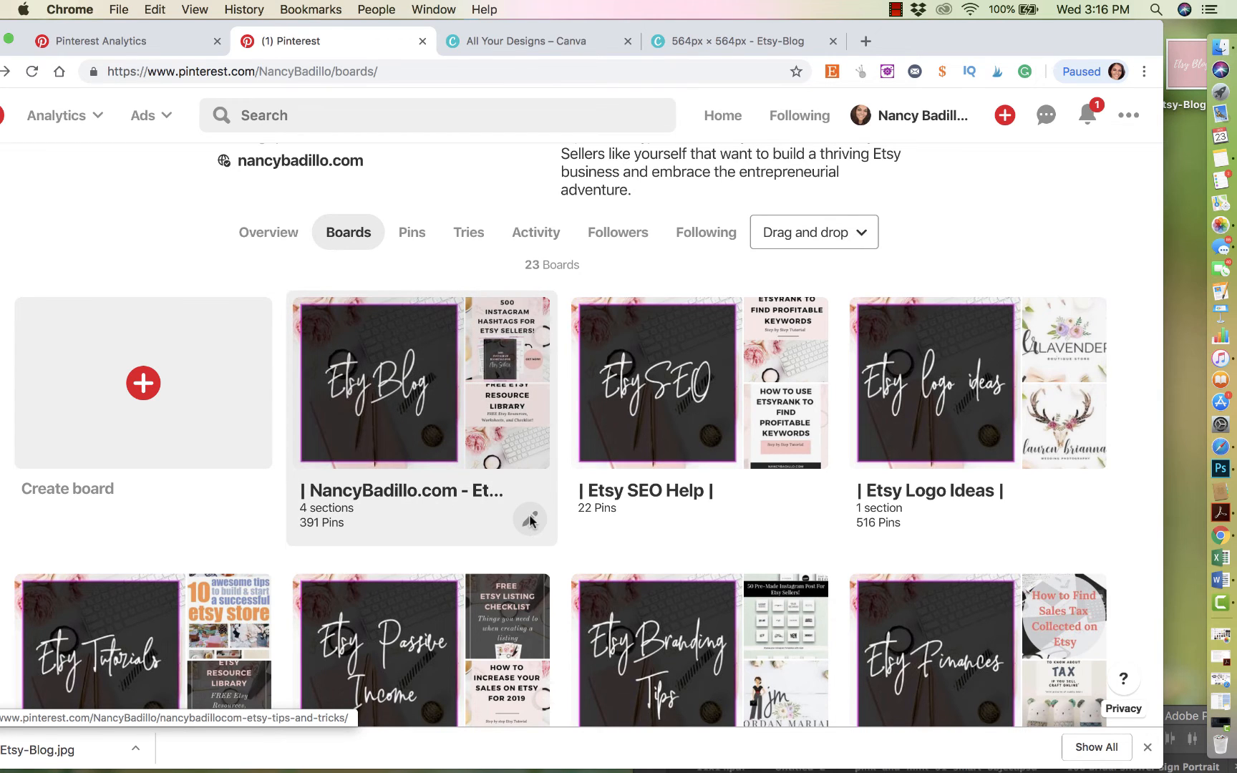
click(530, 519)
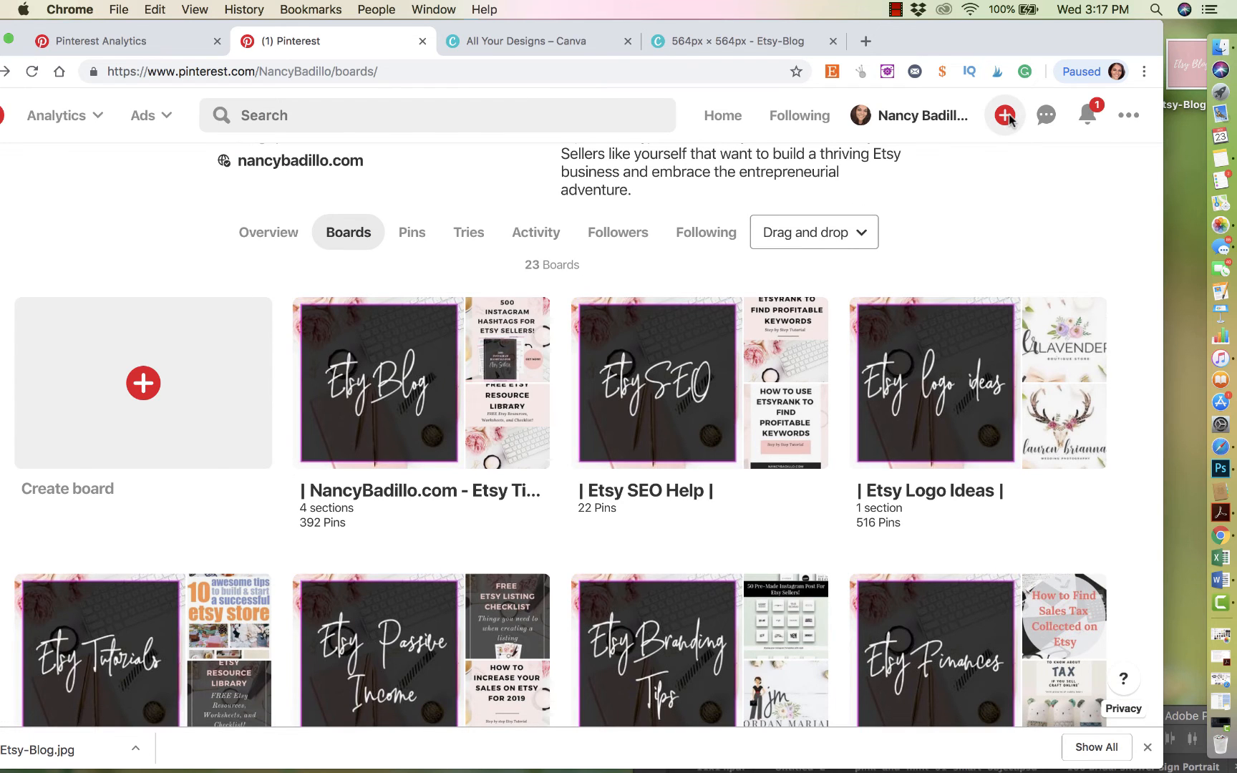
Start a new Pinterest pin and upload the Etsy Blog cover image to it.
click(1003, 115)
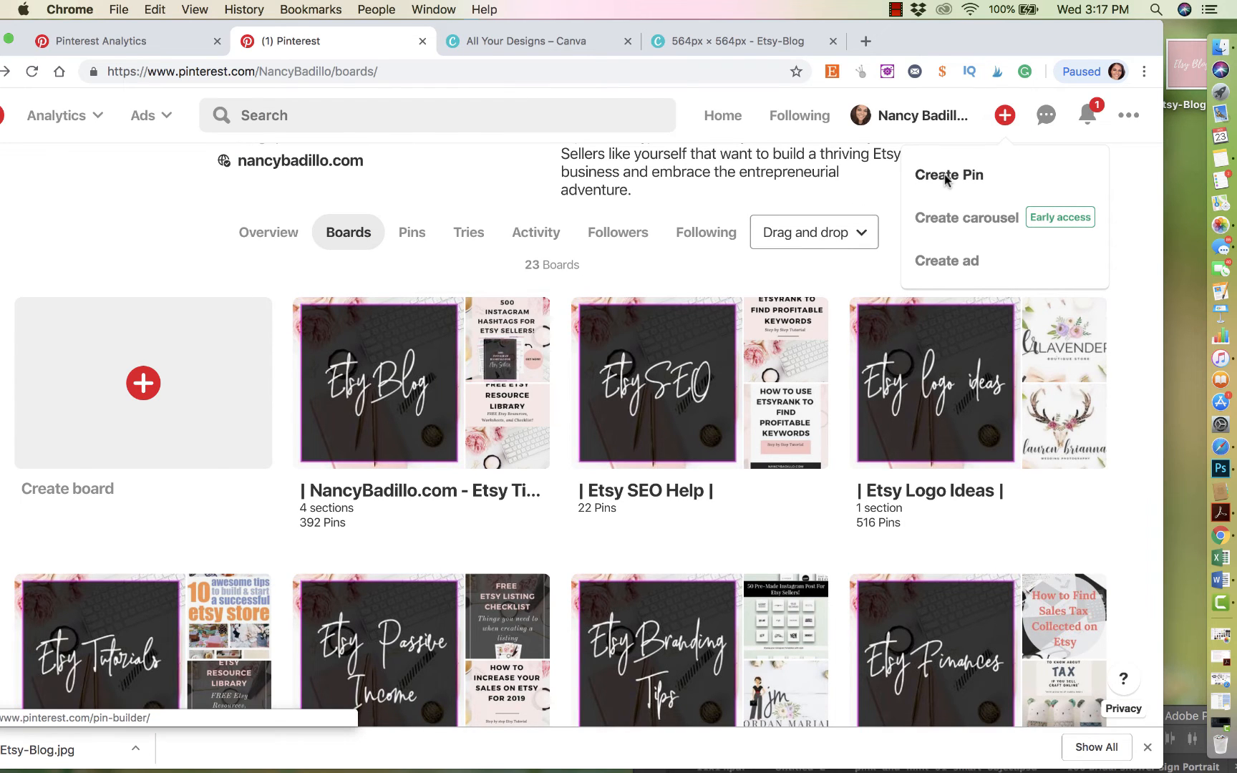
click(947, 175)
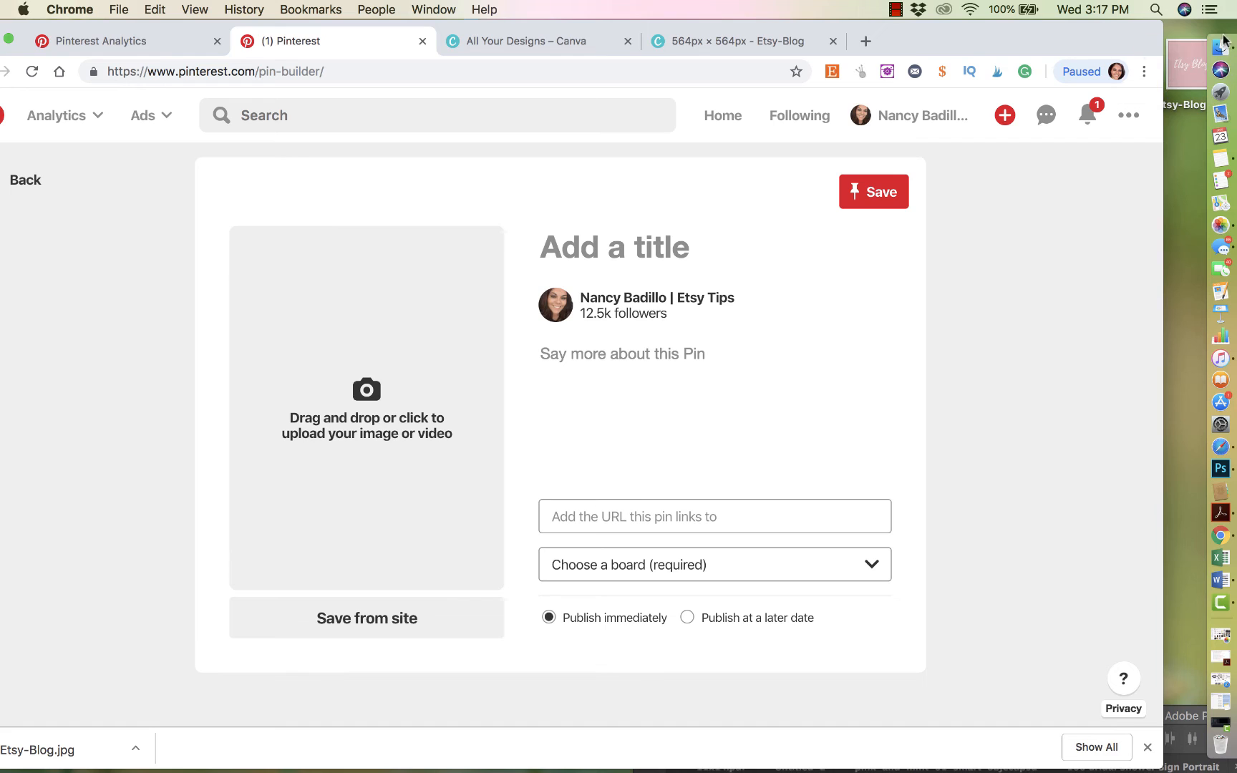
click(366, 410)
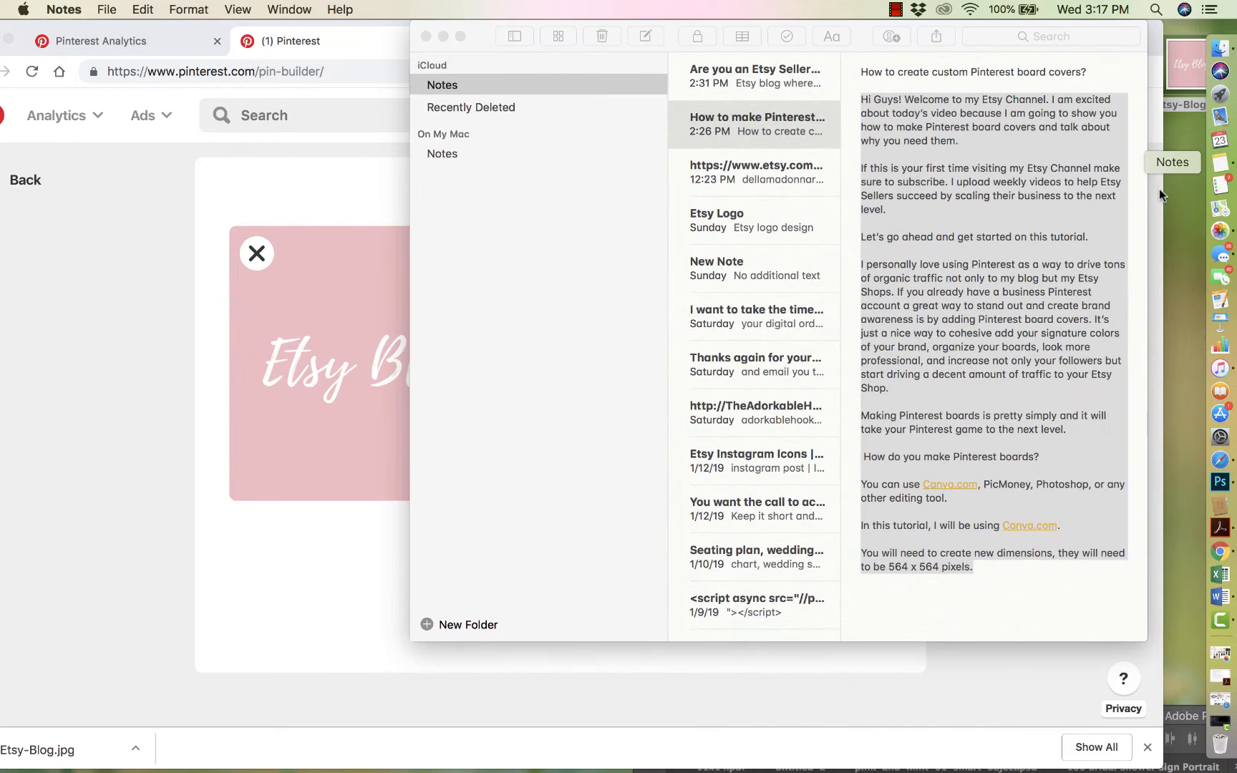
click(756, 76)
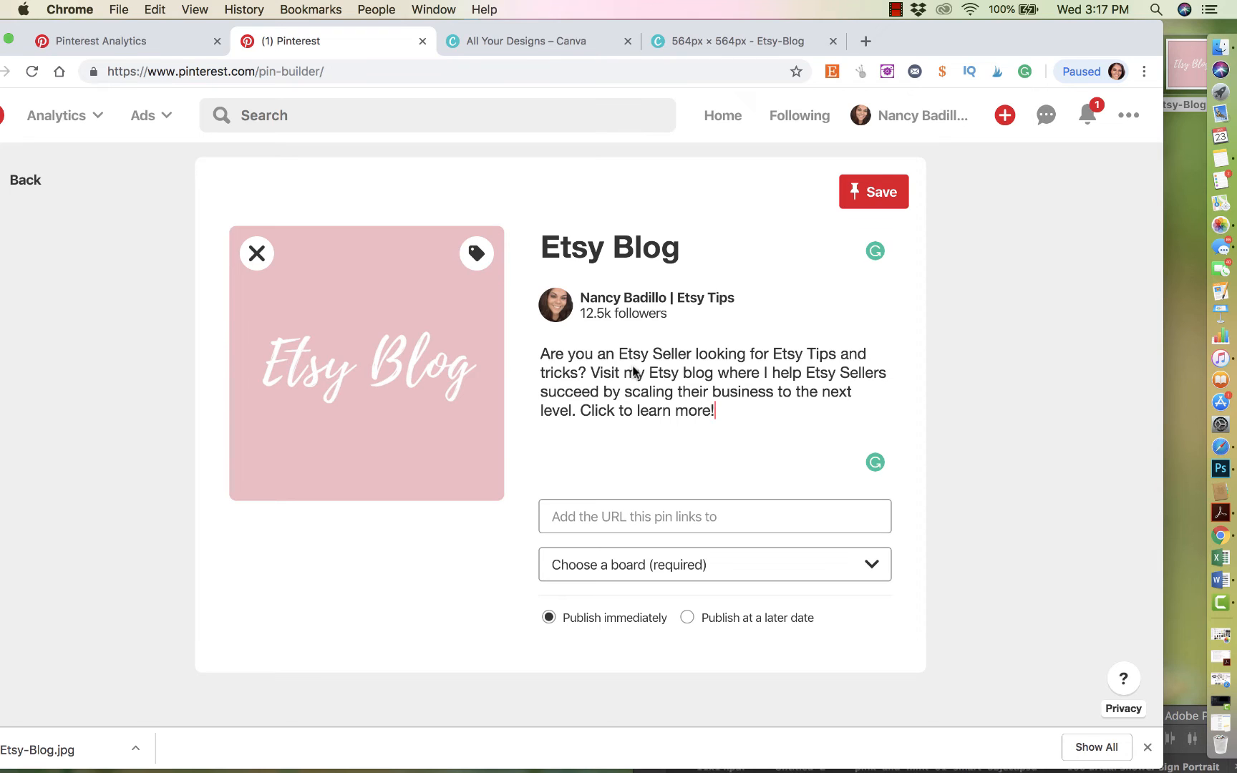
mouse_move(723, 427)
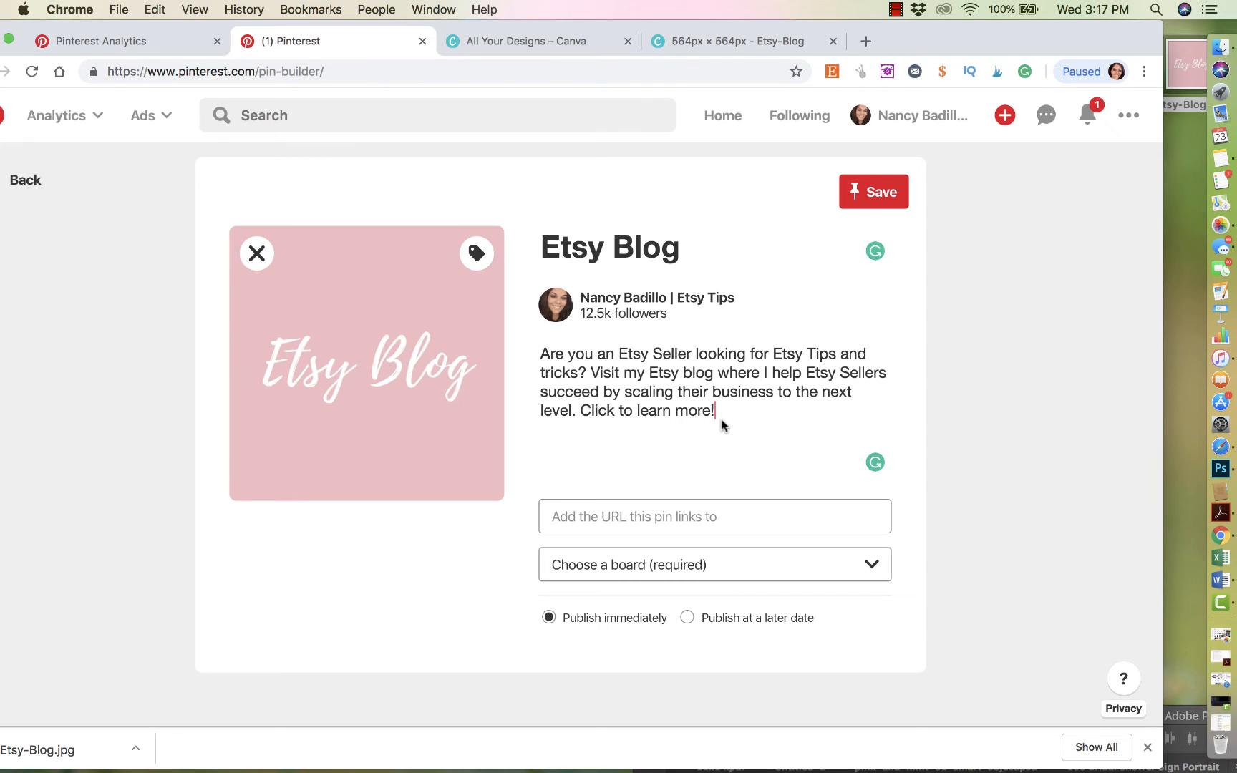
text(http)
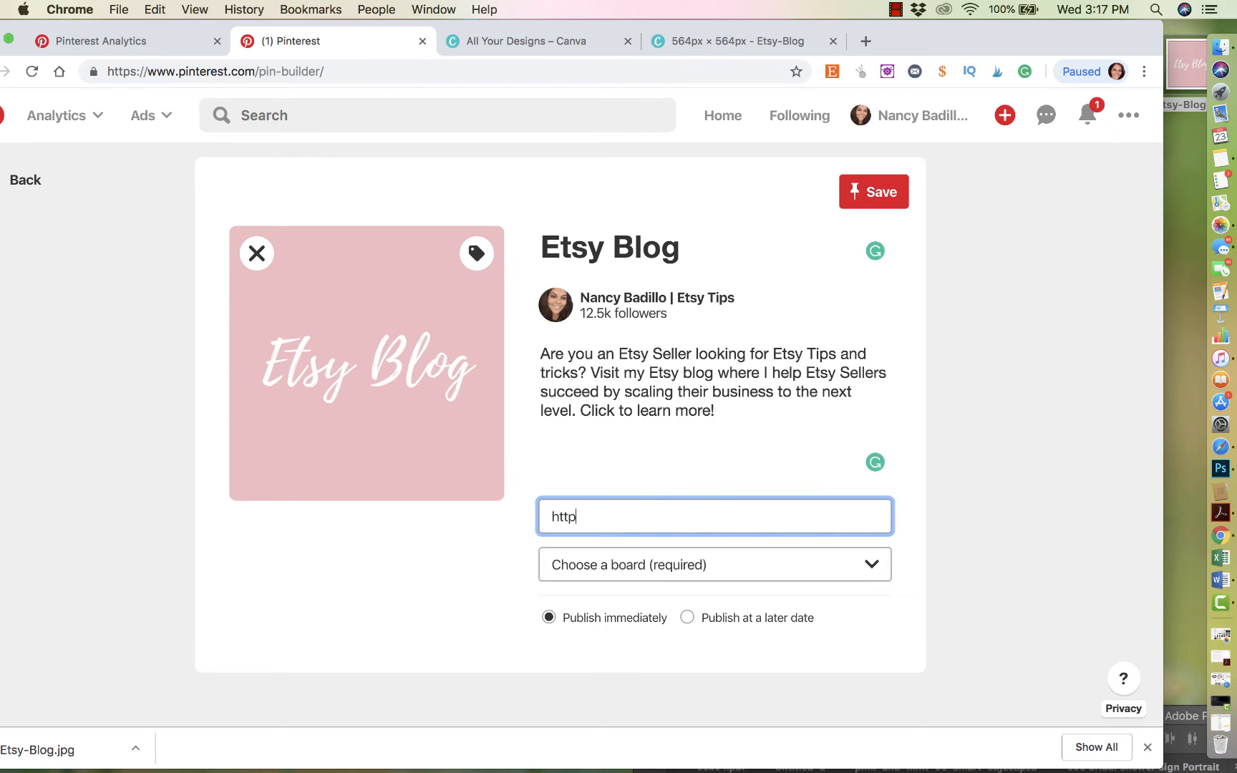
text(://www.)
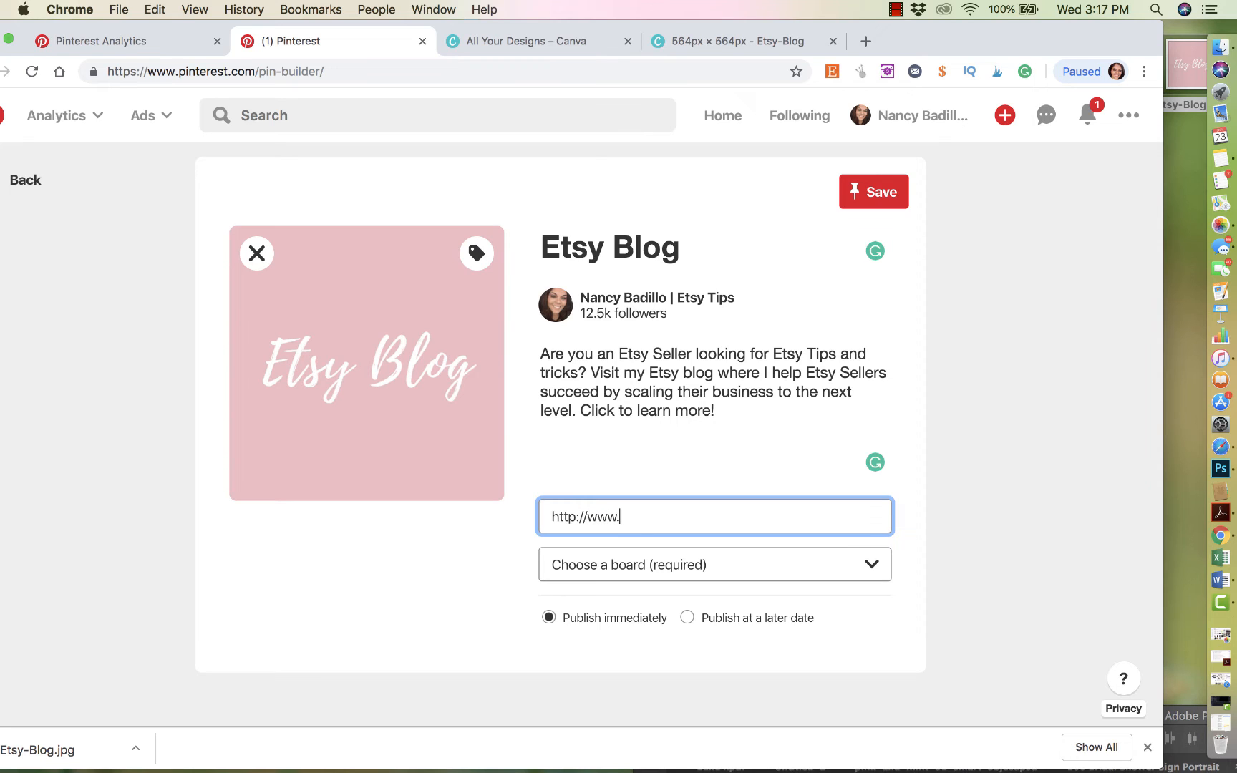
text(nancybadillo)
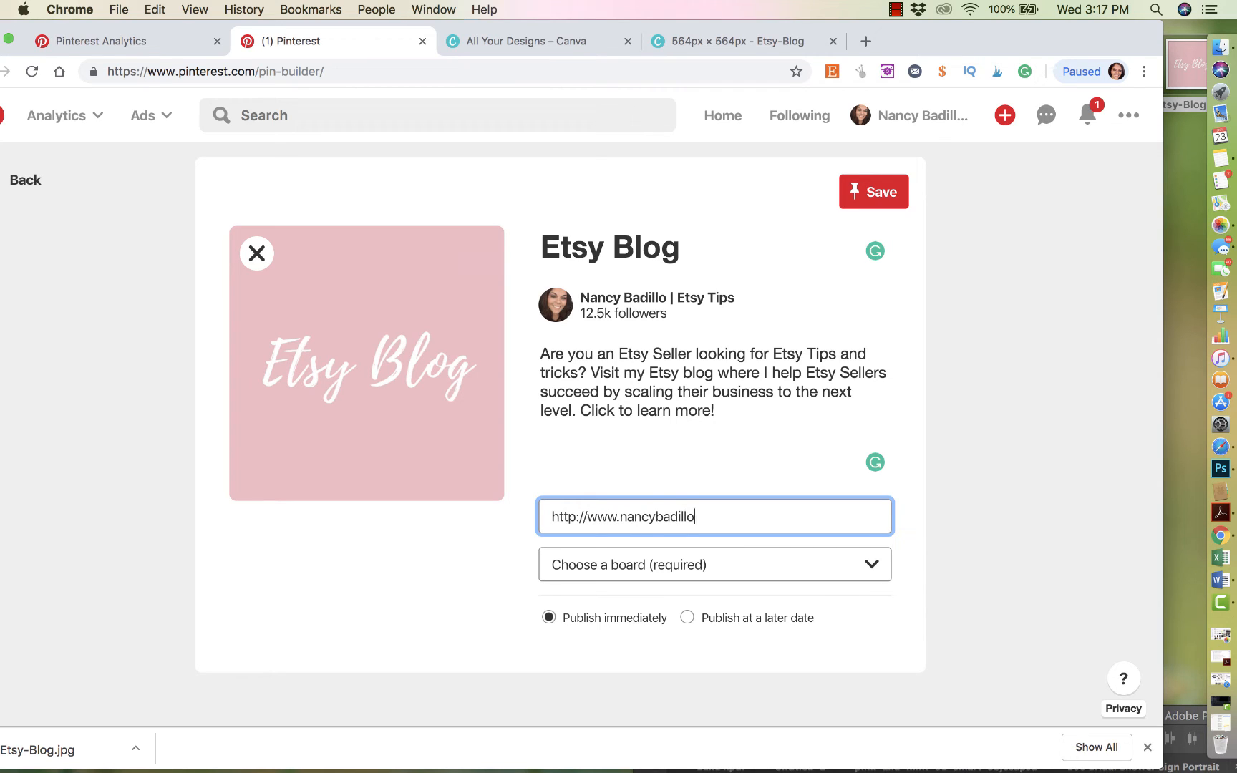
text(.com)
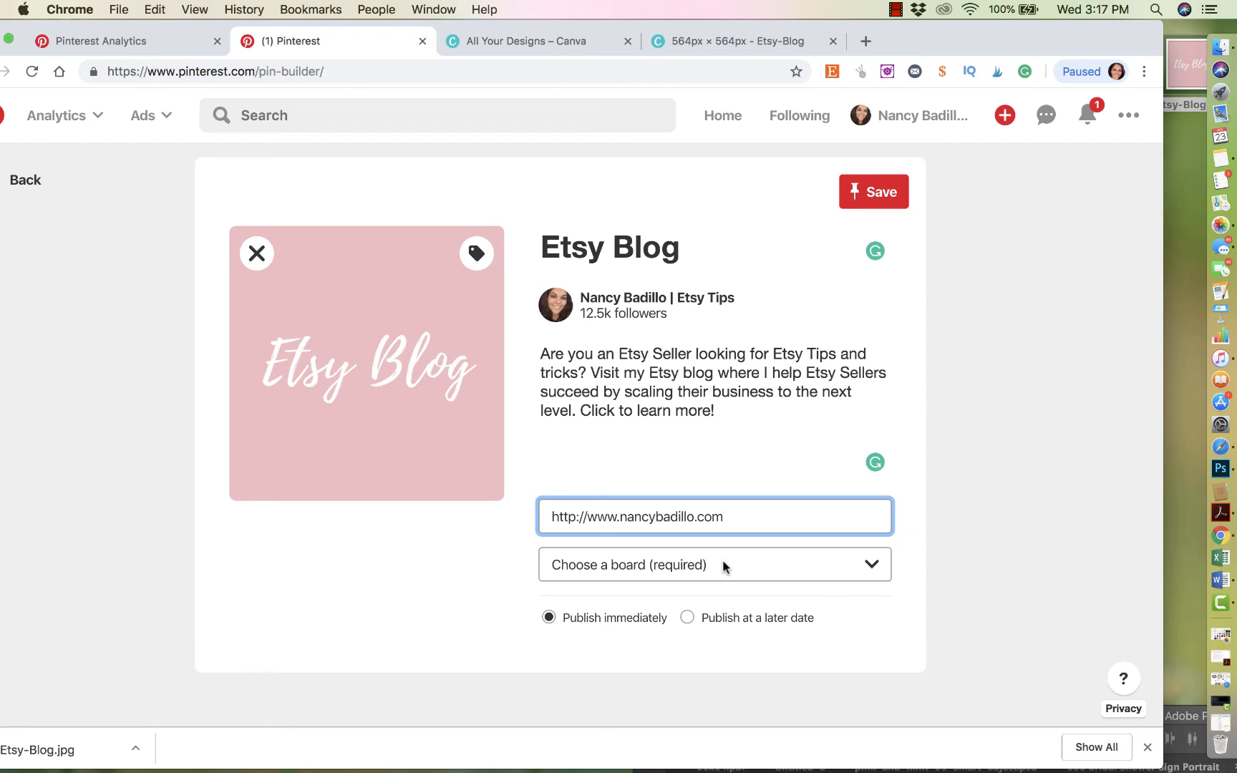
Publish the pin to the NancyBadillo.com - Etsy Tips and Tricks! board.
click(871, 190)
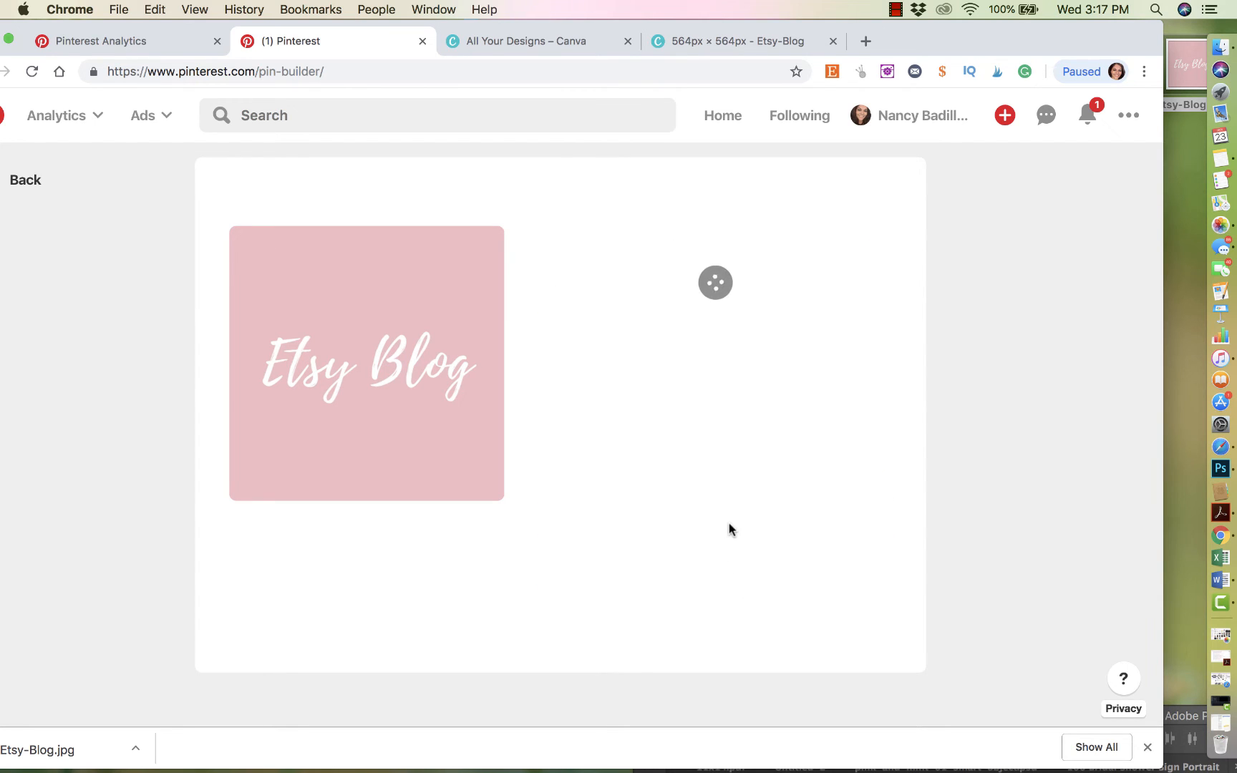
click(714, 282)
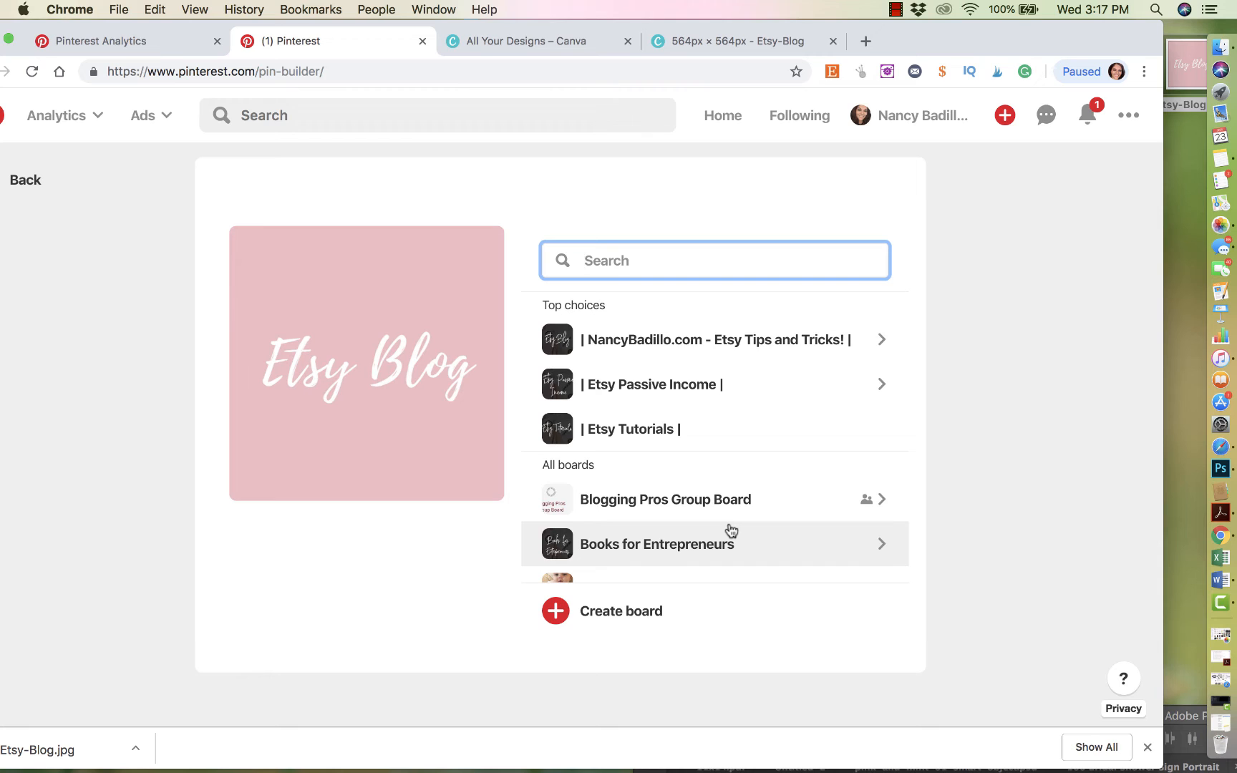
mouse_move(731, 382)
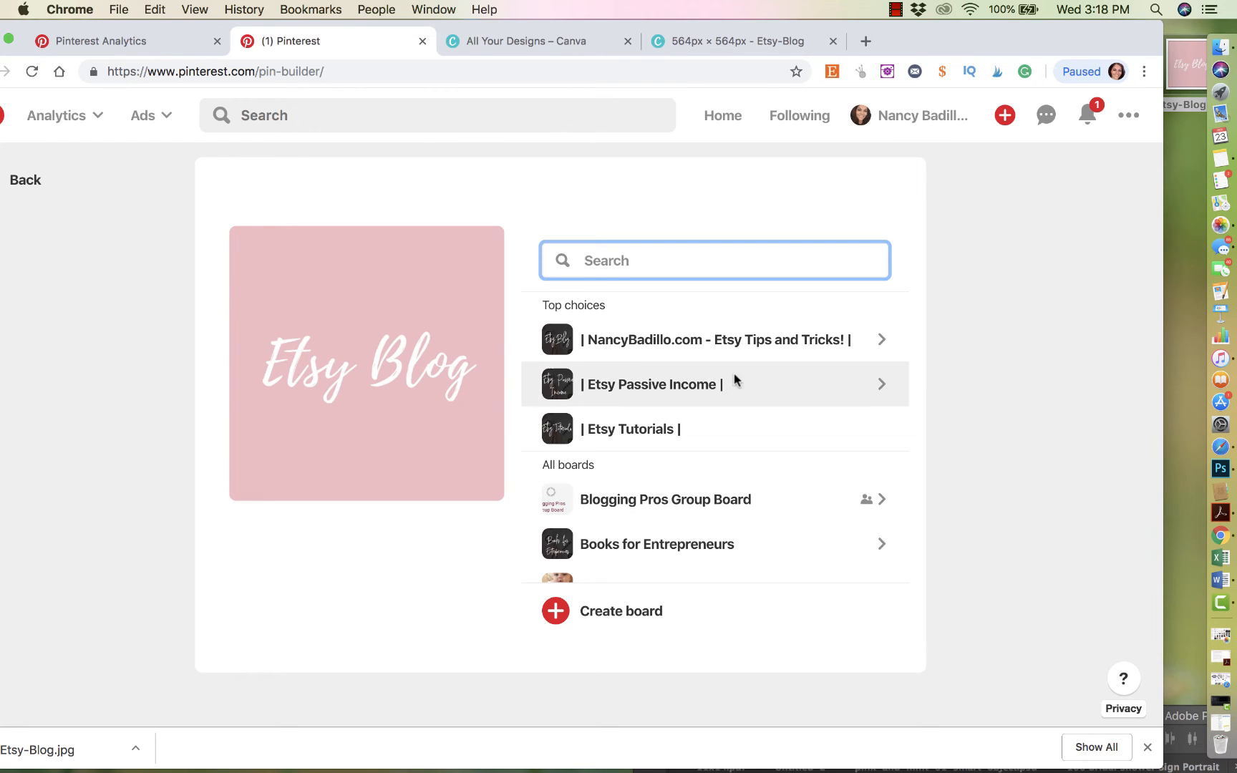
mouse_move(663, 340)
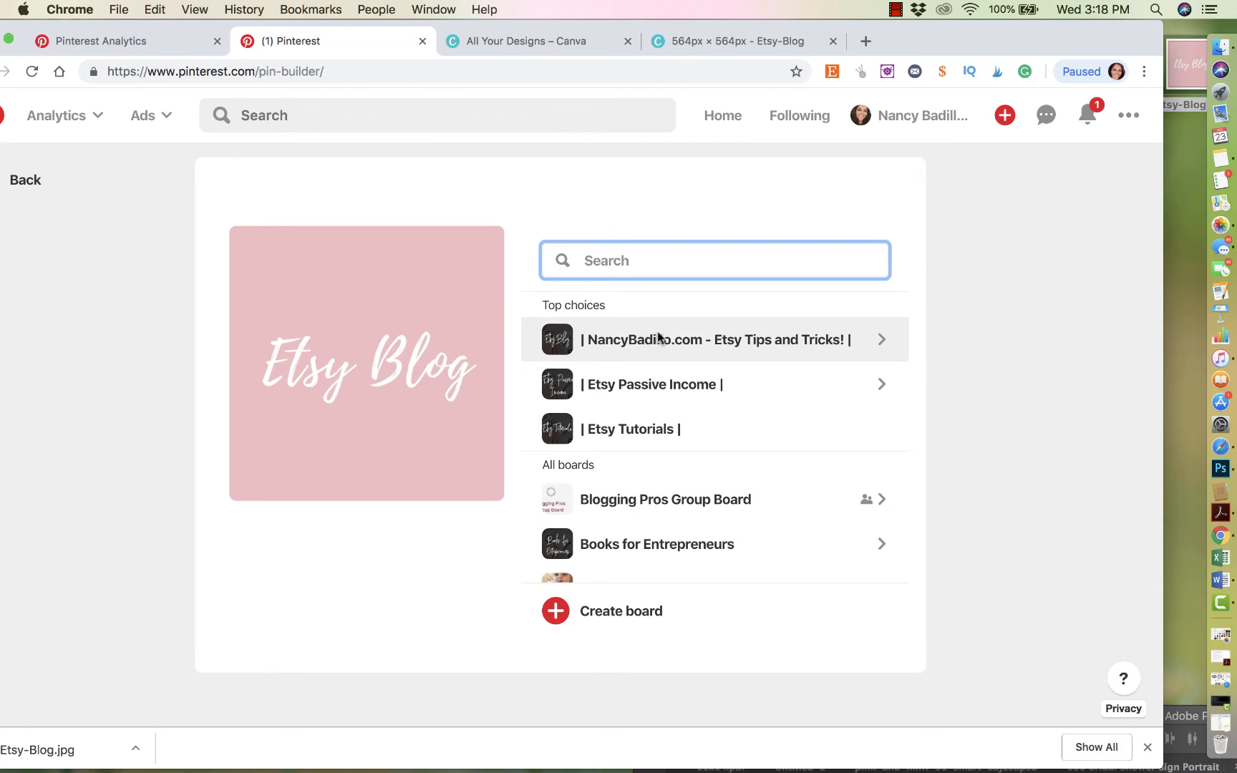
mouse_move(714, 339)
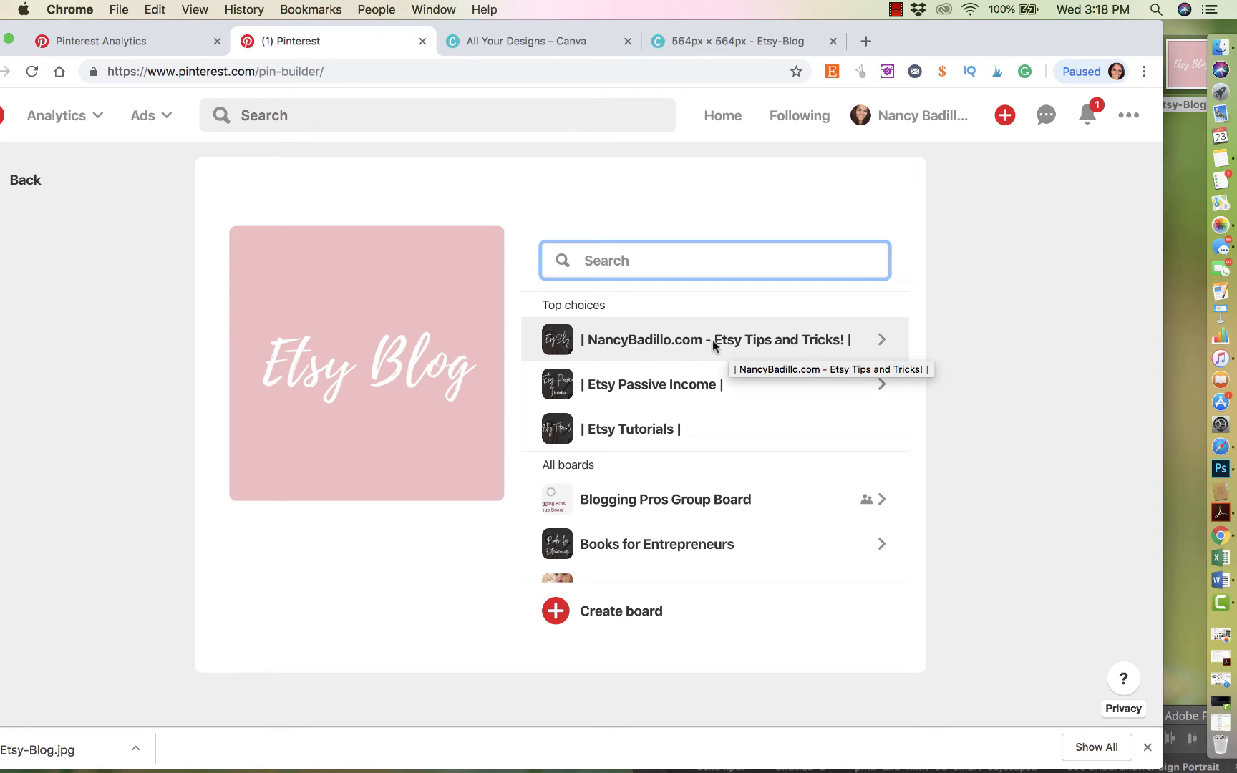
click(714, 339)
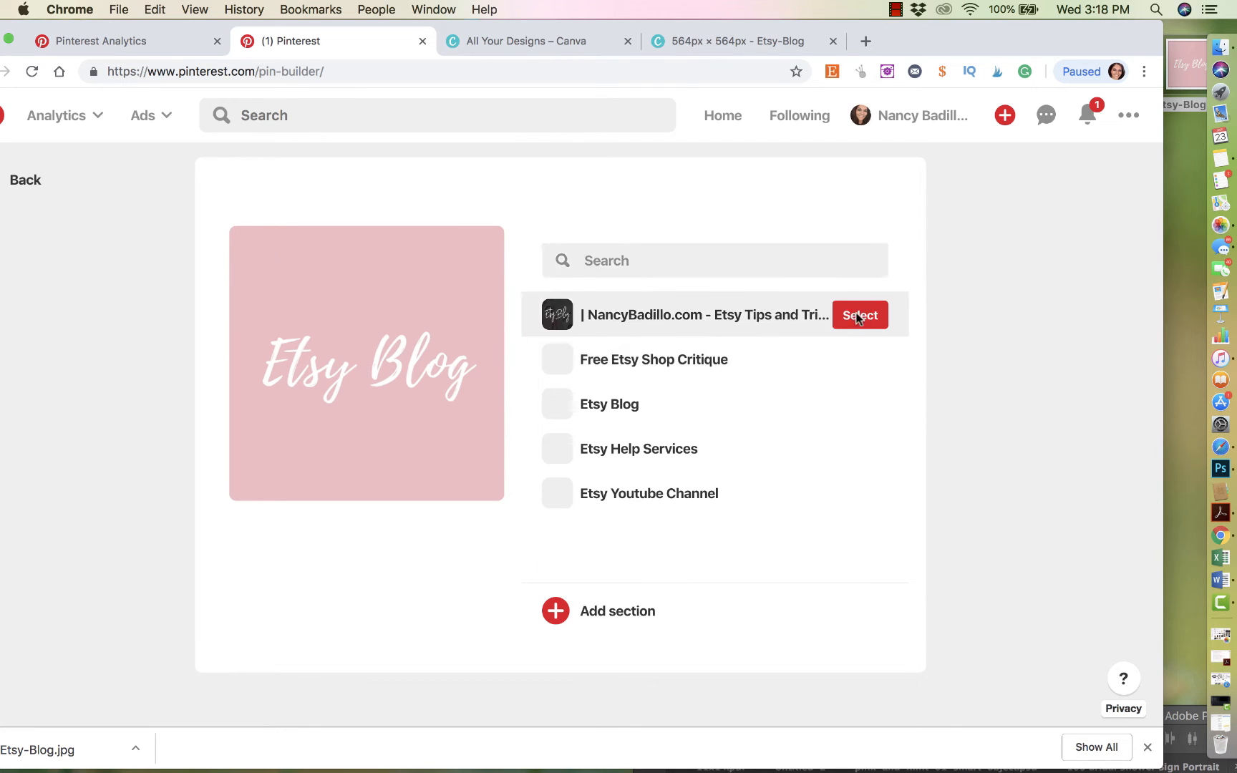
click(859, 314)
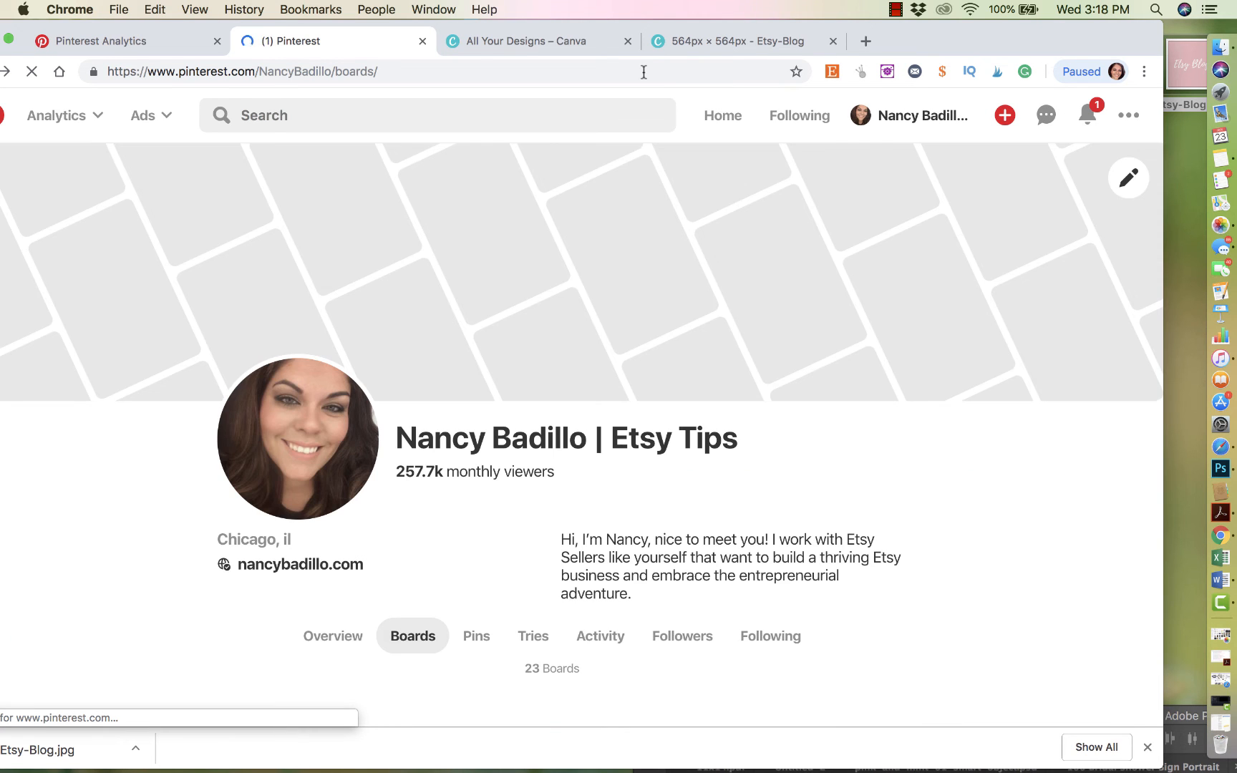
Edit the Etsy Tips and Tricks board and start changing its cover image.
scroll(down, 3)
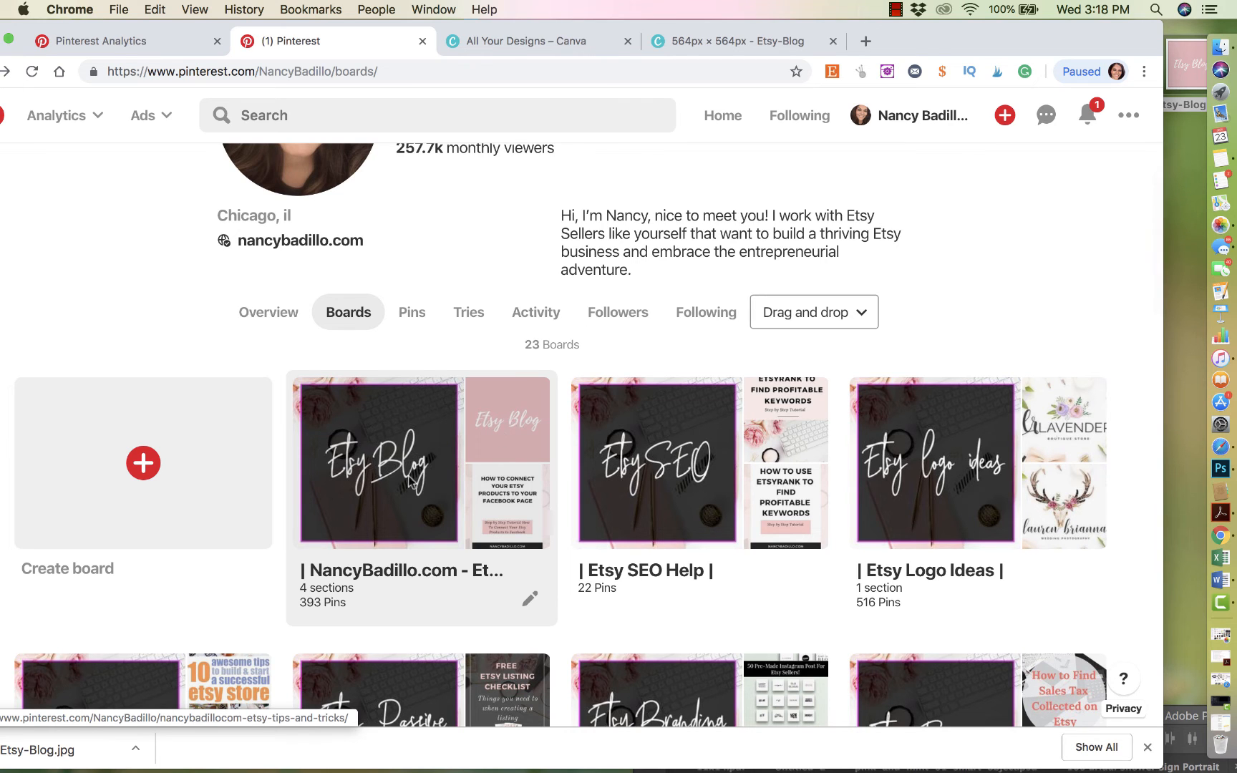
click(530, 600)
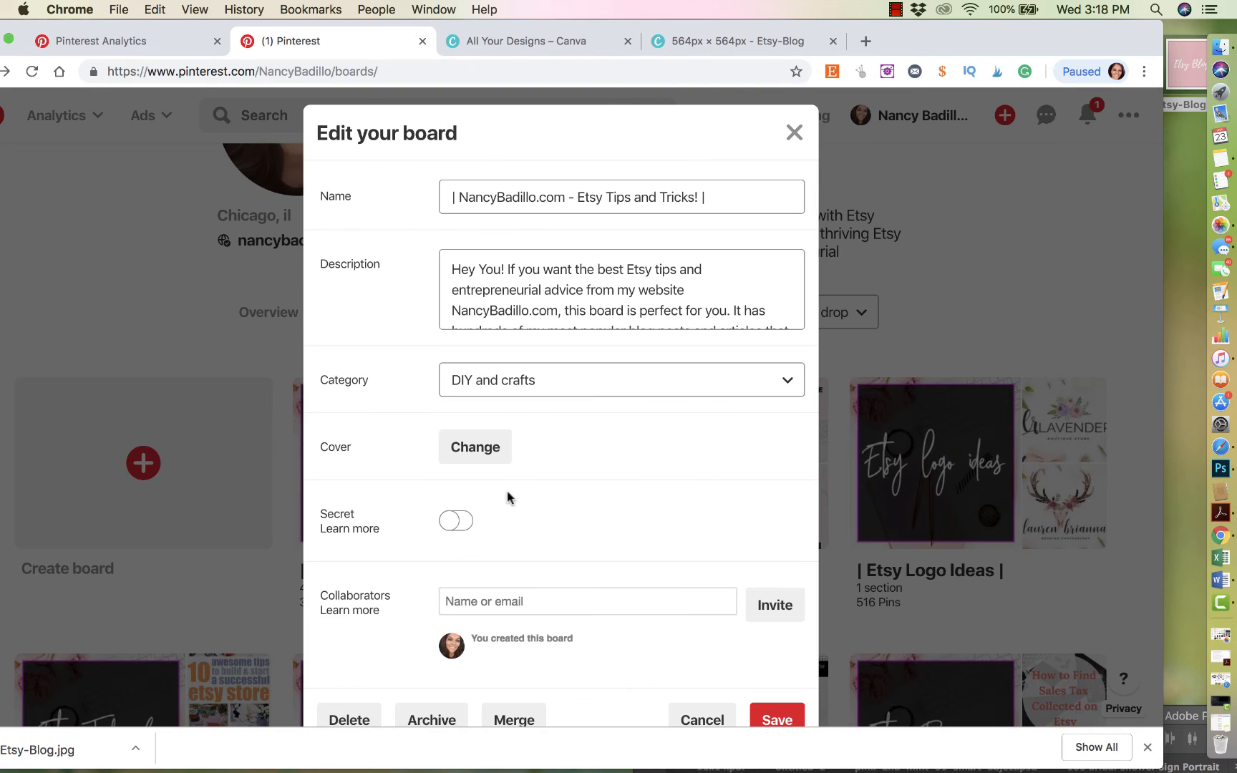
mouse_move(475, 446)
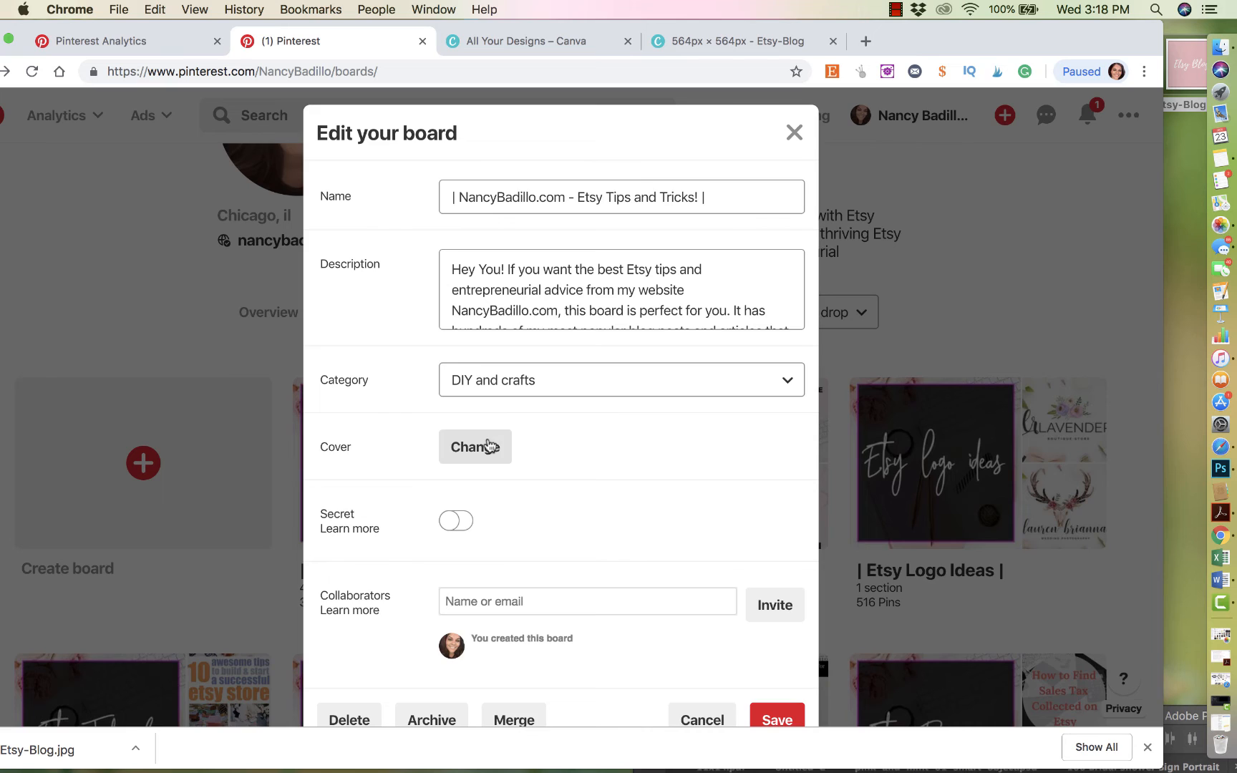
click(474, 446)
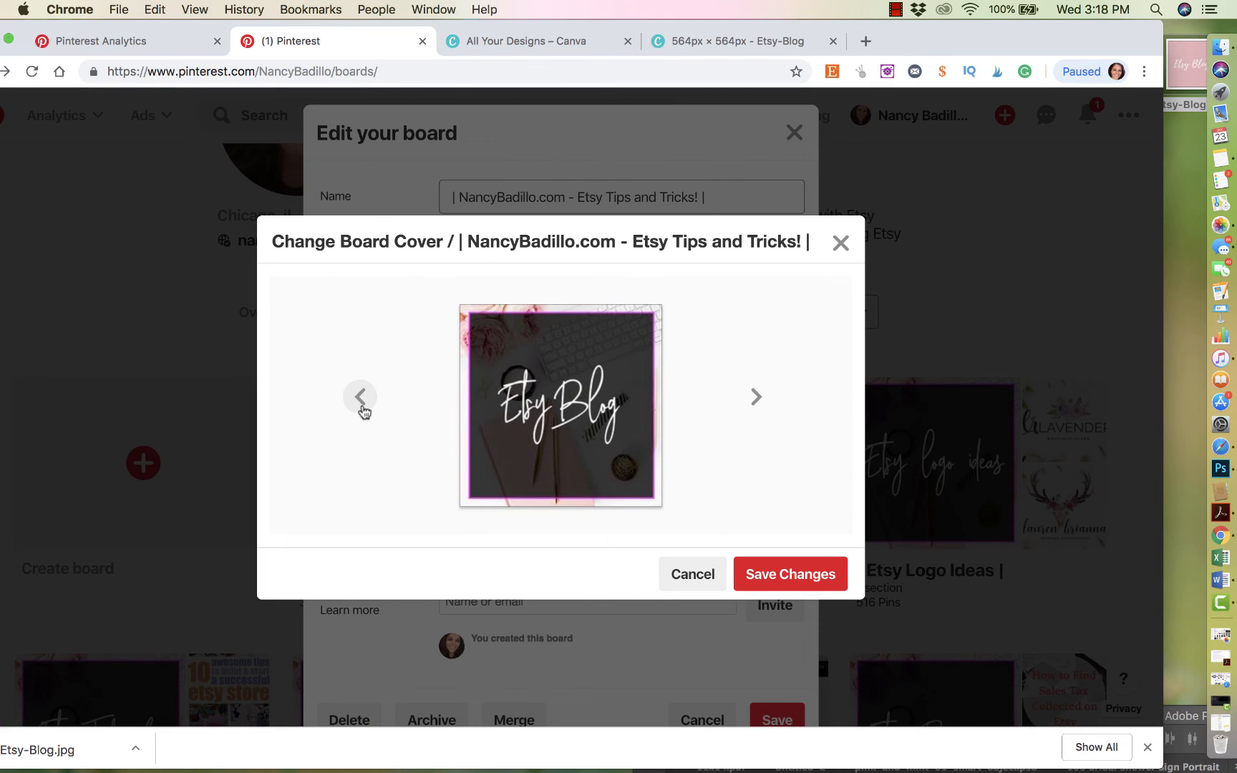
Step back through the pins to the pink Etsy Blog pin and keep it as the cover.
click(359, 397)
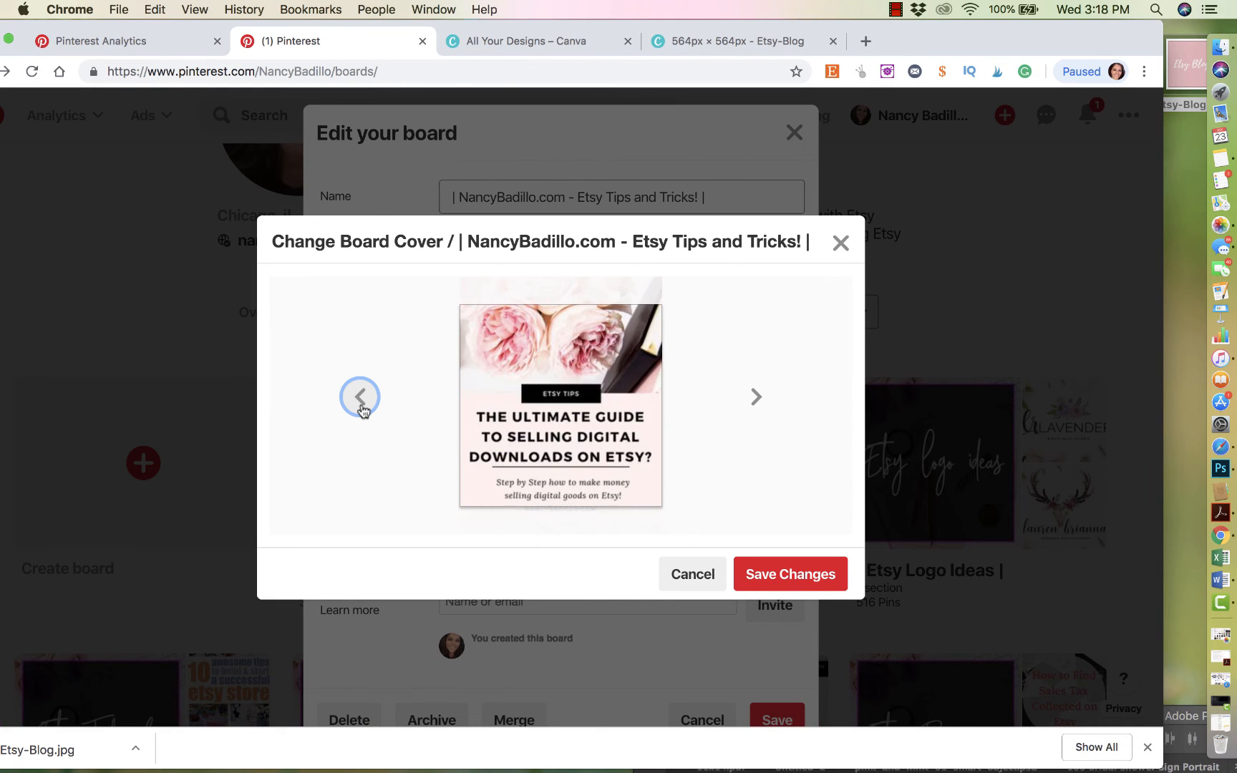
click(359, 397)
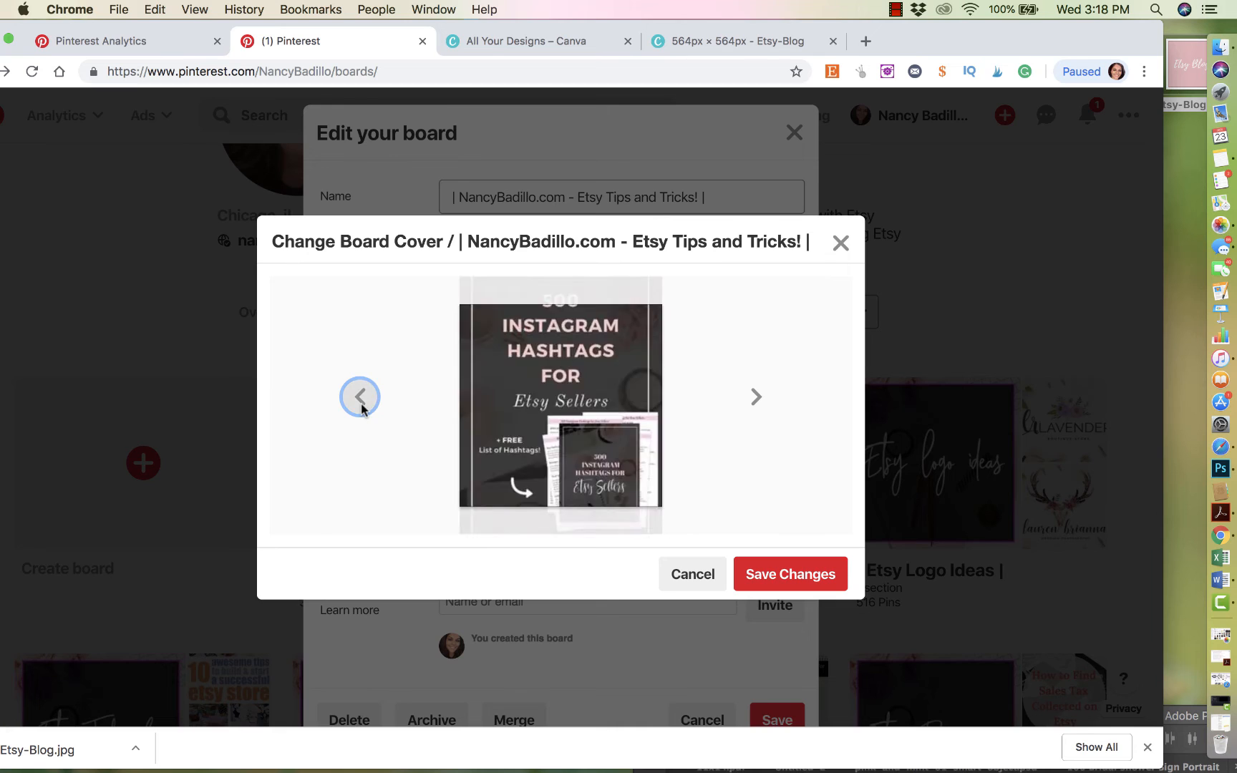
click(360, 397)
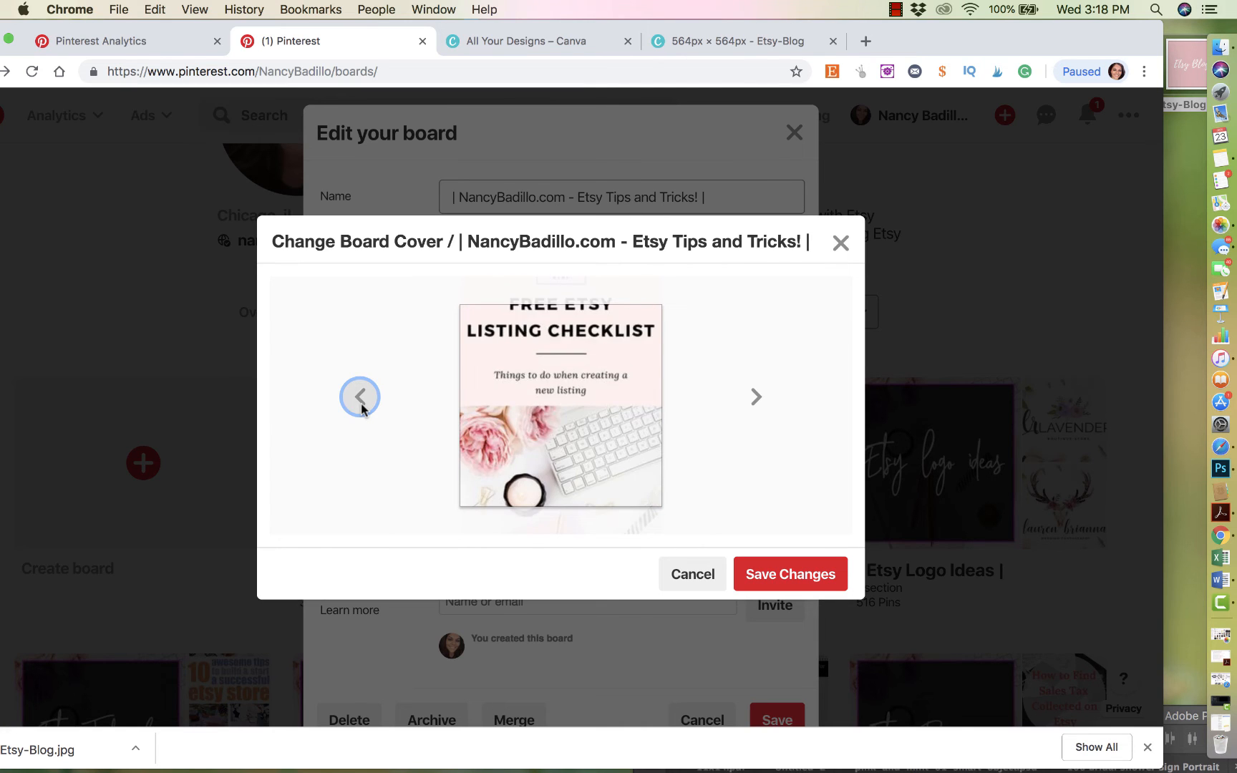
click(359, 396)
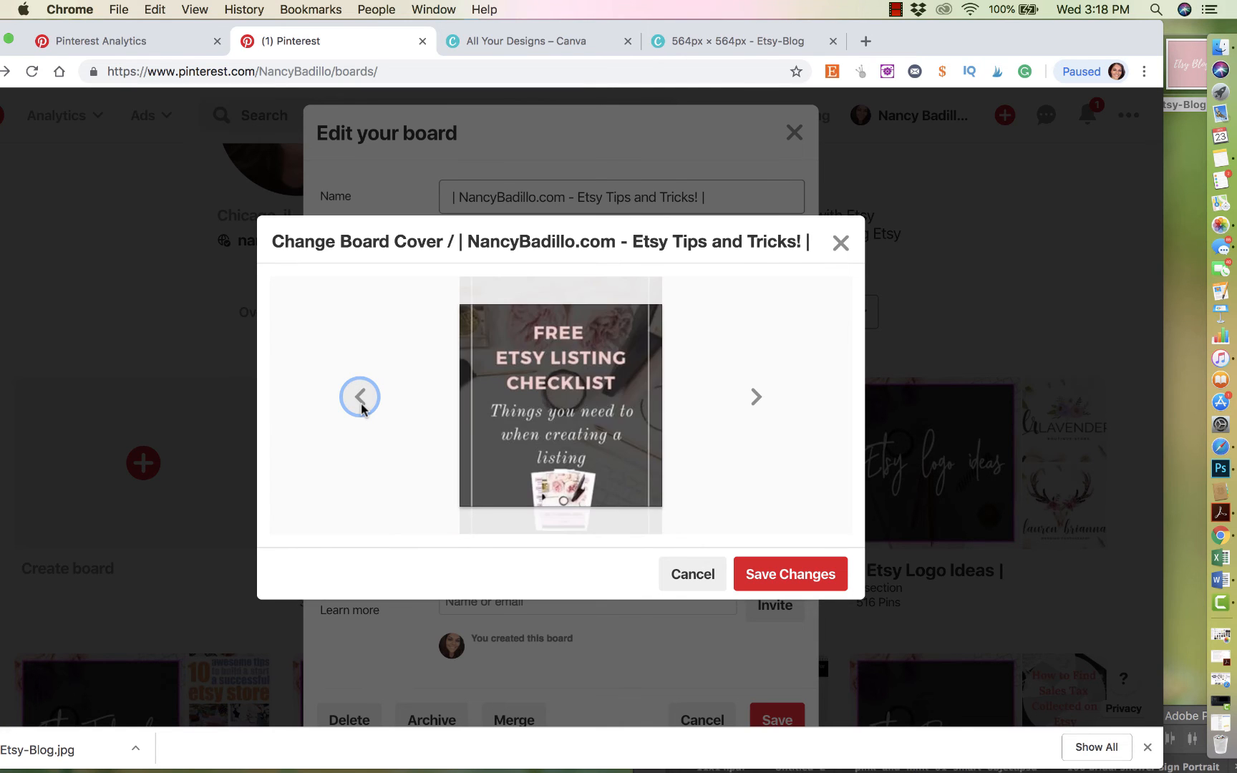
click(359, 397)
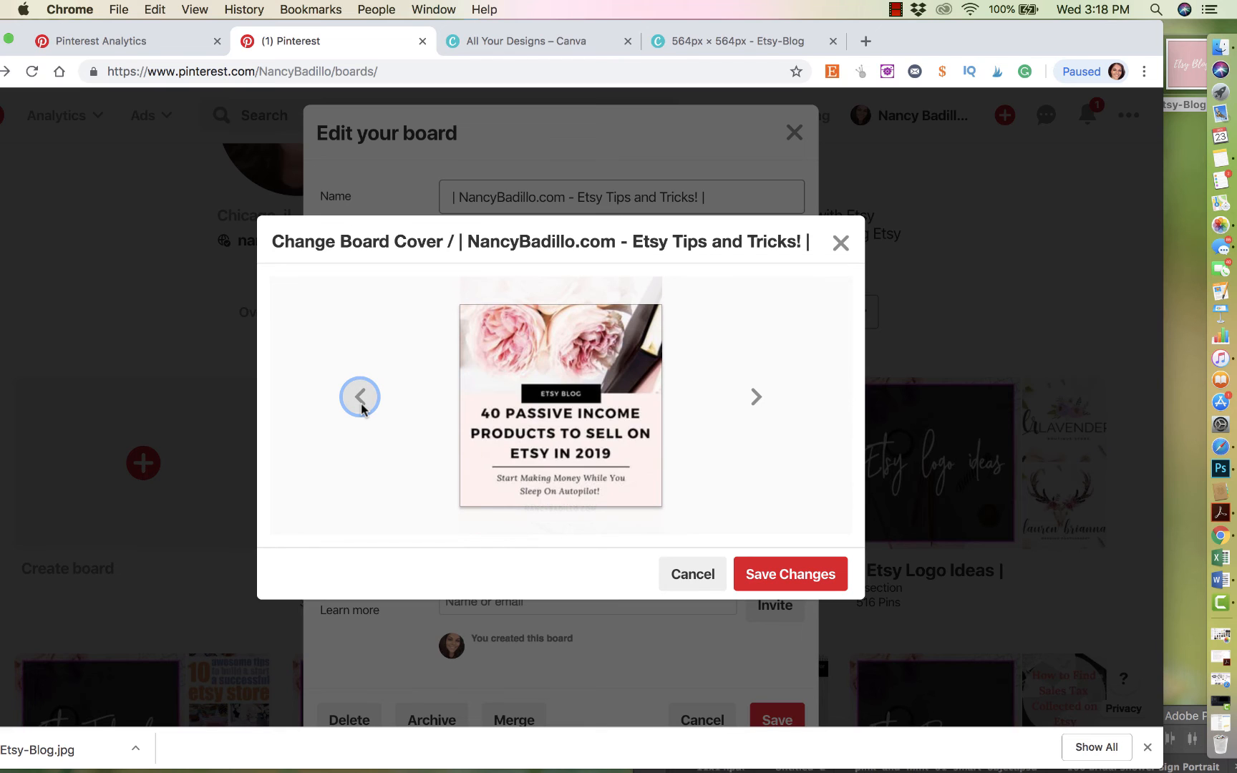
click(360, 396)
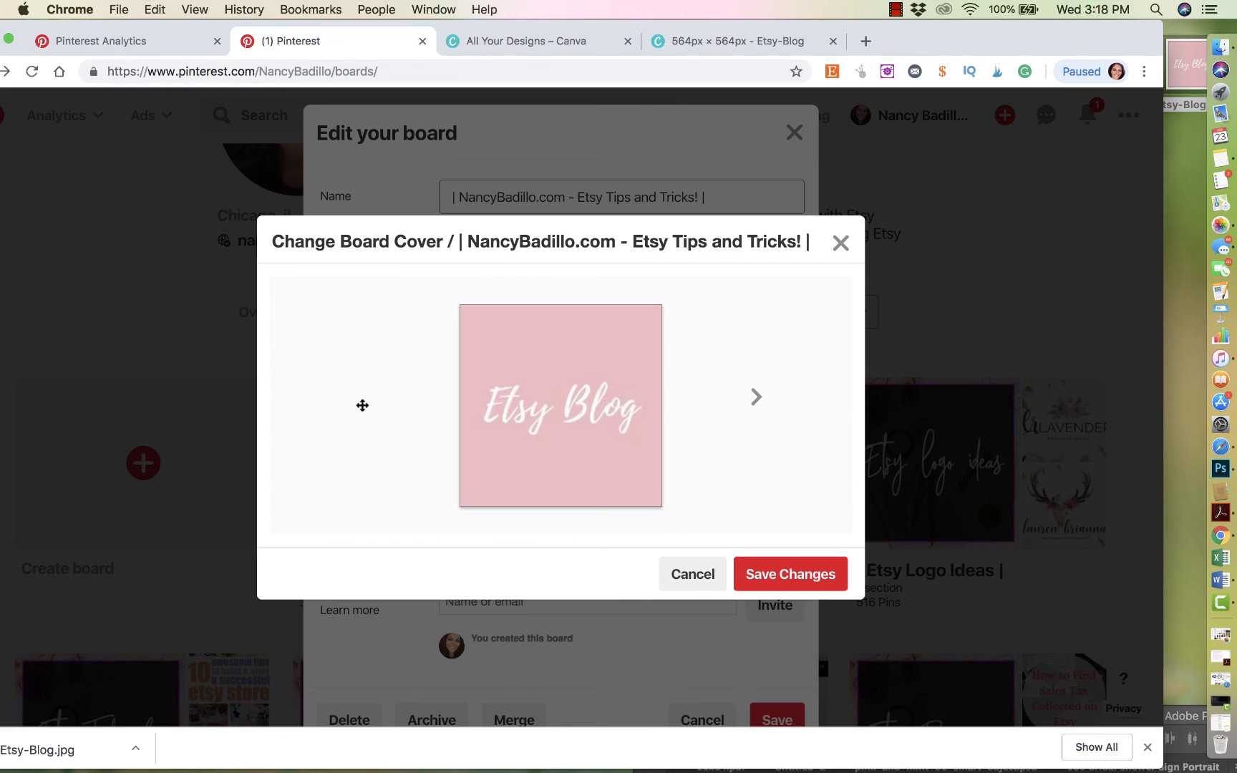
mouse_move(395, 398)
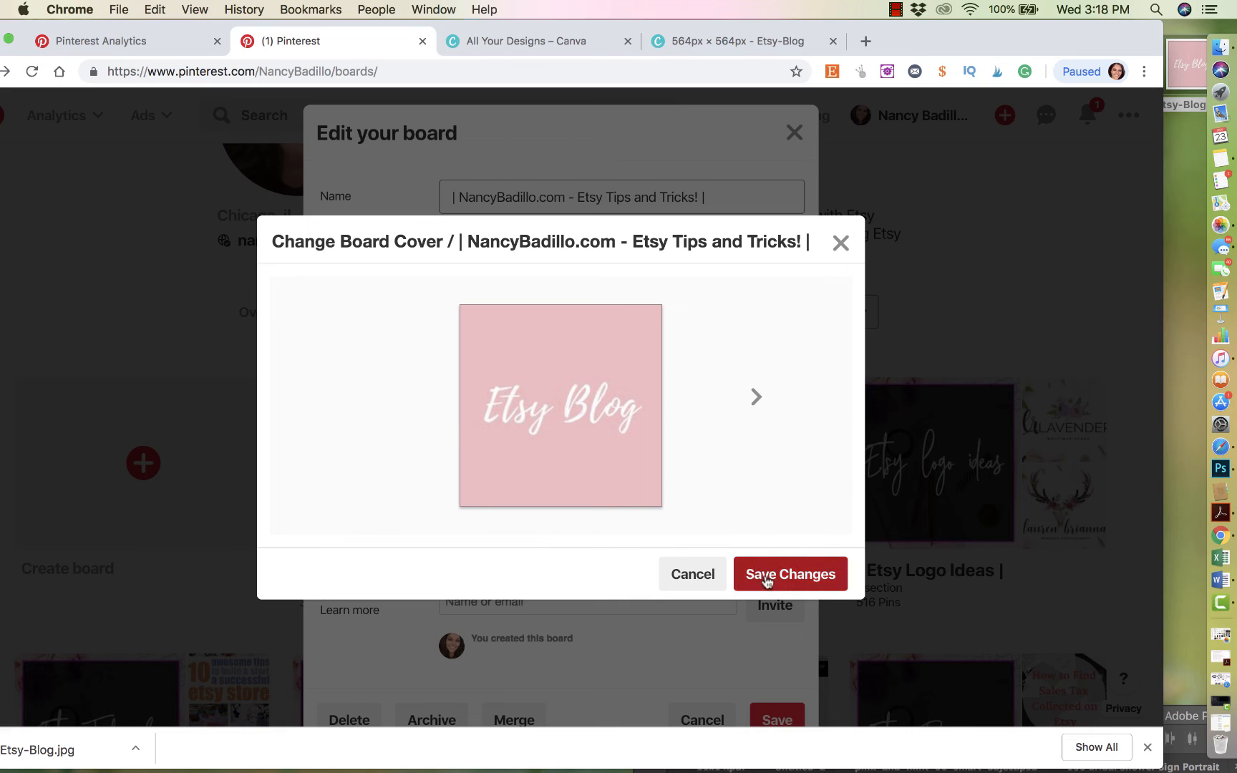
click(790, 574)
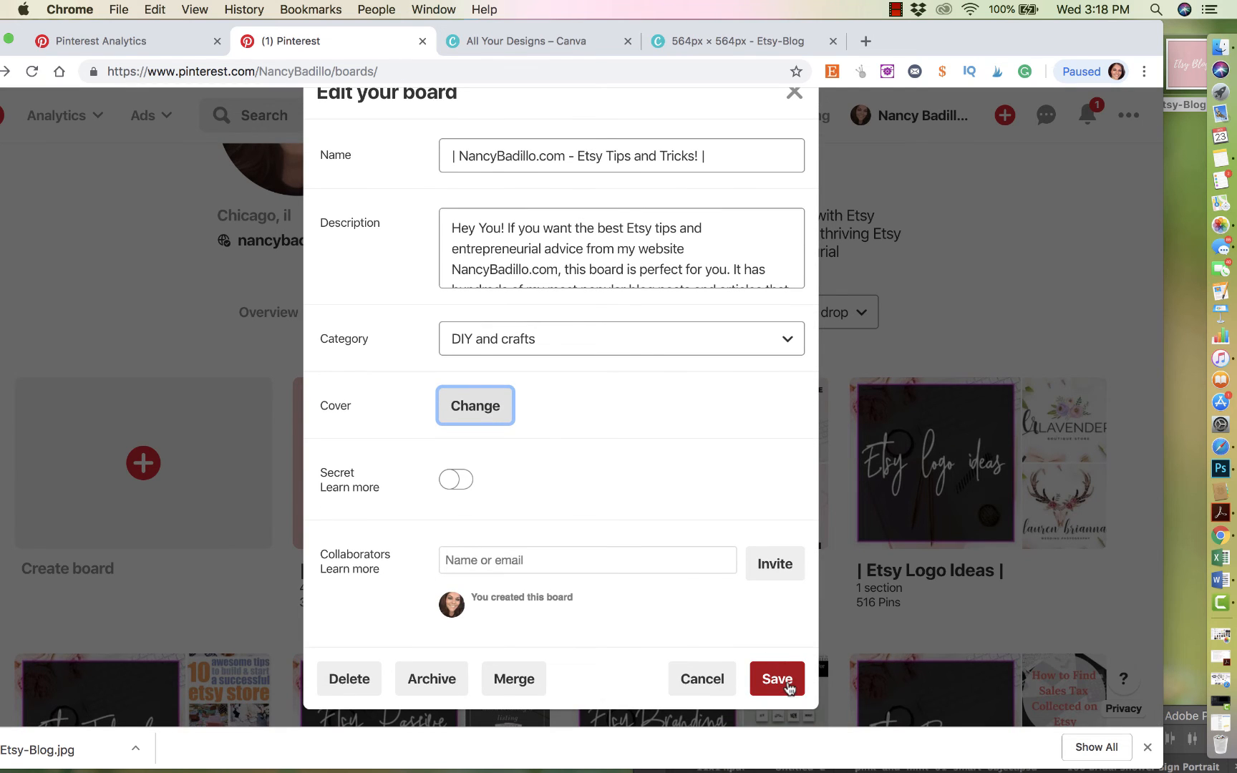
Save the board edits so the Etsy Tips and Tricks board shows the pink Etsy Blog cover.
click(776, 679)
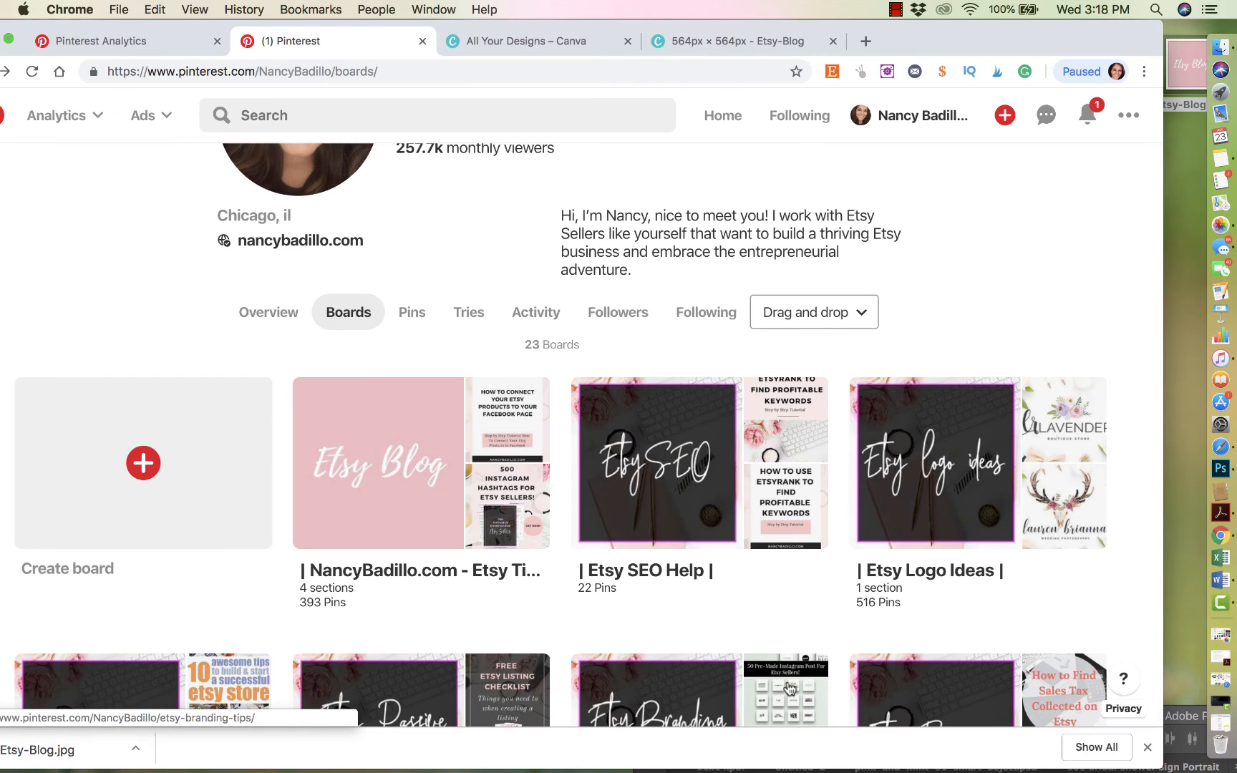
mouse_move(484, 222)
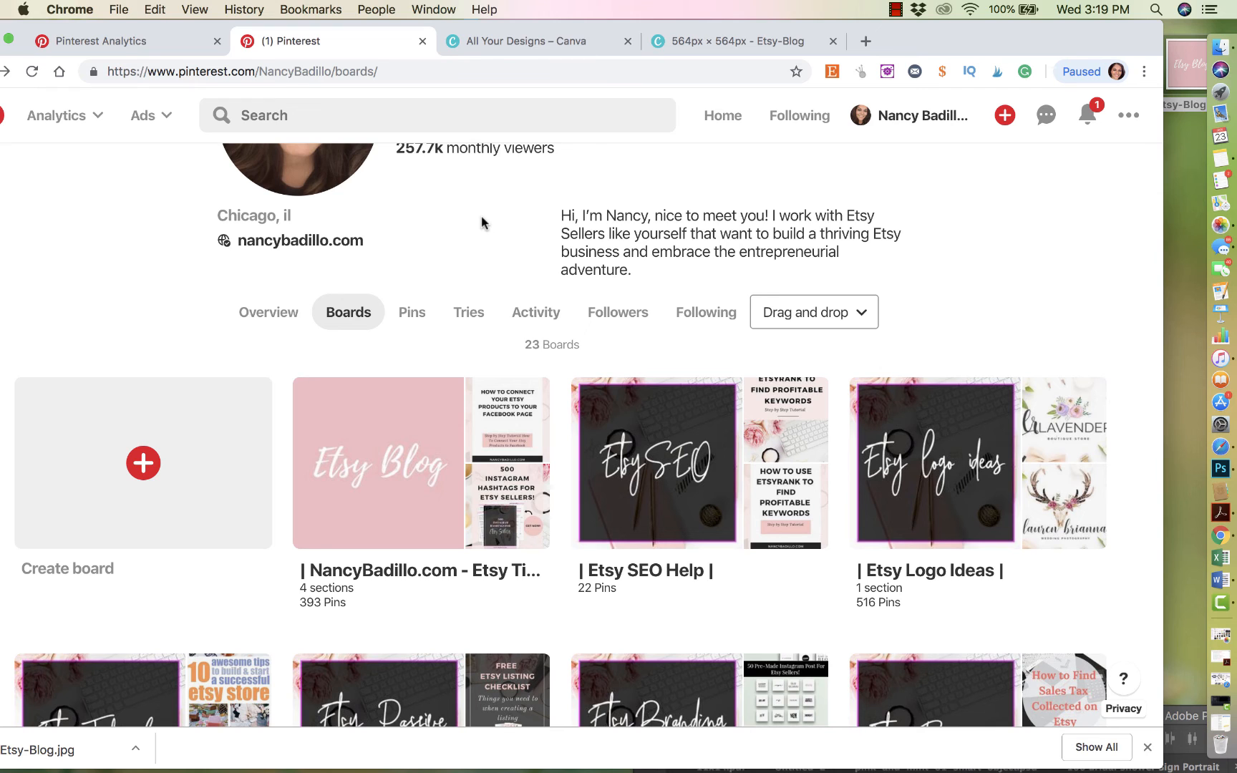
Return to the Canva Etsy-Blog tab and select the white Etsy Blog title text.
click(730, 41)
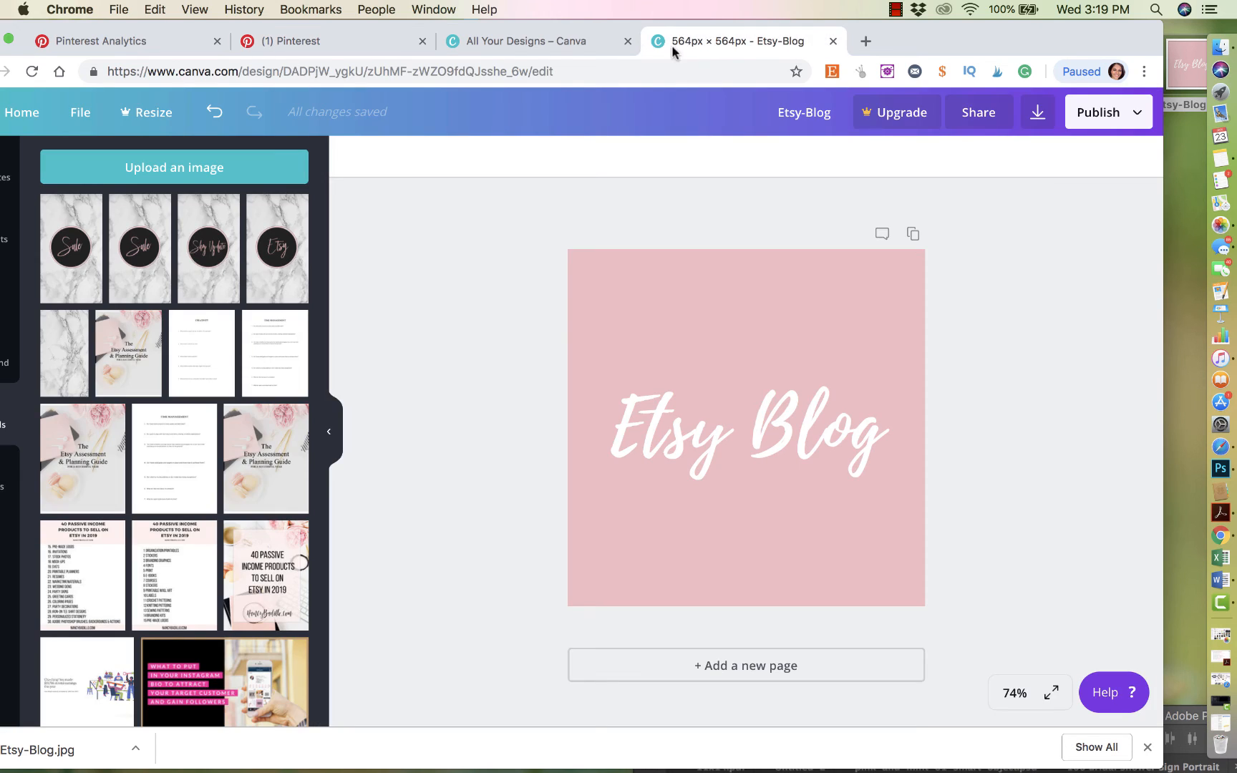
click(745, 430)
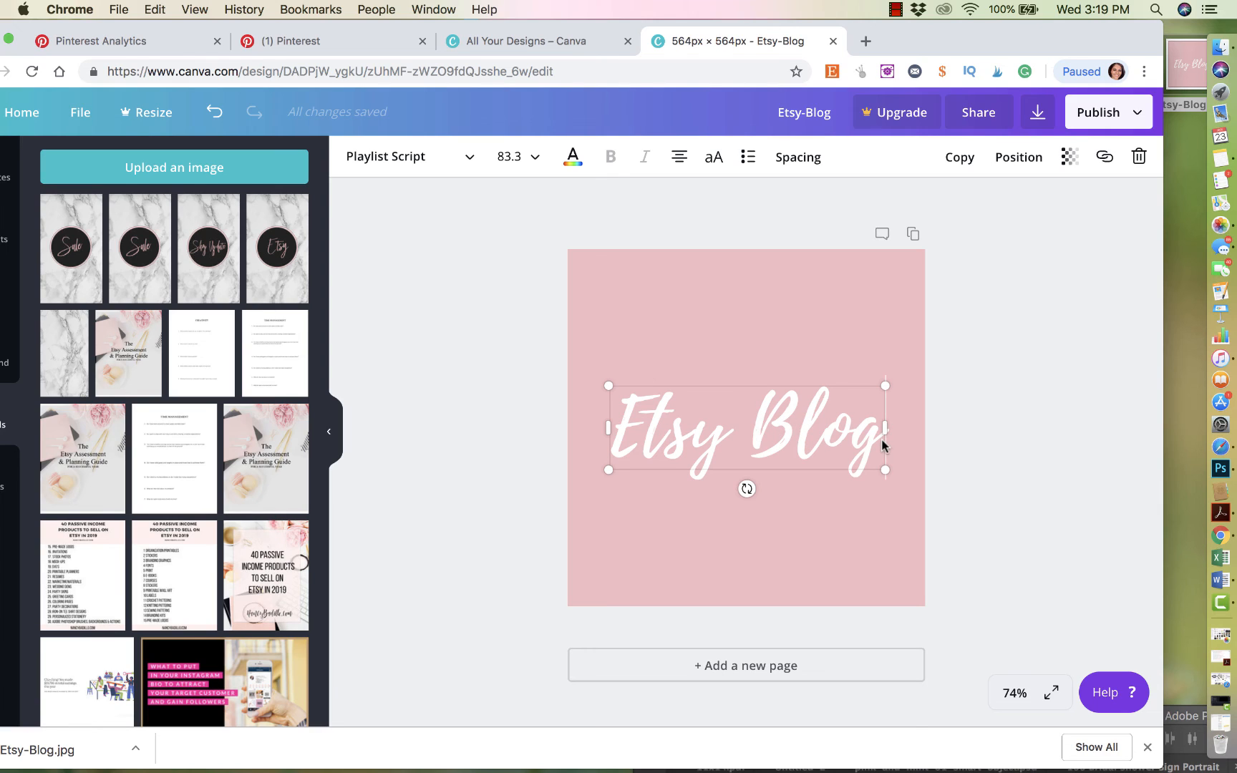
mouse_move(786, 444)
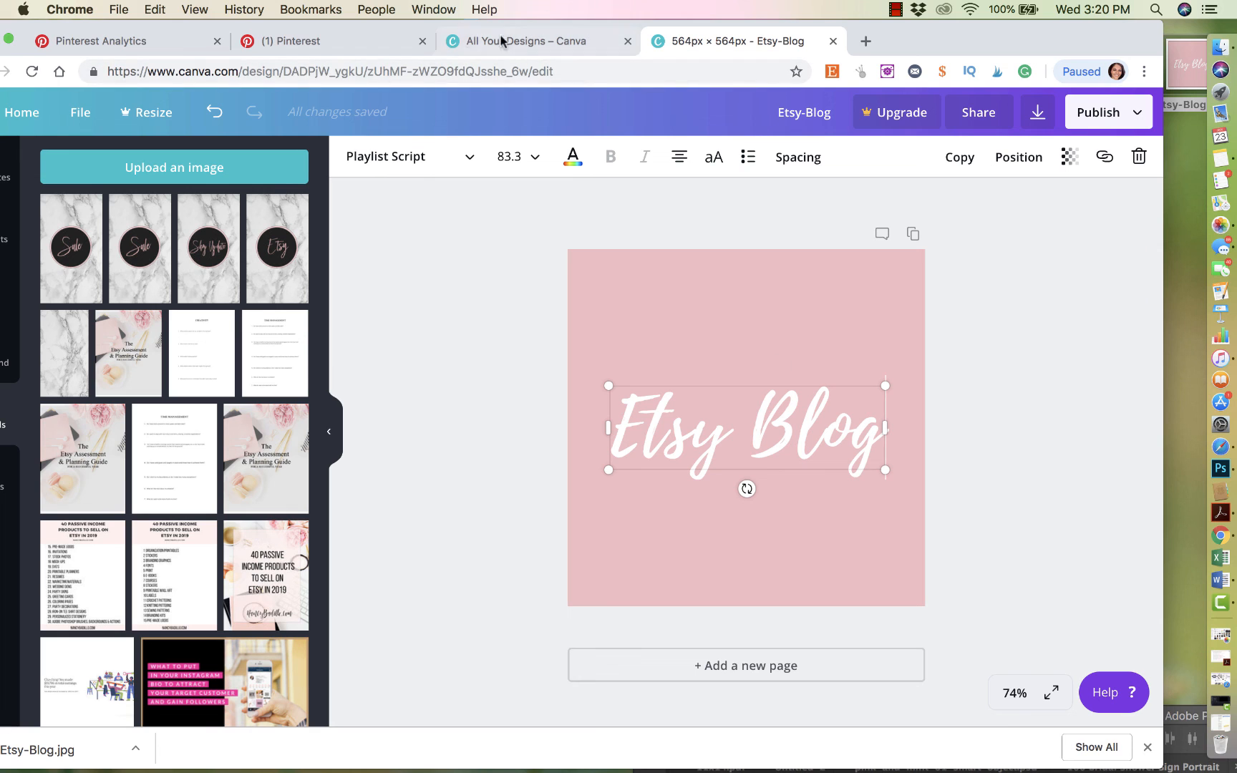
Return to the Pinterest boards page and scroll to the Etsy Tips board's pink cover.
click(330, 42)
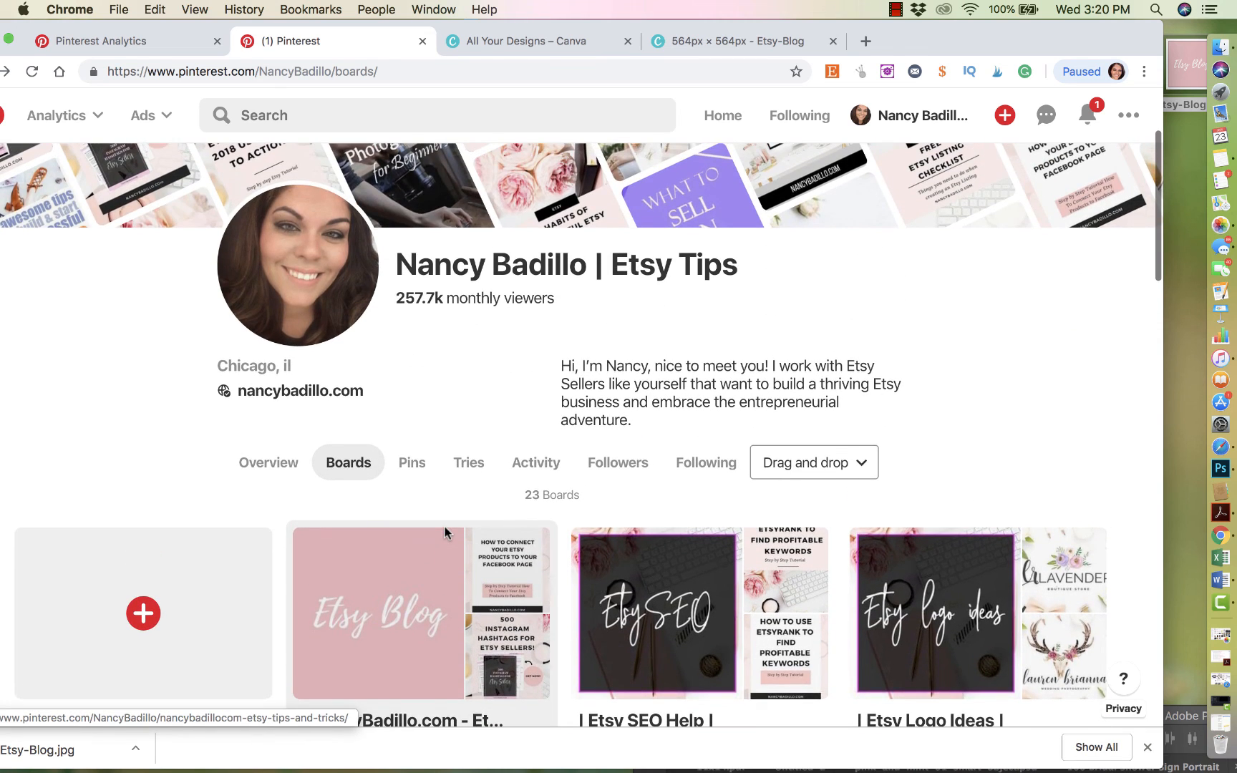
scroll(down, 3)
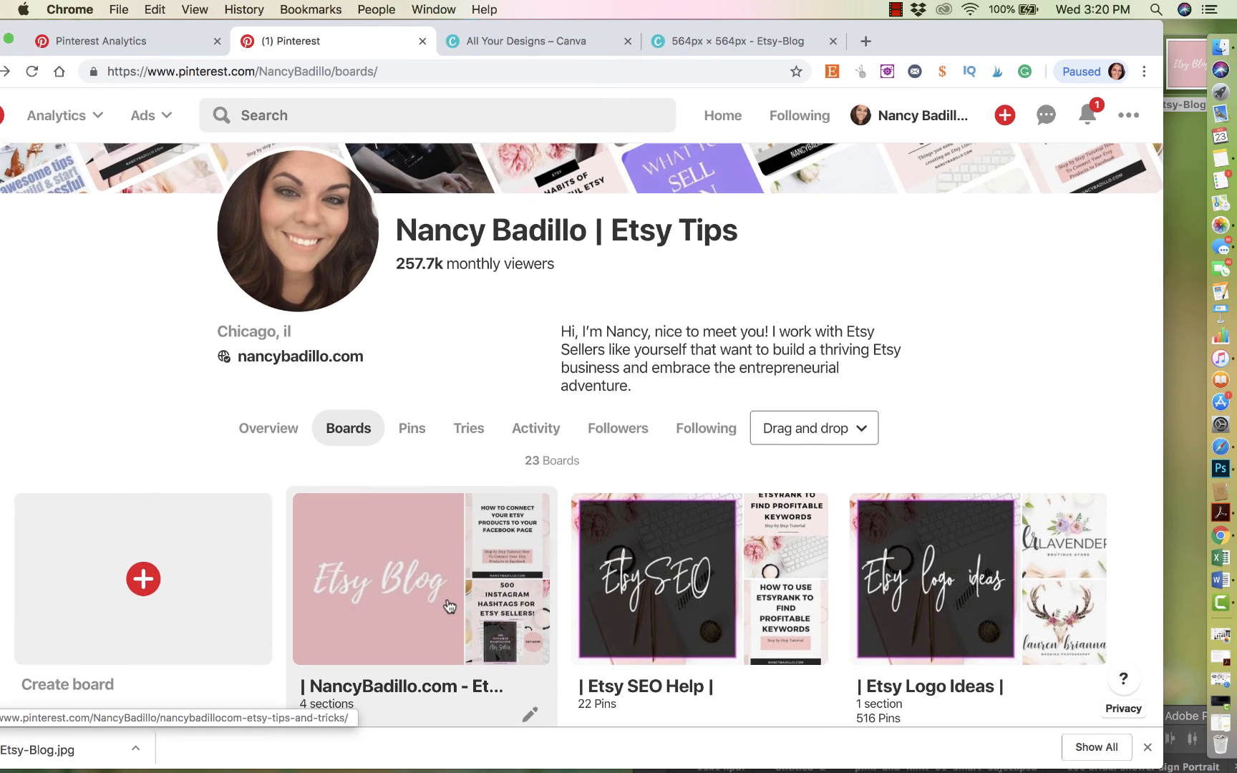
scroll(down, 3)
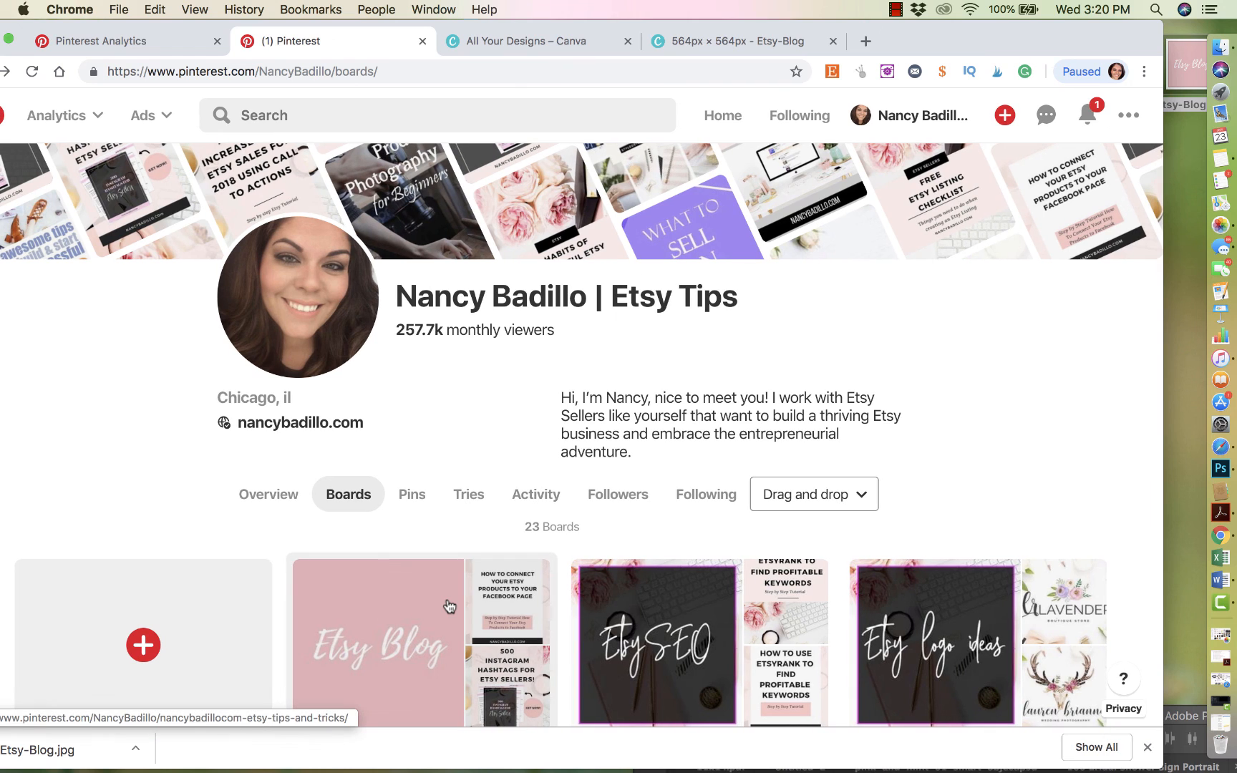